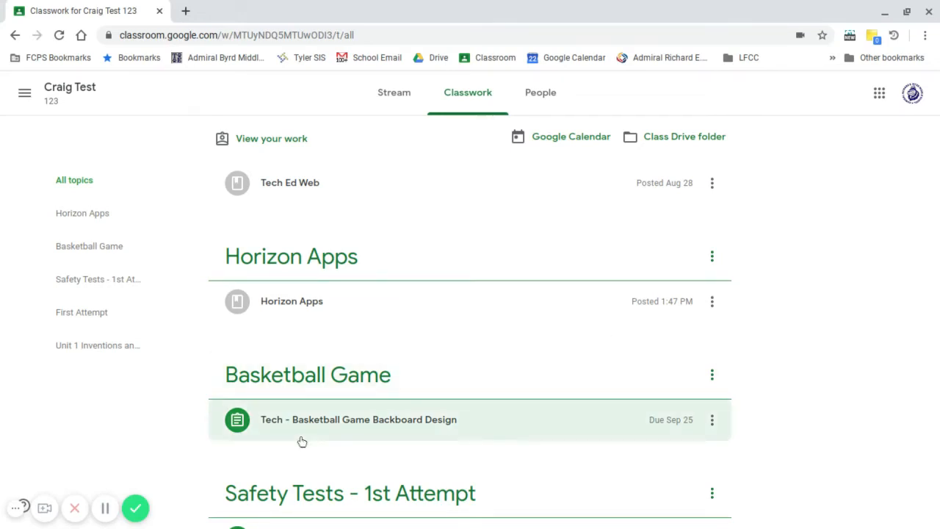
pyautogui.moveTo(345, 435)
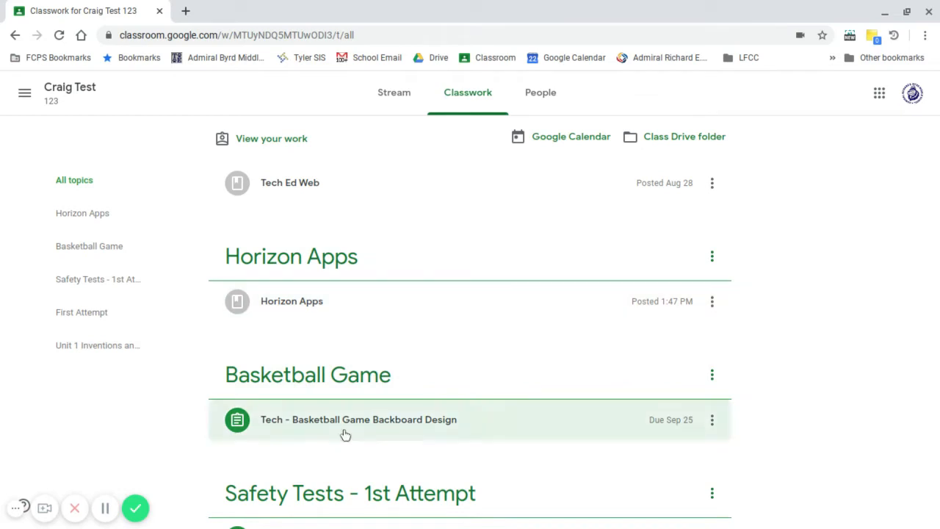
pyautogui.moveTo(379, 433)
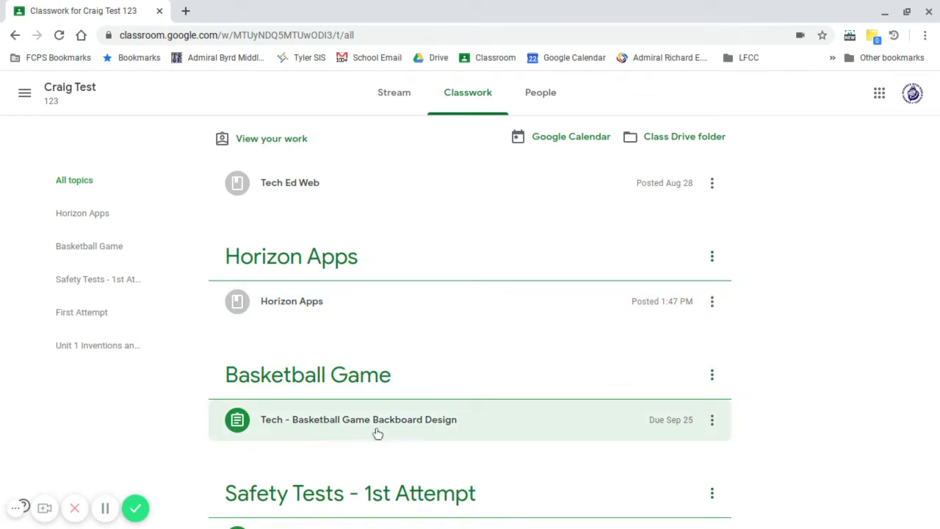
pyautogui.moveTo(393, 433)
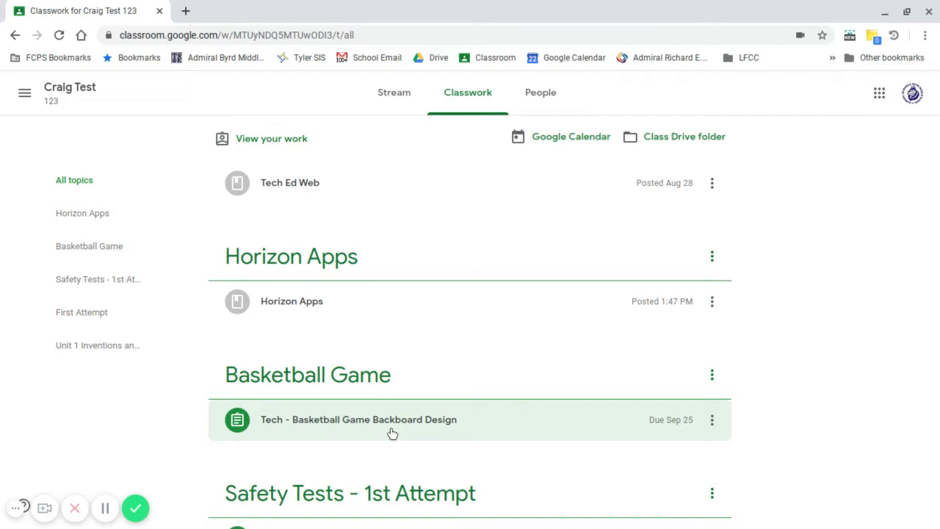
pyautogui.moveTo(347, 185)
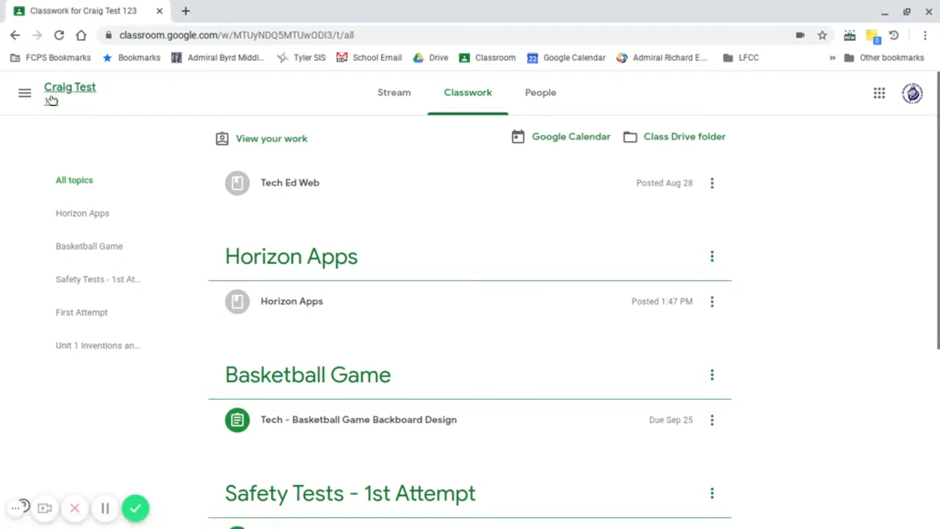
pyautogui.moveTo(58, 100)
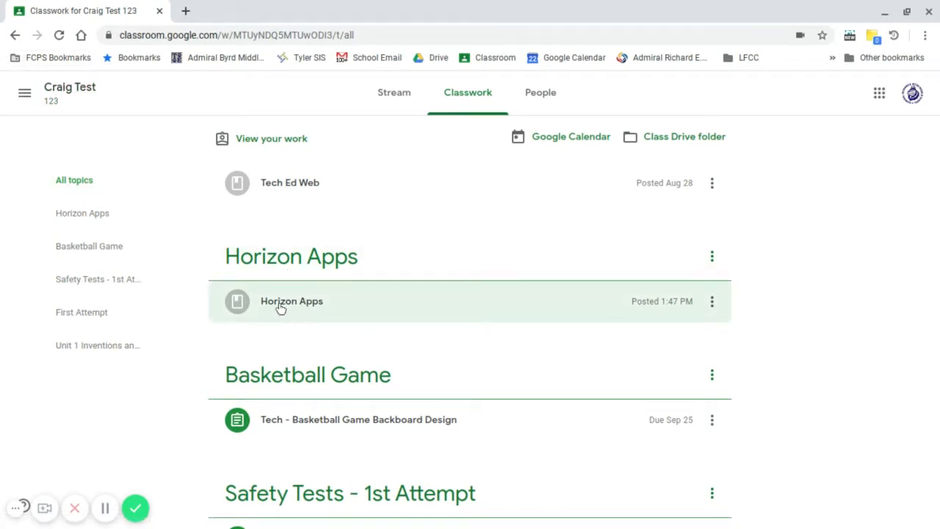
# - Expand the Horizon Apps post to reveal the VMware Horizon student access PDF
pyautogui.click(291, 301)
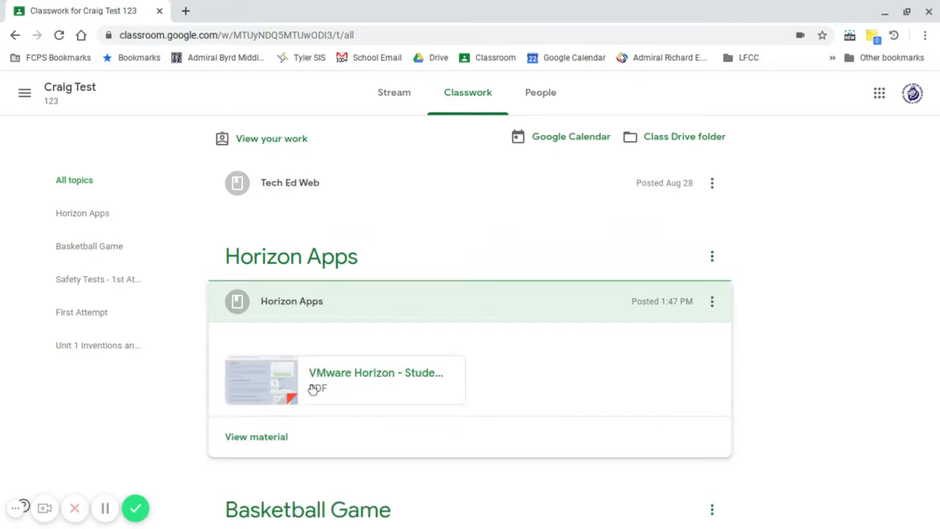
pyautogui.moveTo(347, 388)
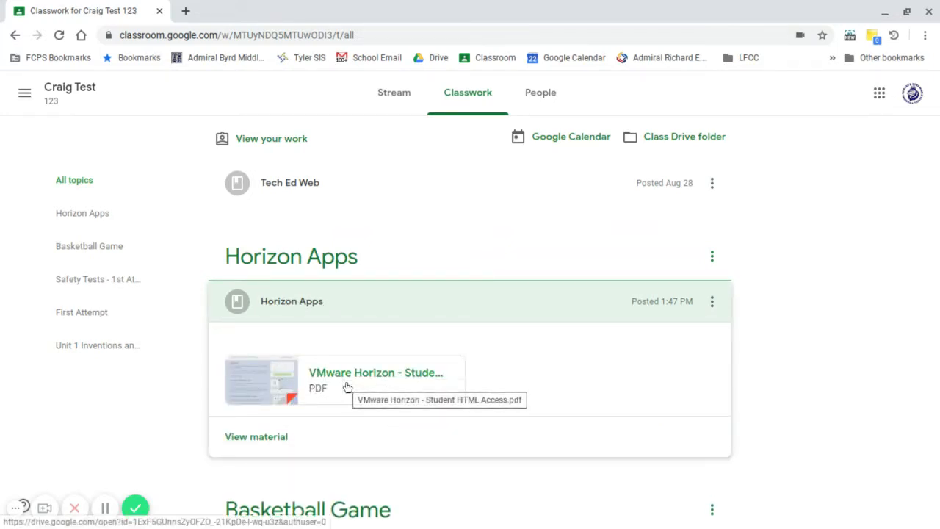
pyautogui.moveTo(376, 358)
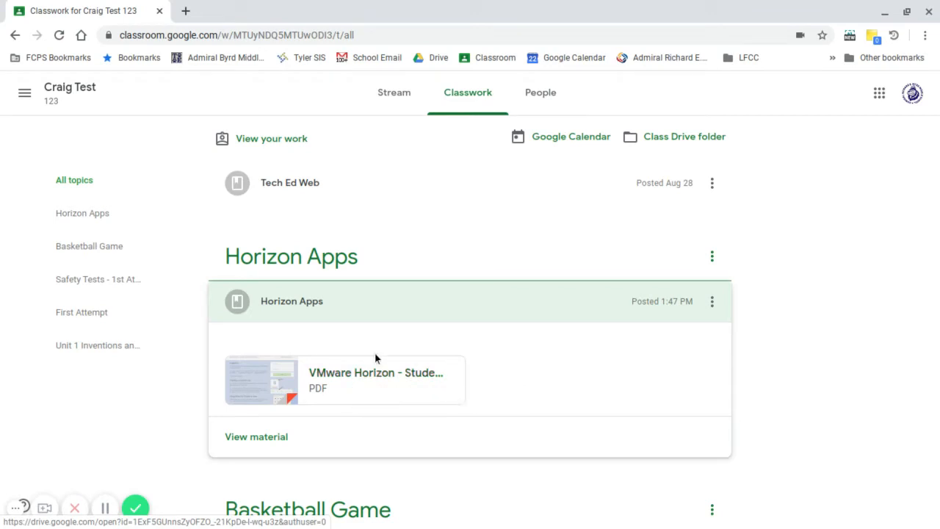
pyautogui.moveTo(367, 397)
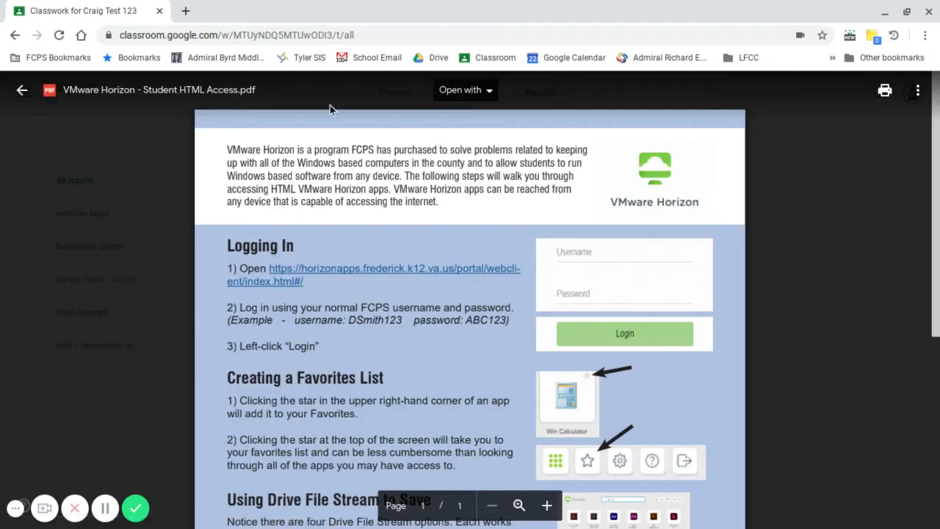
# - Scroll through the VMware Horizon guide's Logging In instructions
pyautogui.scroll(-3)
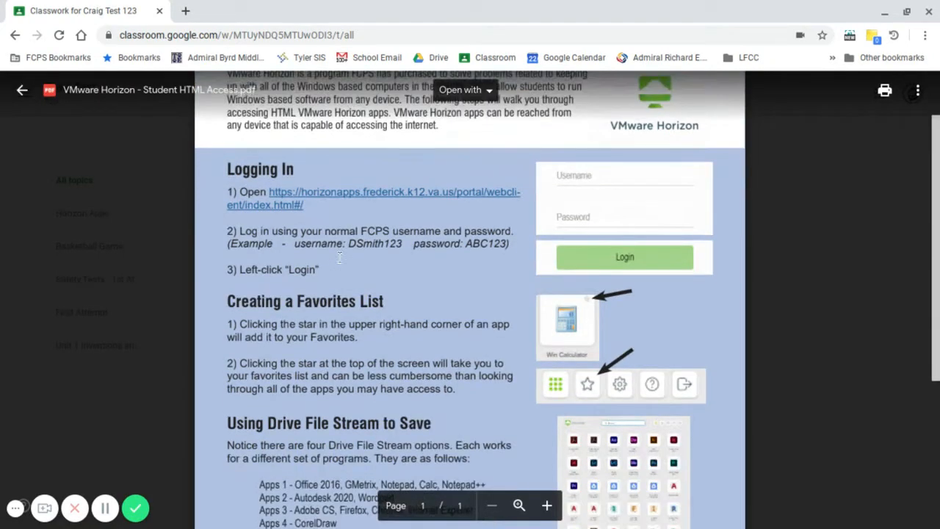
pyautogui.scroll(3)
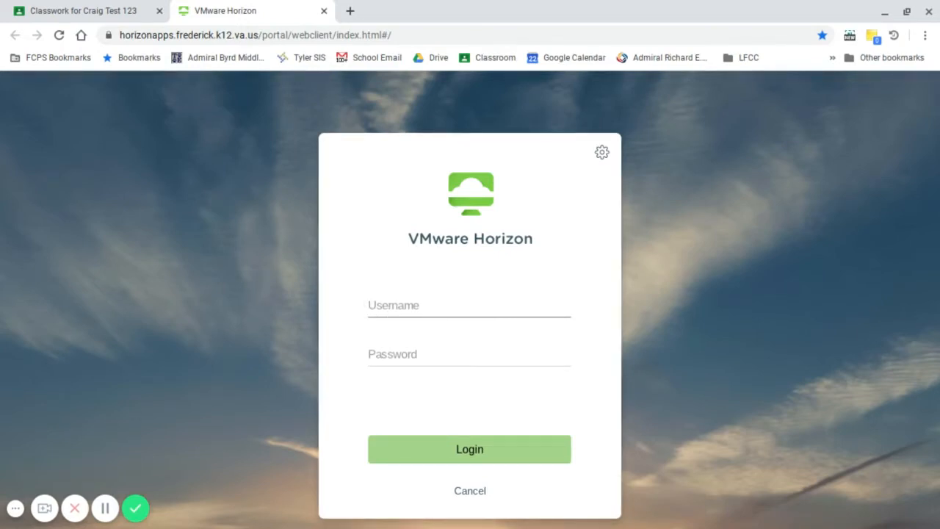
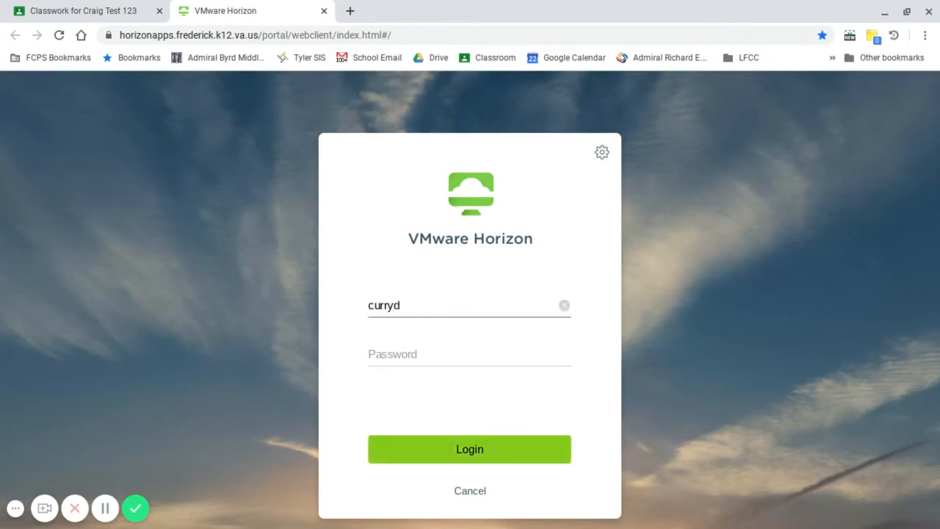
pyautogui.click(470, 352)
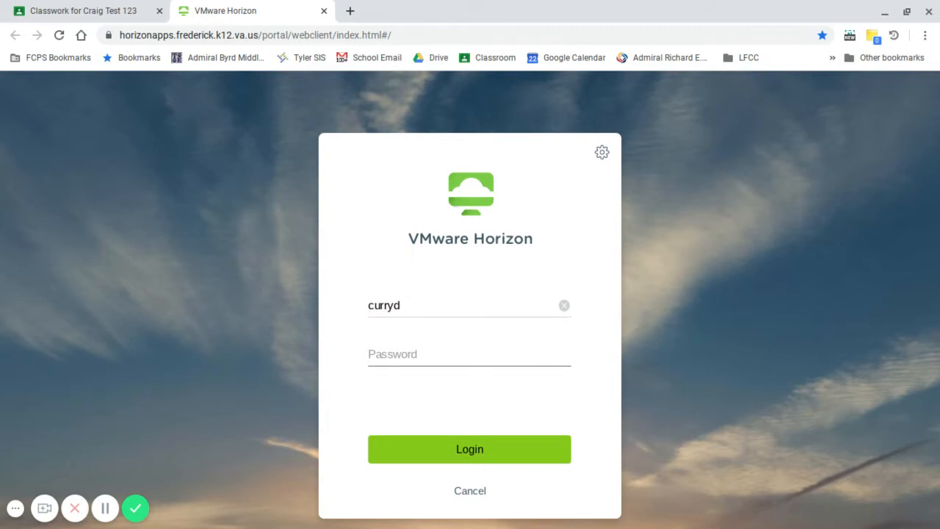
pyautogui.click(470, 354)
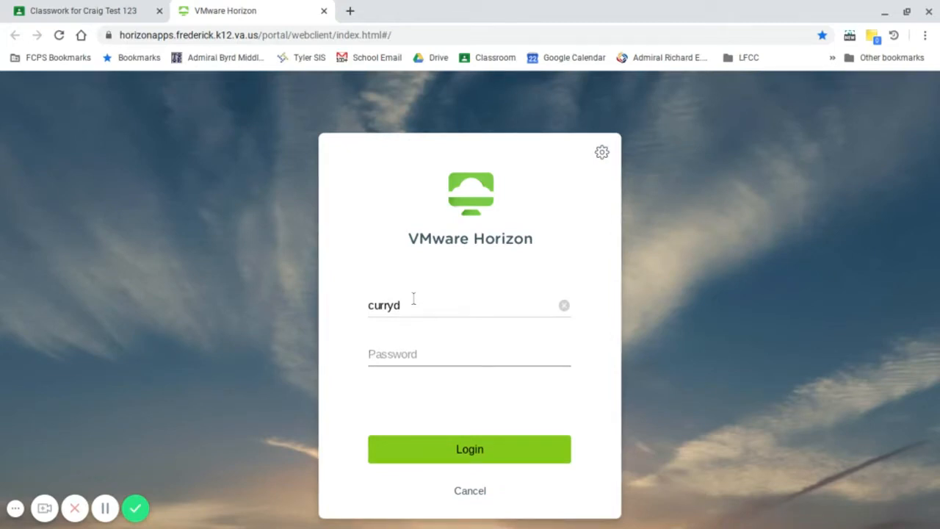
pyautogui.write('password')
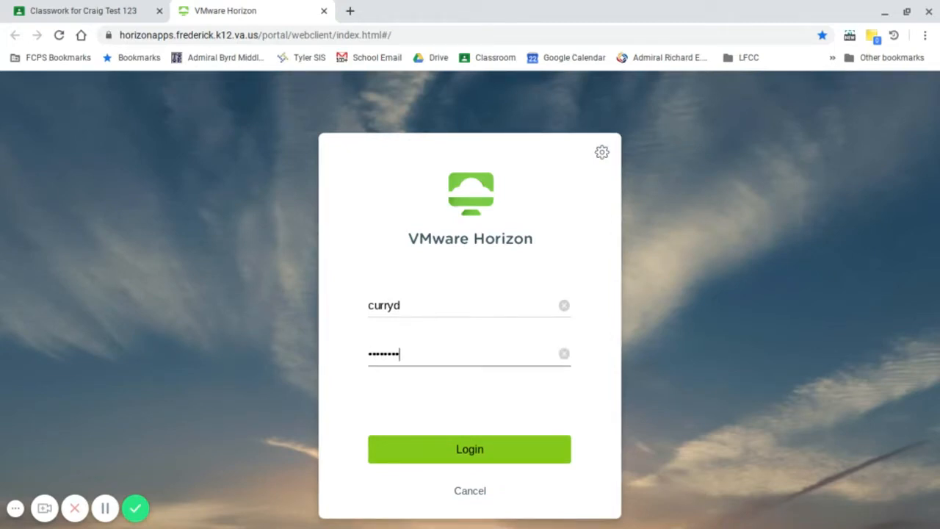
pyautogui.moveTo(387, 397)
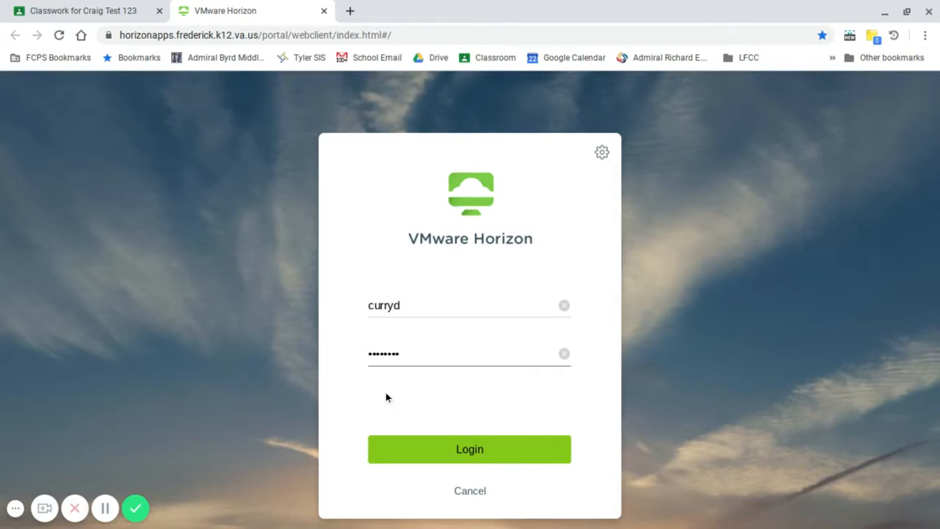
pyautogui.click(470, 450)
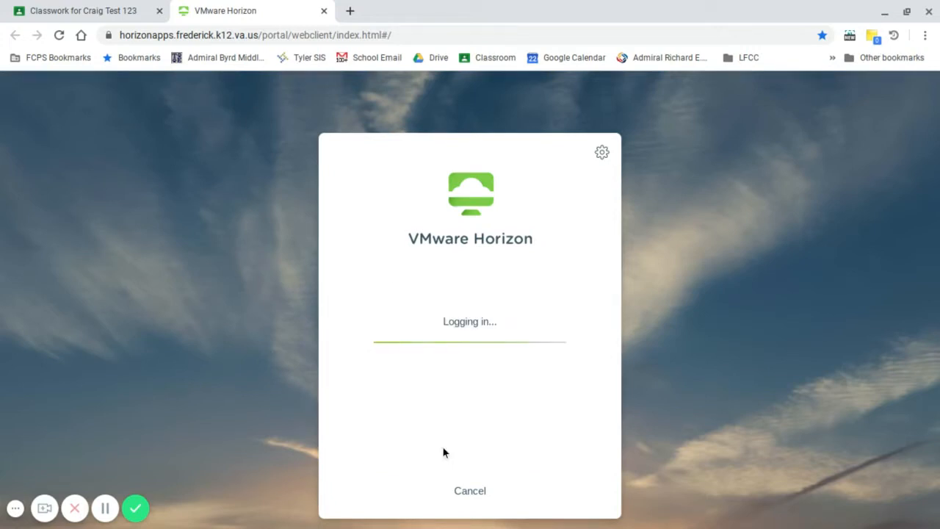
pyautogui.moveTo(450, 448)
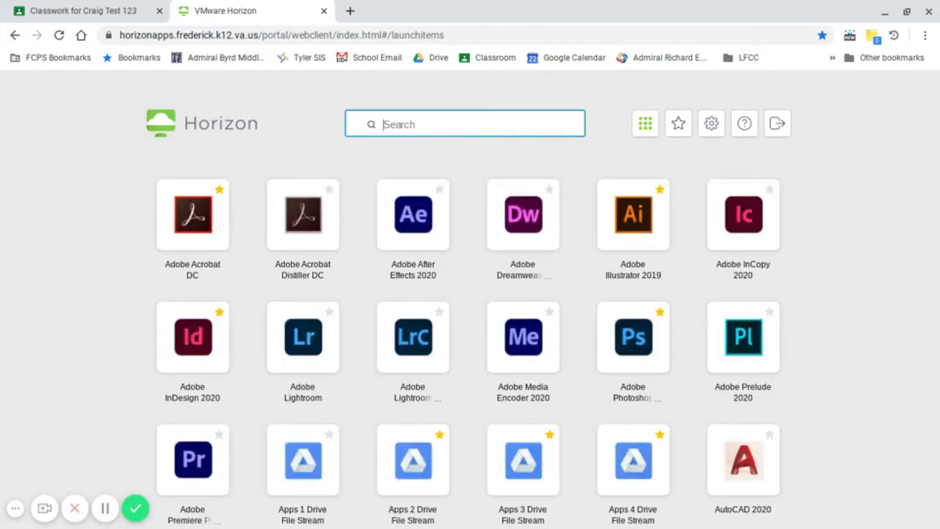
pyautogui.scroll(-3)
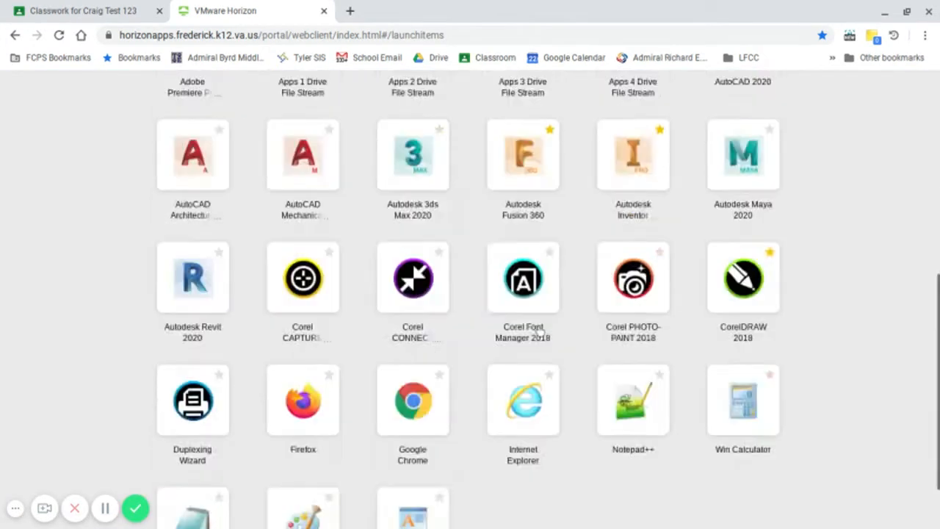
pyautogui.scroll(3)
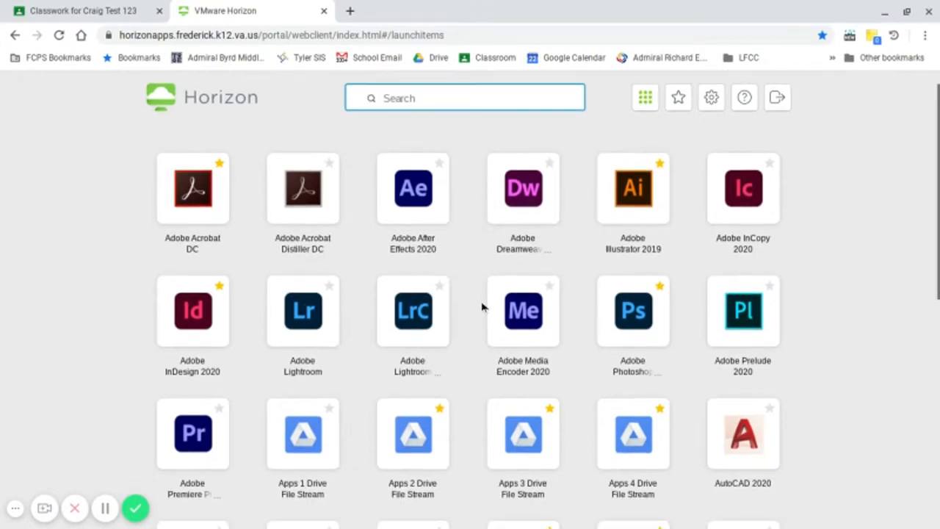
pyautogui.scroll(-3)
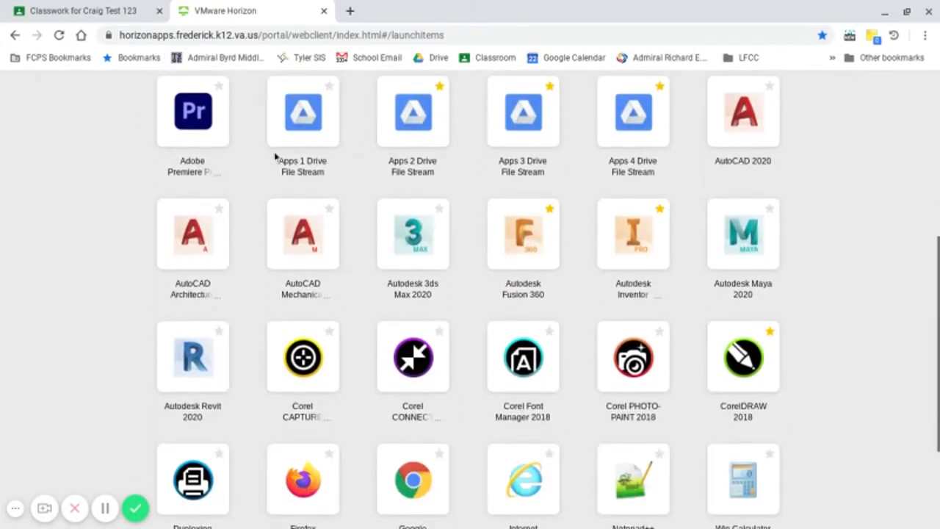
pyautogui.moveTo(618, 183)
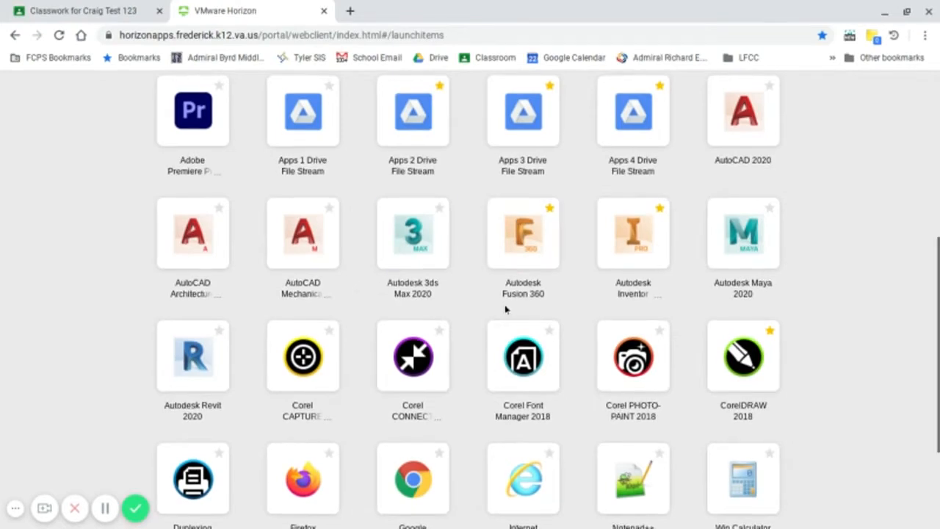
pyautogui.scroll(-3)
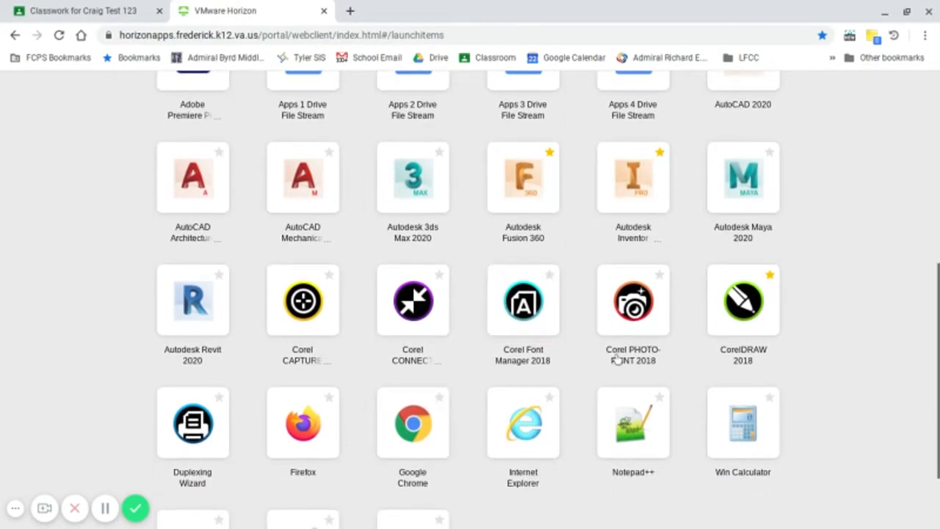
pyautogui.scroll(-3)
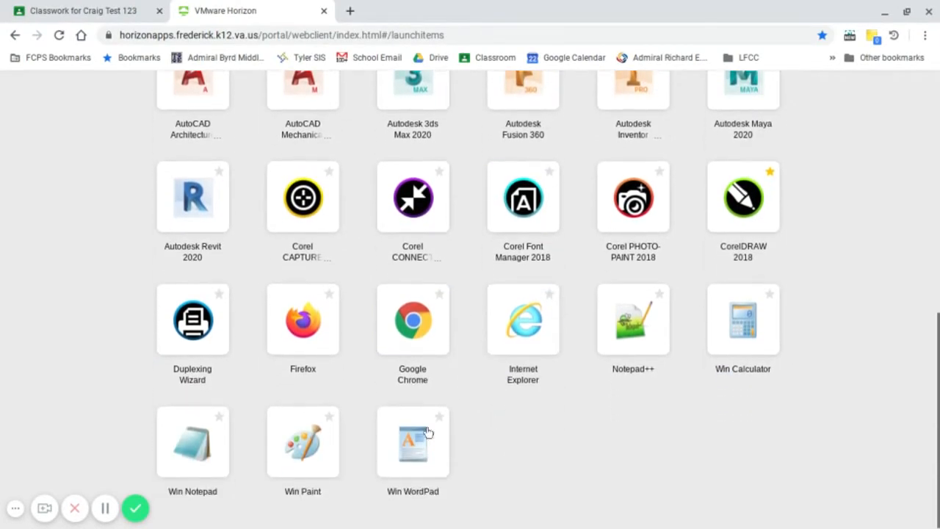
pyautogui.scroll(3)
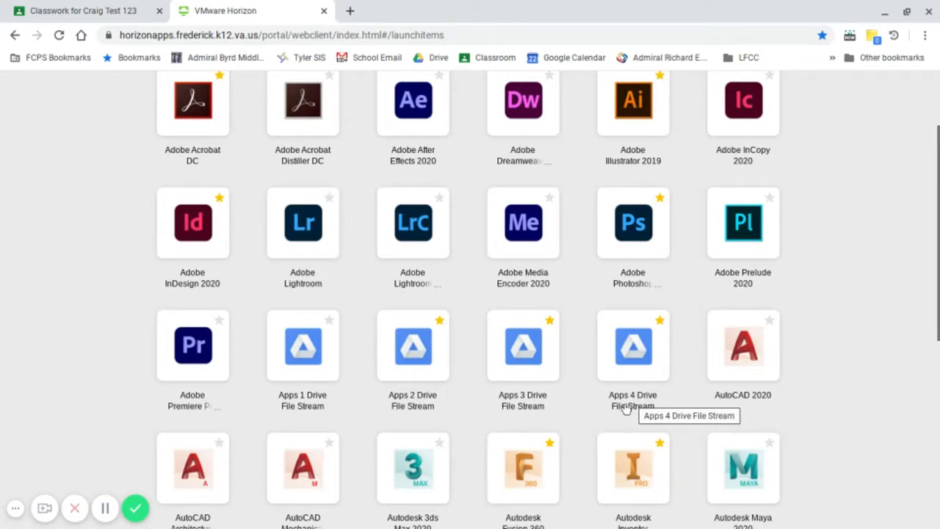
pyautogui.click(631, 345)
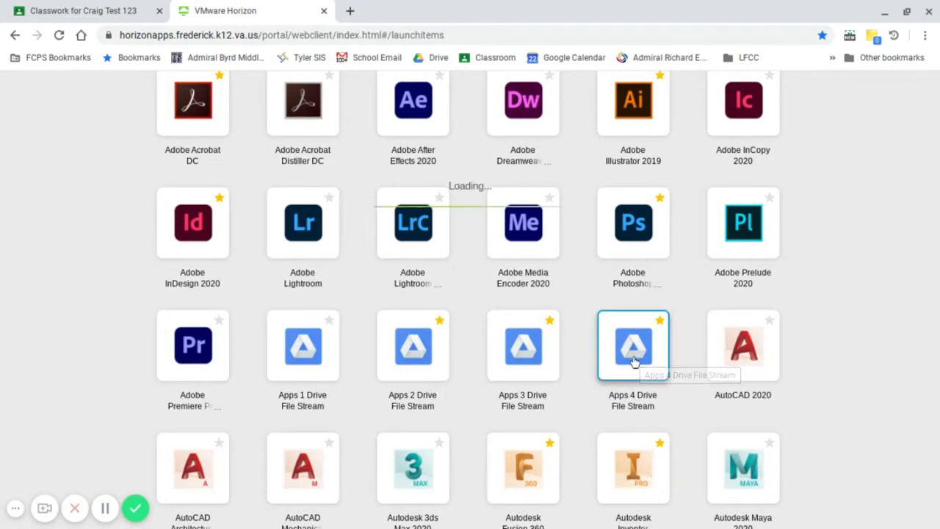
pyautogui.click(631, 345)
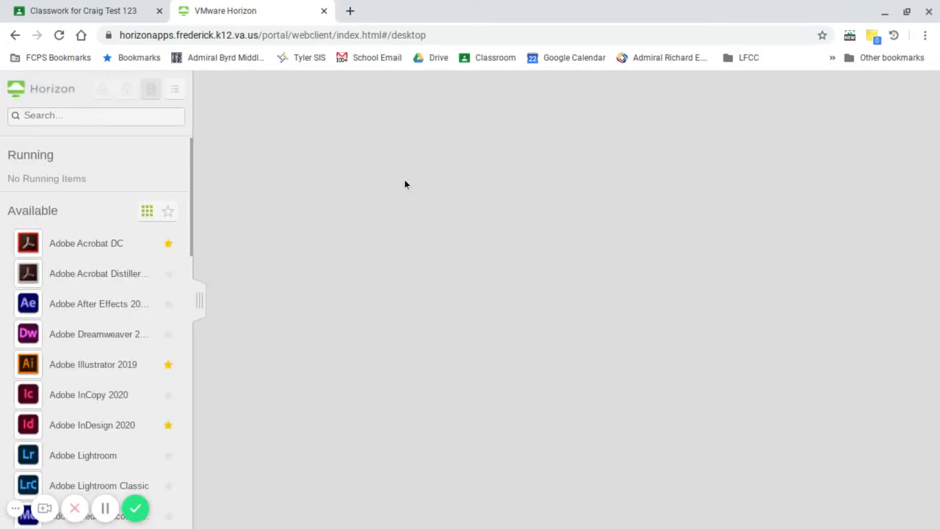
pyautogui.moveTo(491, 288)
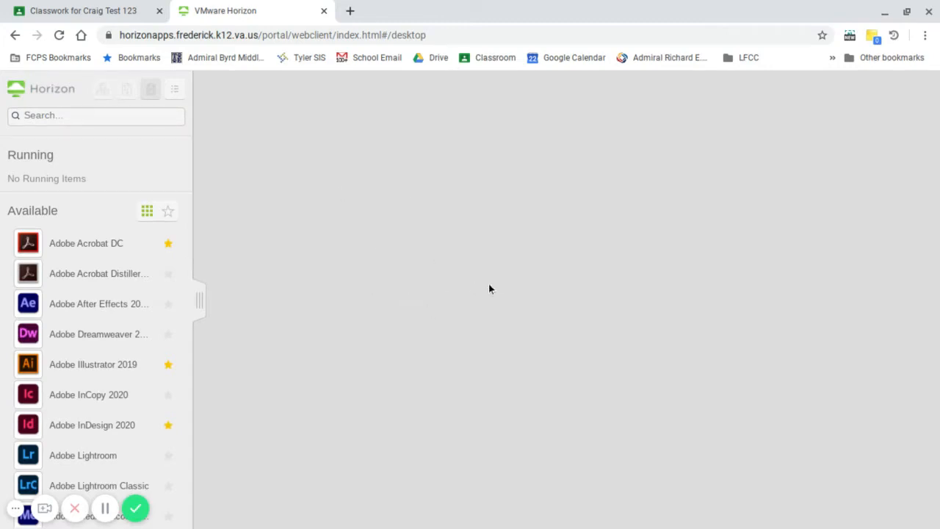
pyautogui.moveTo(223, 335)
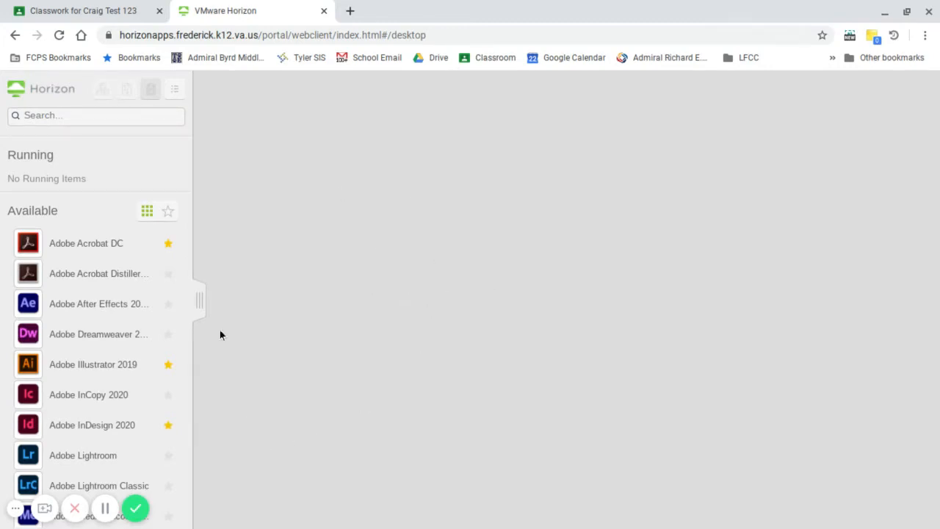
pyautogui.moveTo(206, 303)
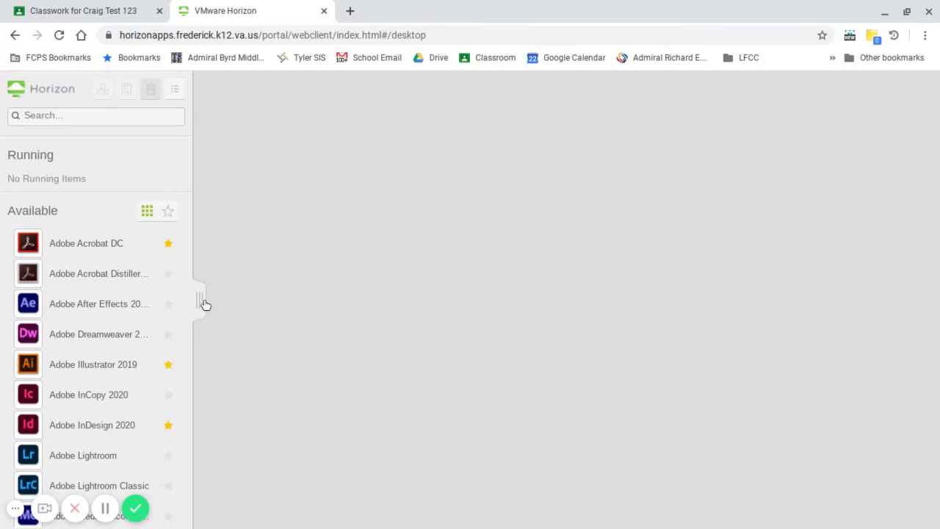
pyautogui.moveTo(519, 180)
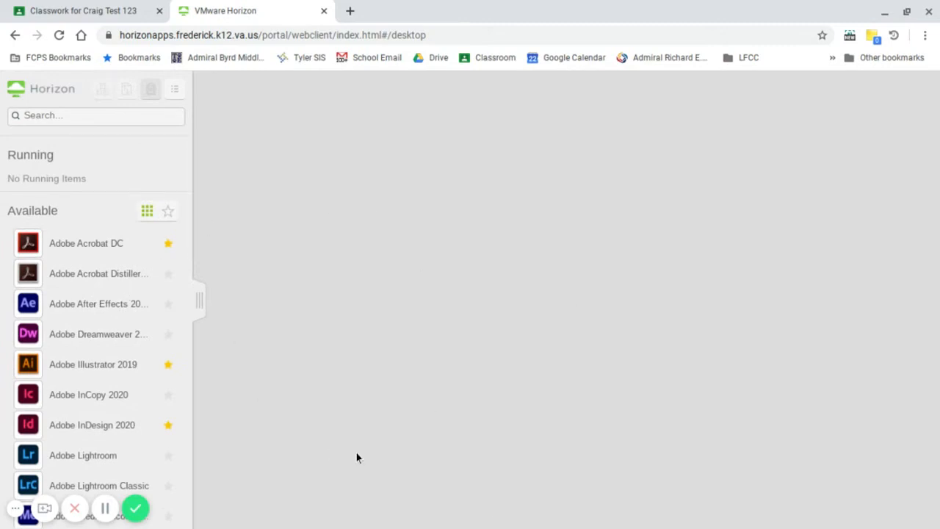
pyautogui.moveTo(505, 303)
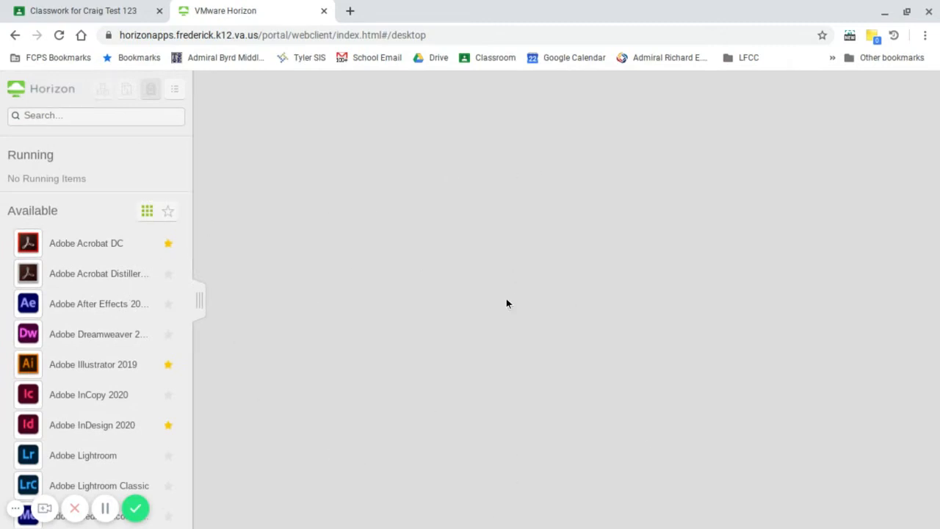
pyautogui.moveTo(520, 299)
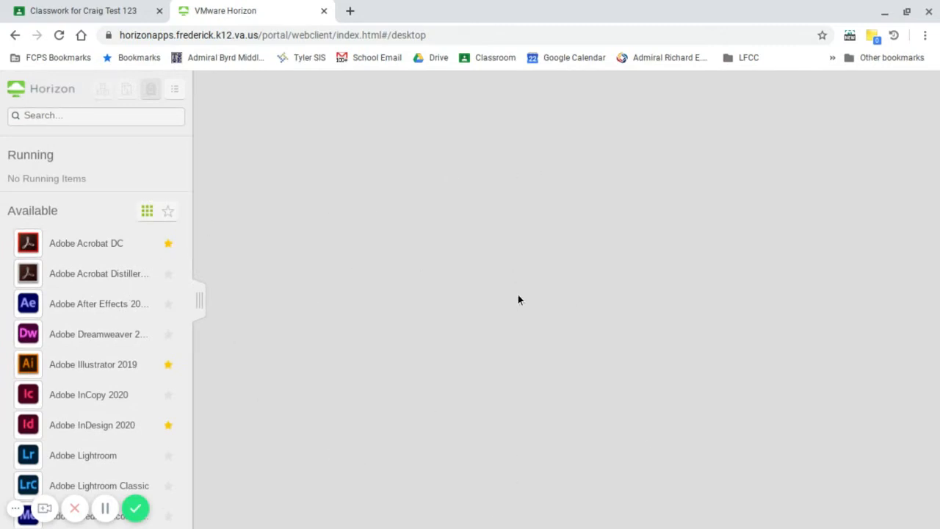
pyautogui.moveTo(438, 347)
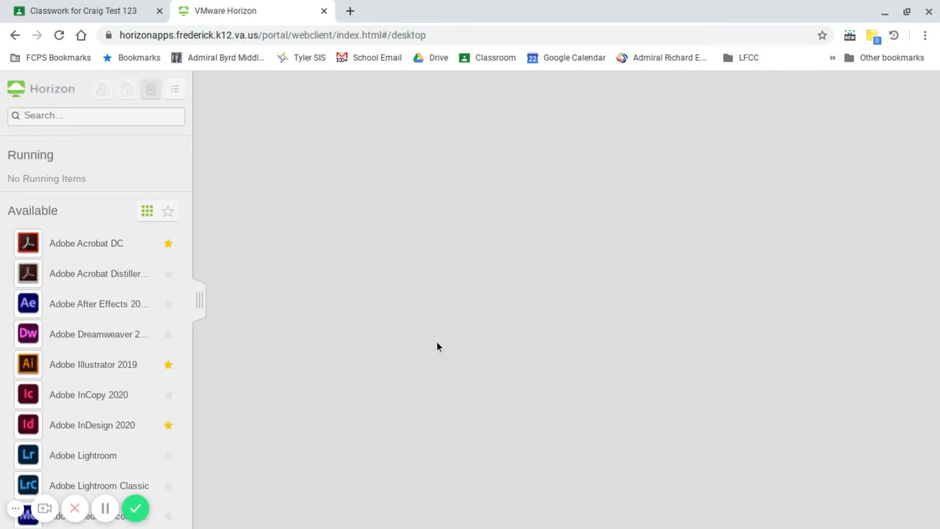
pyautogui.moveTo(288, 248)
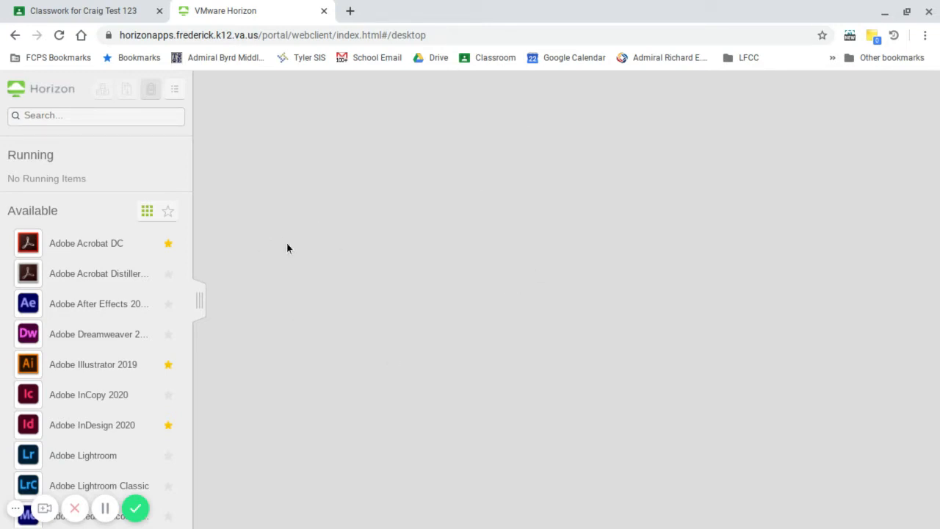
pyautogui.moveTo(367, 259)
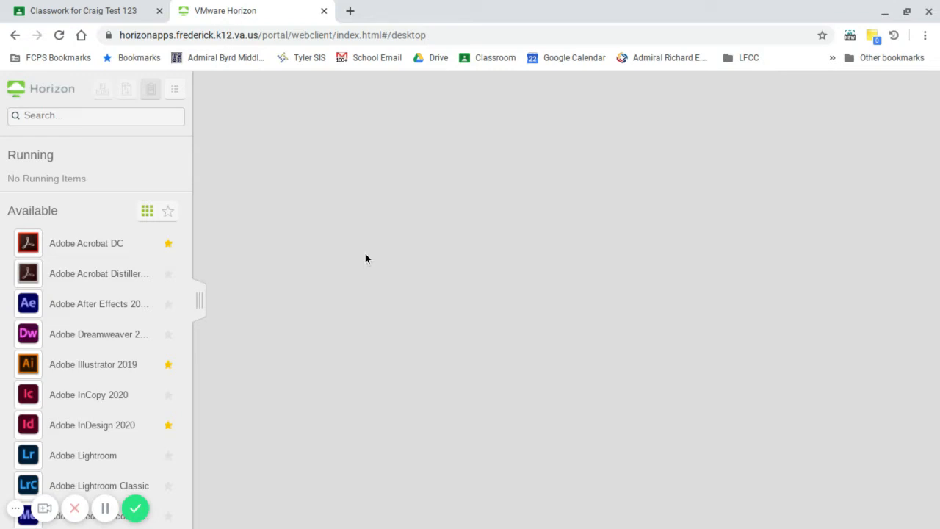
pyautogui.moveTo(247, 232)
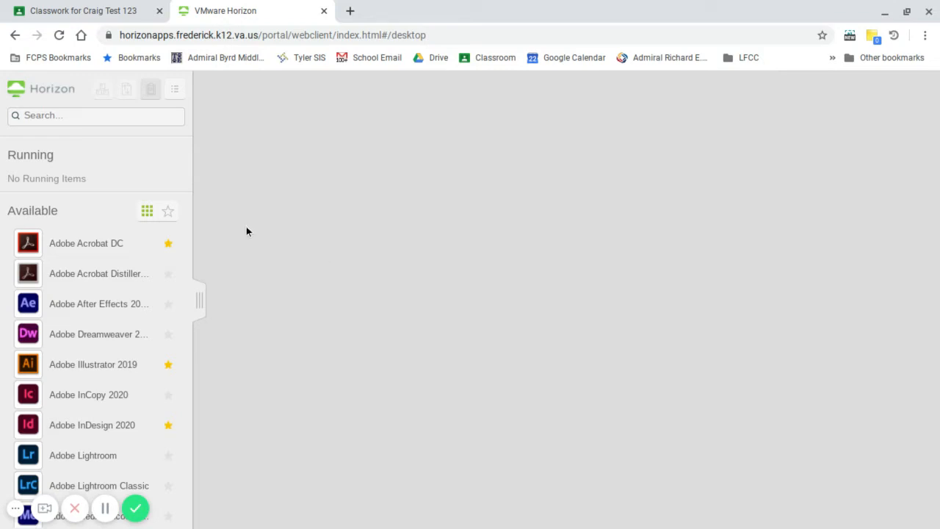
pyautogui.moveTo(429, 251)
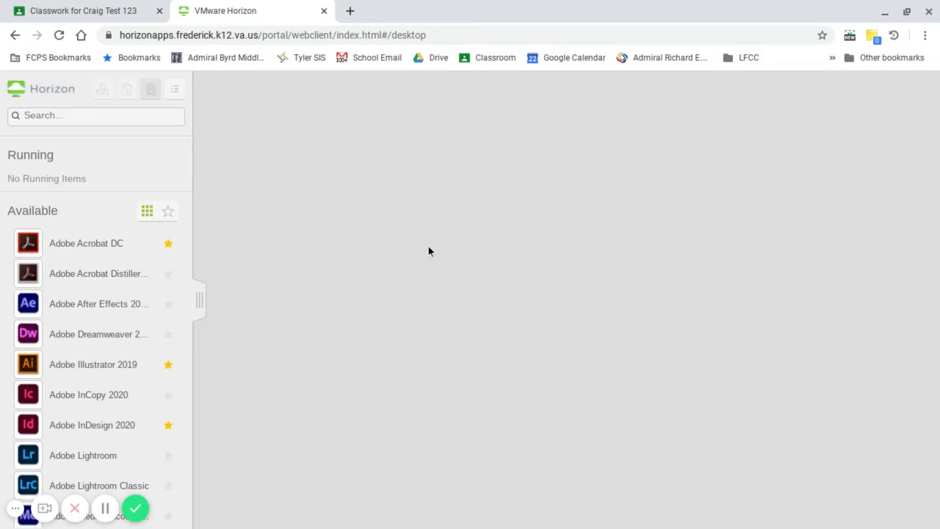
pyautogui.moveTo(403, 275)
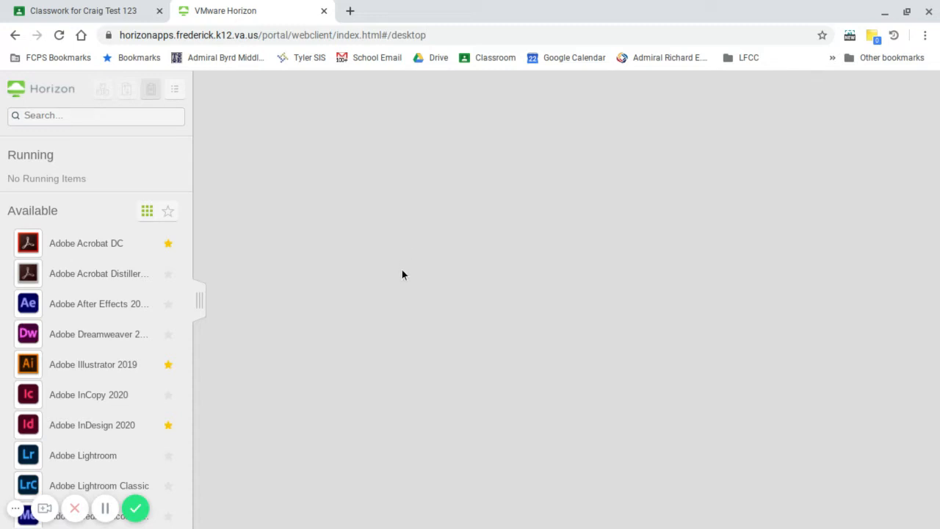
pyautogui.moveTo(659, 272)
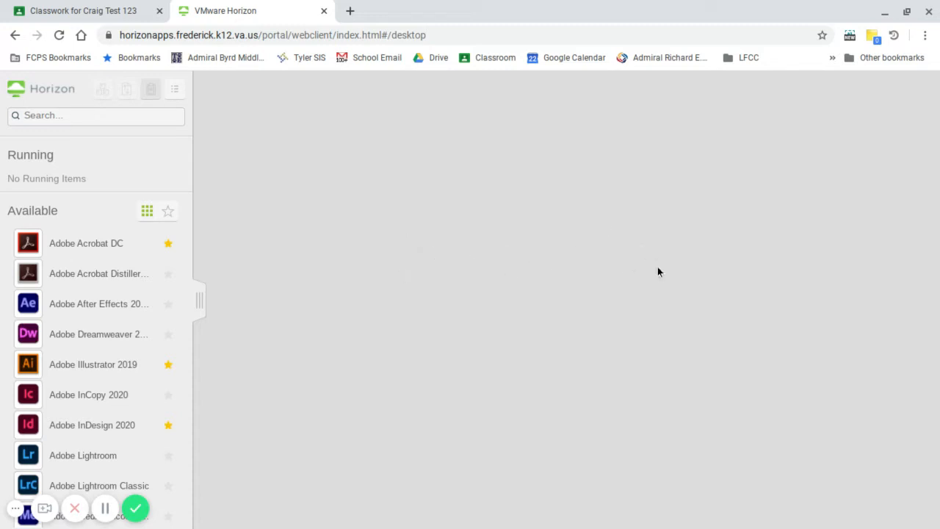
pyautogui.moveTo(551, 360)
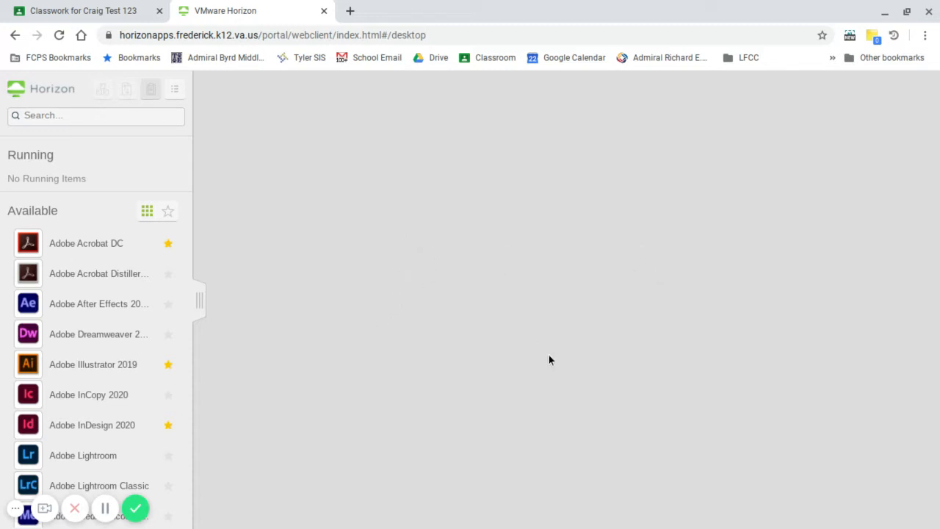
pyautogui.moveTo(506, 132)
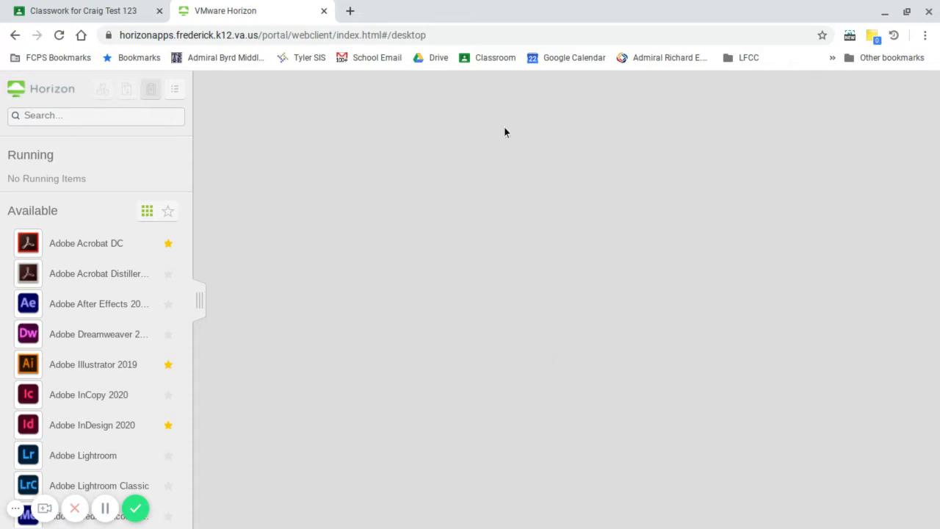
pyautogui.moveTo(470, 173)
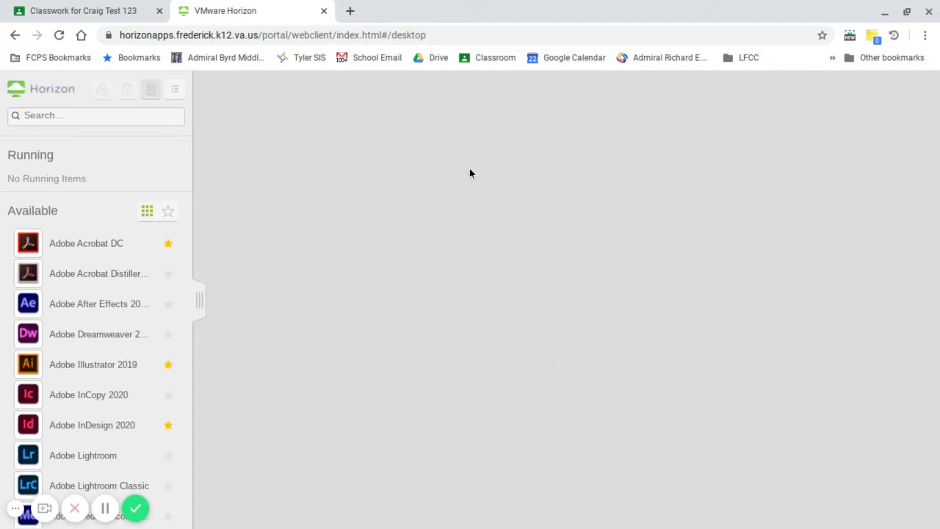
pyautogui.moveTo(685, 151)
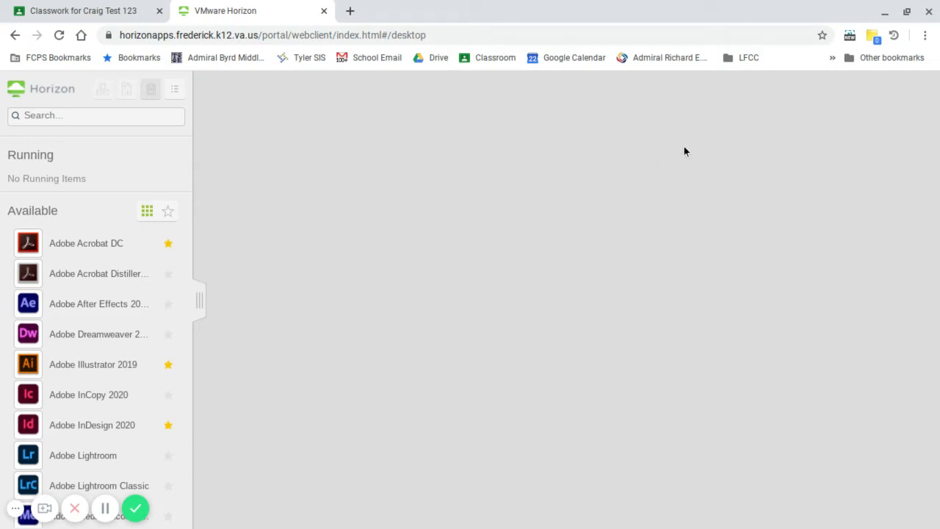
pyautogui.moveTo(115, 312)
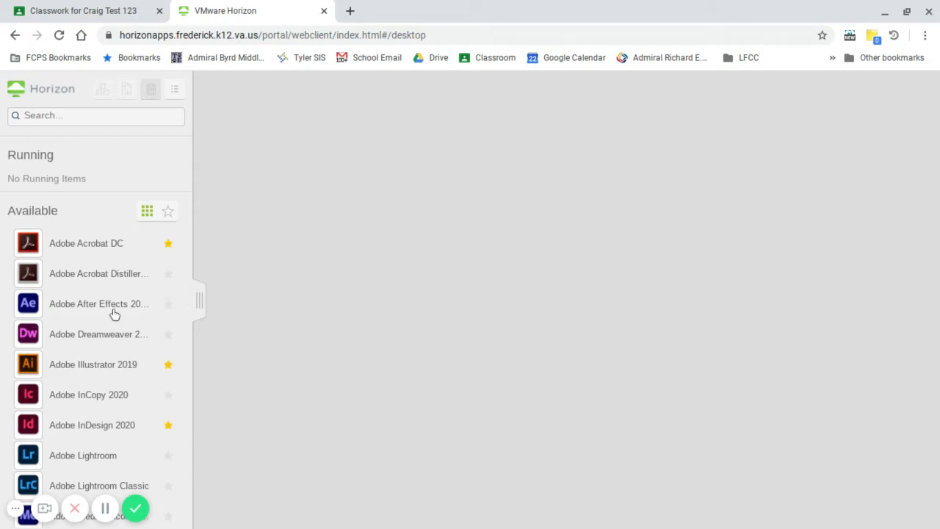
pyautogui.scroll(-3)
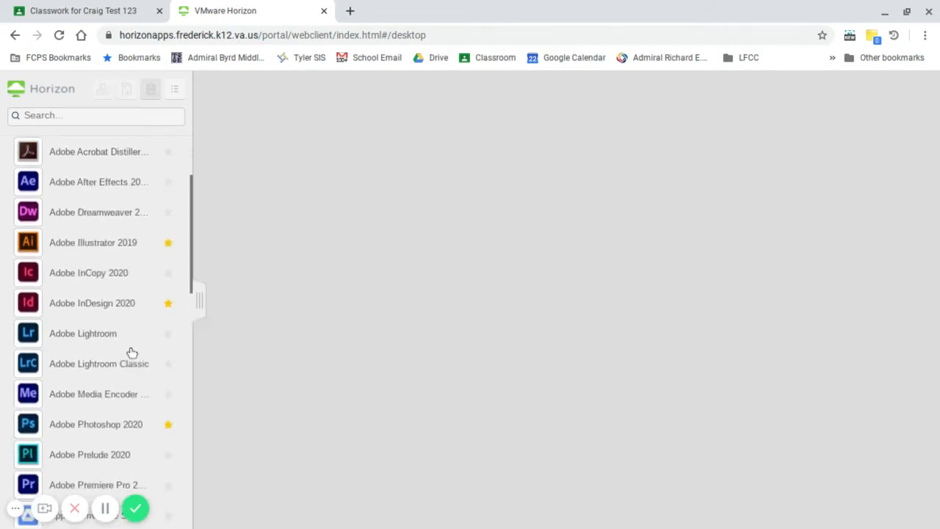
pyautogui.scroll(-3)
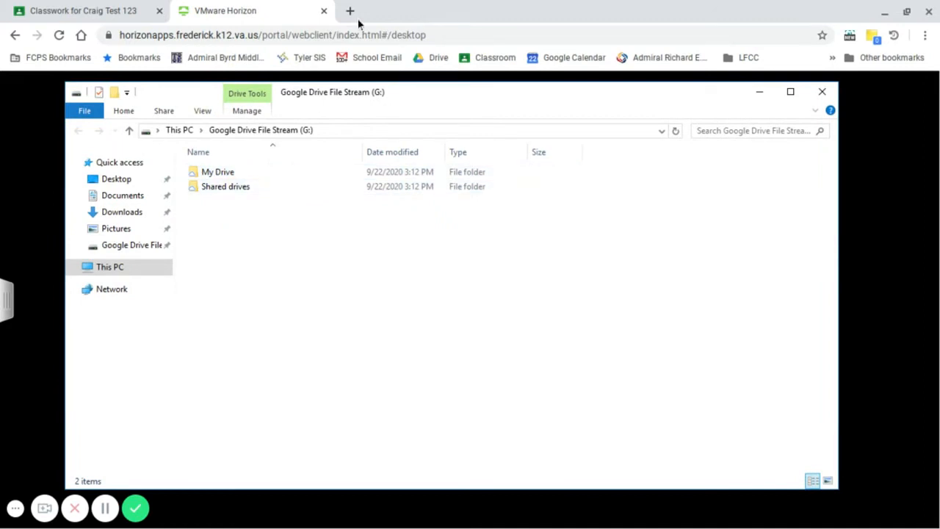
pyautogui.moveTo(479, 278)
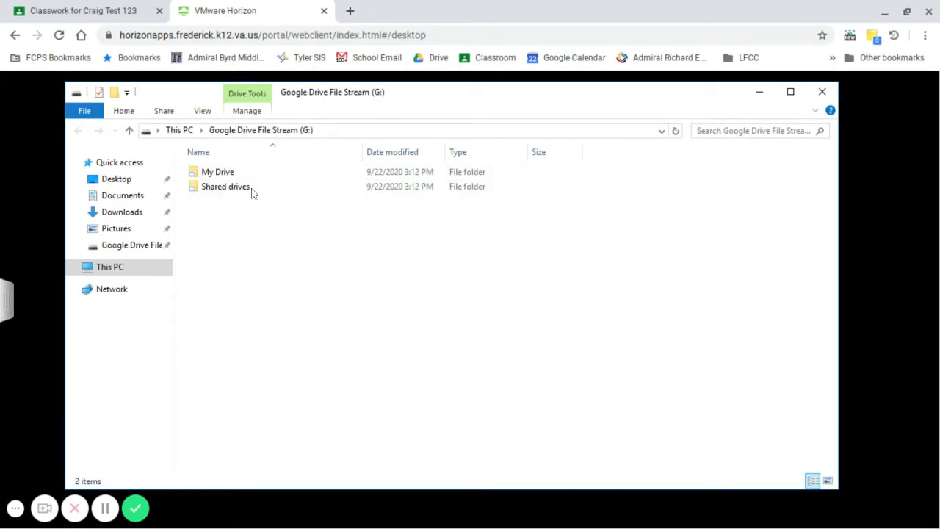
# - Select the My Drive folder in the Google Drive File Stream drive
pyautogui.click(217, 171)
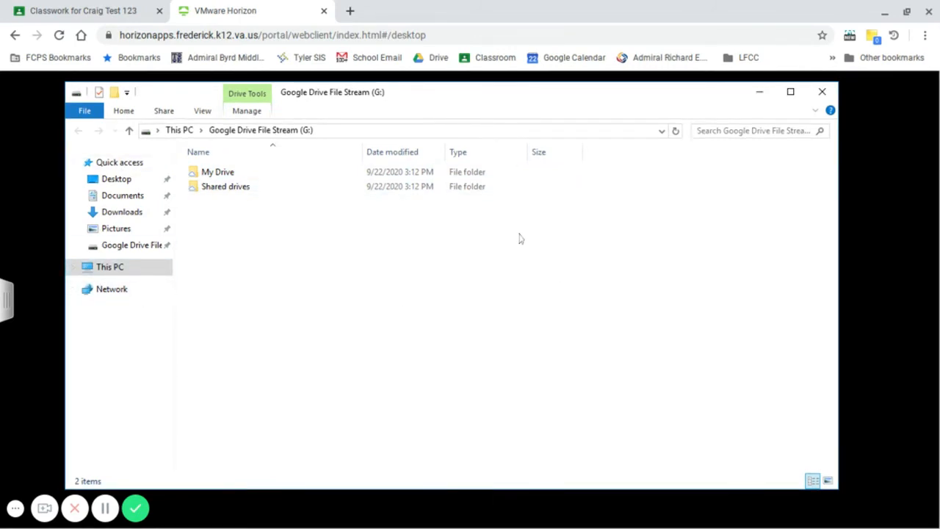
pyautogui.moveTo(510, 243)
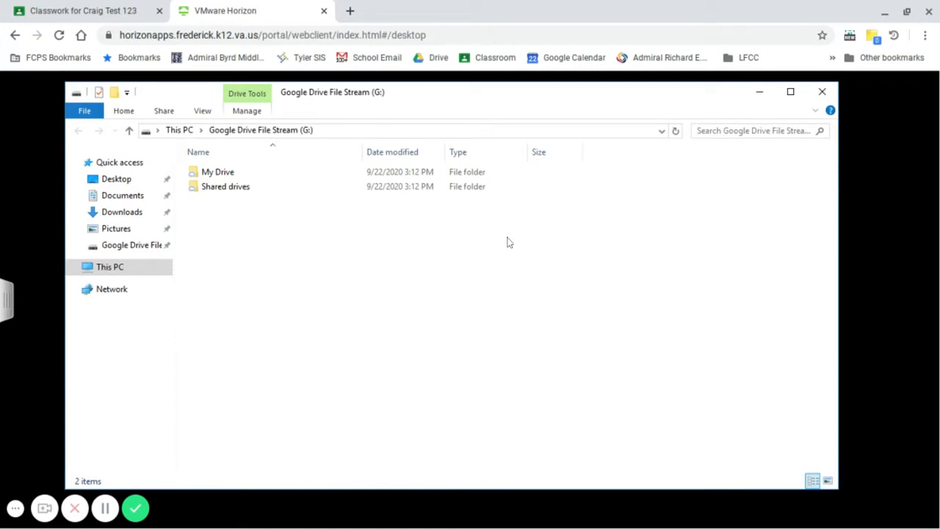
pyautogui.moveTo(482, 250)
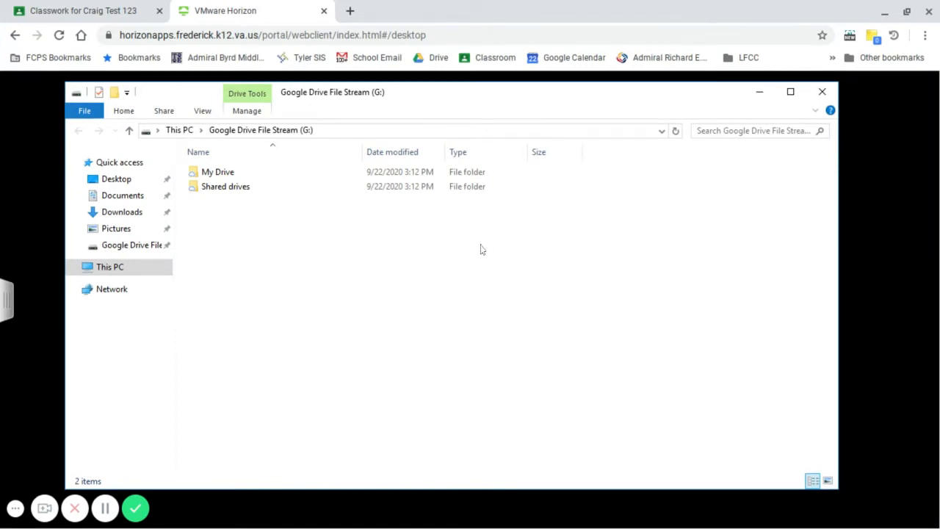
pyautogui.moveTo(467, 257)
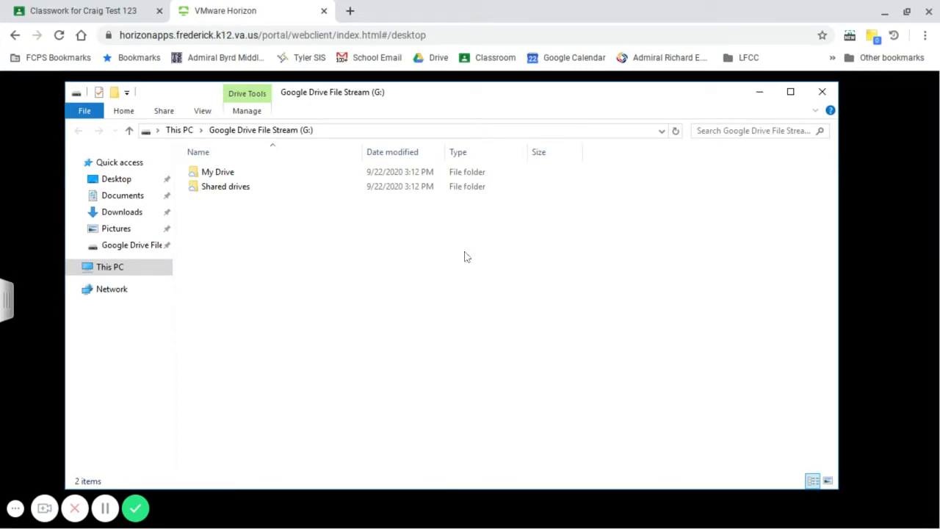
pyautogui.moveTo(364, 300)
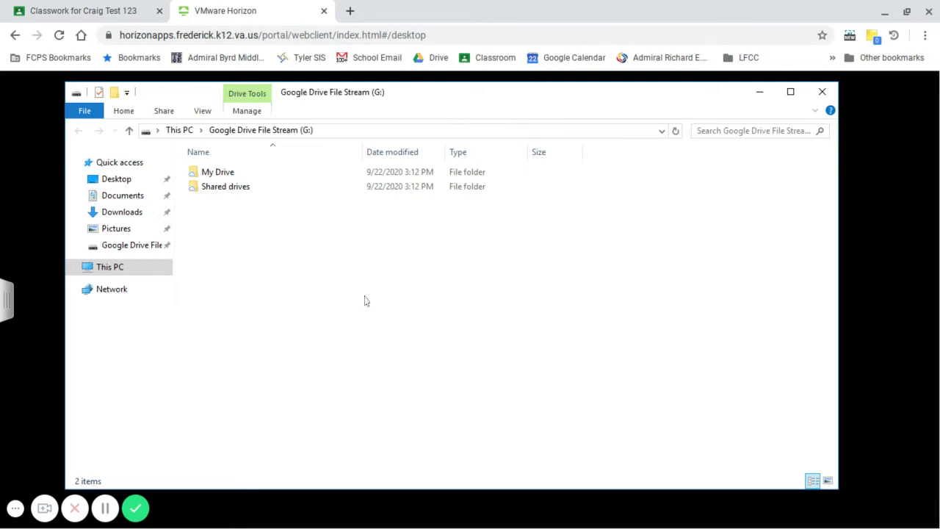
pyautogui.moveTo(320, 285)
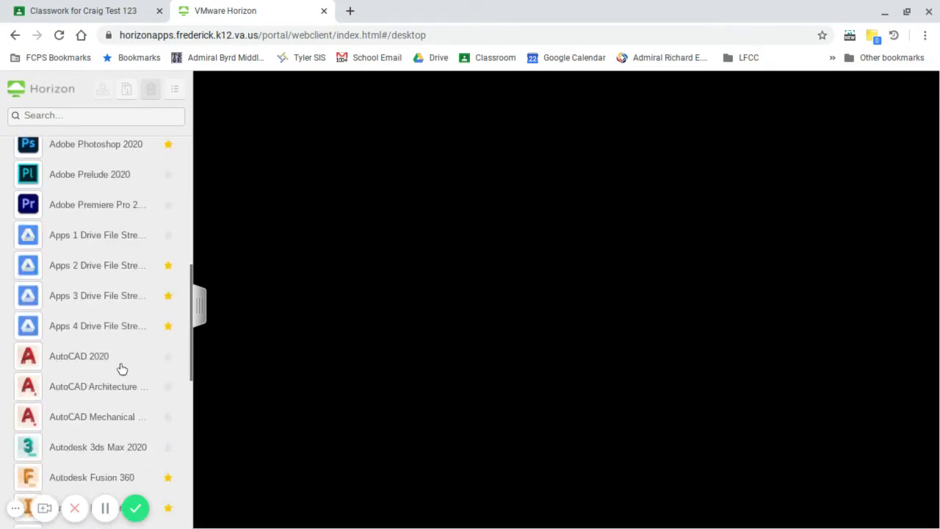
# - Scroll the Horizon Available apps list to reach CorelDRAW
pyautogui.scroll(-3)
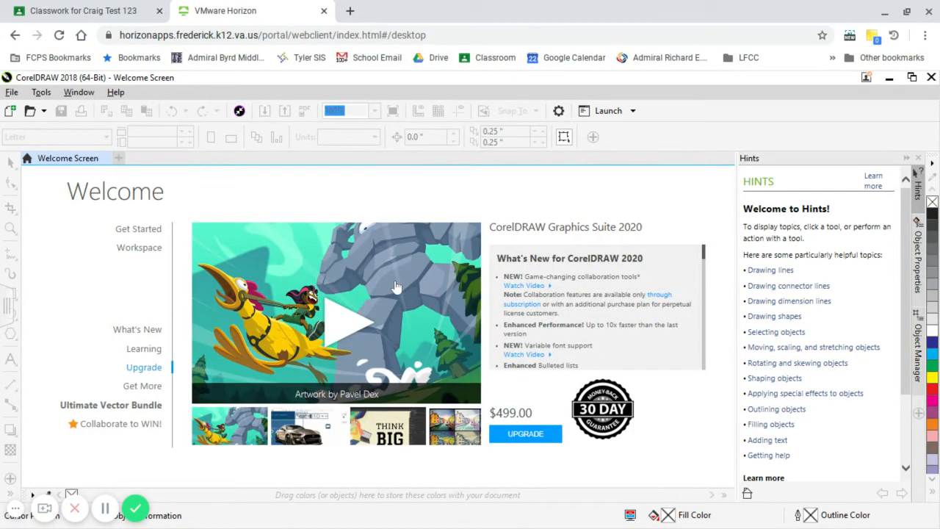
pyautogui.moveTo(330, 279)
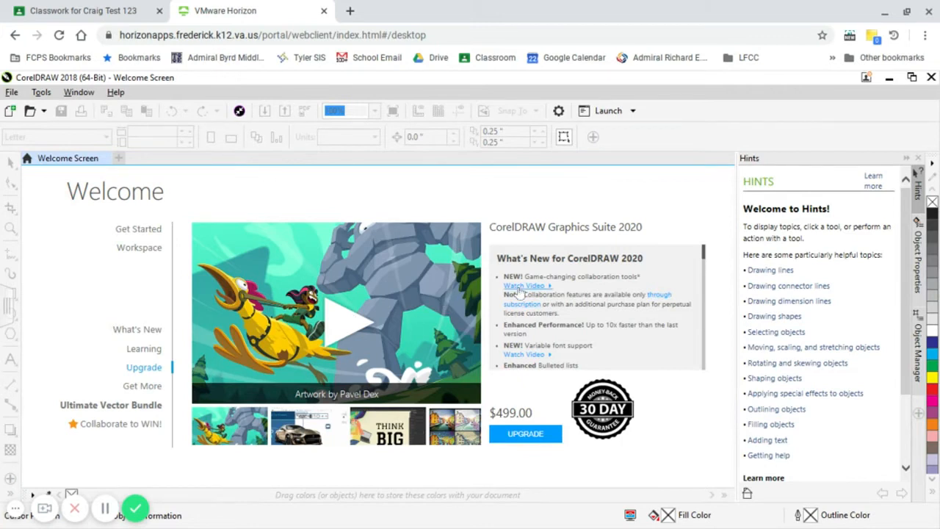
pyautogui.moveTo(6, 503)
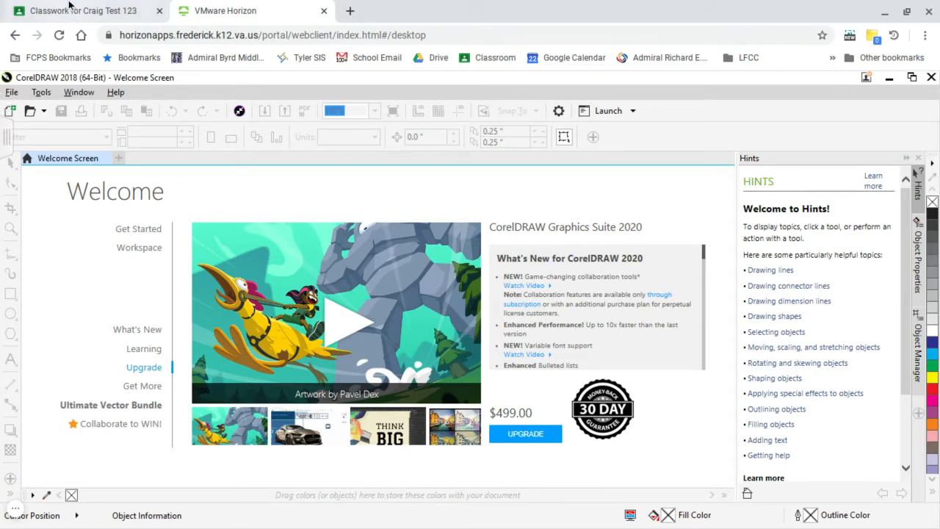
pyautogui.moveTo(81, 10)
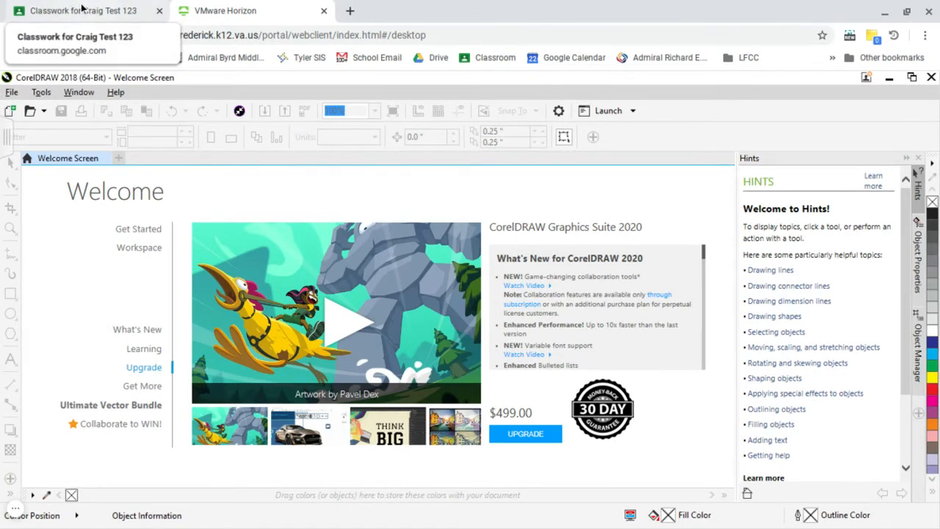
# - Return to the Classwork page and expand the Tech - Basketball Game Backboard Design assignment
pyautogui.click(82, 10)
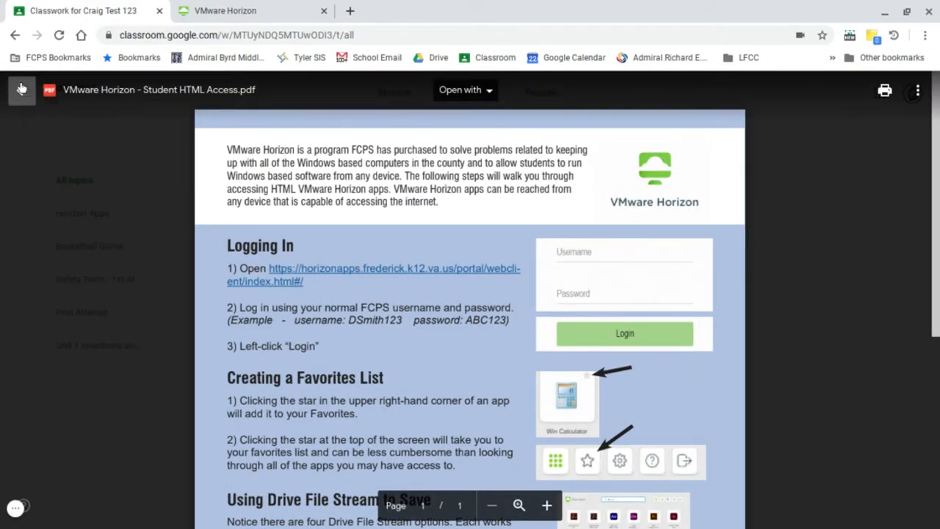
pyautogui.click(22, 89)
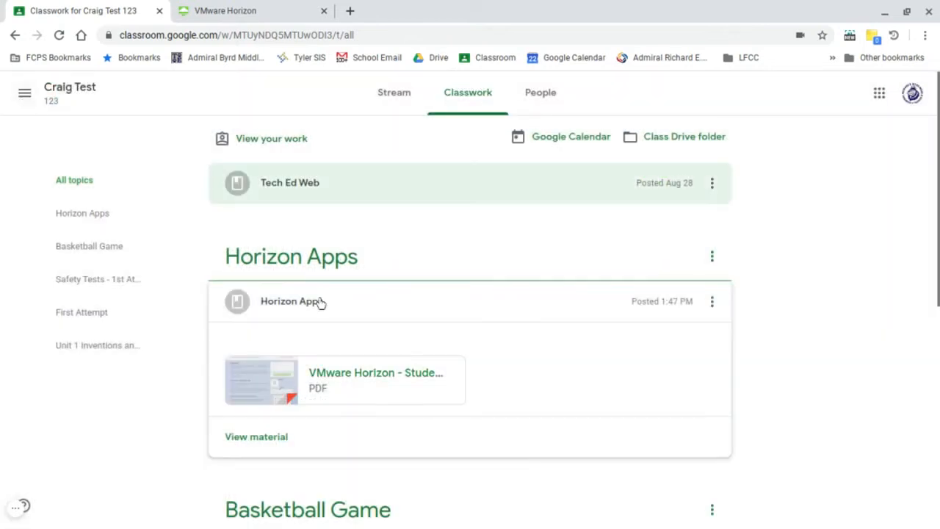
pyautogui.scroll(-3)
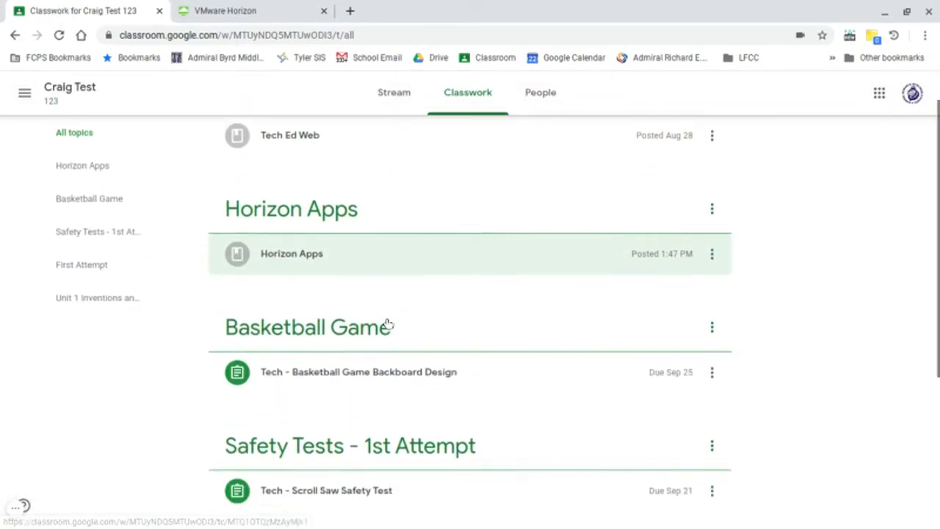
pyautogui.scroll(-3)
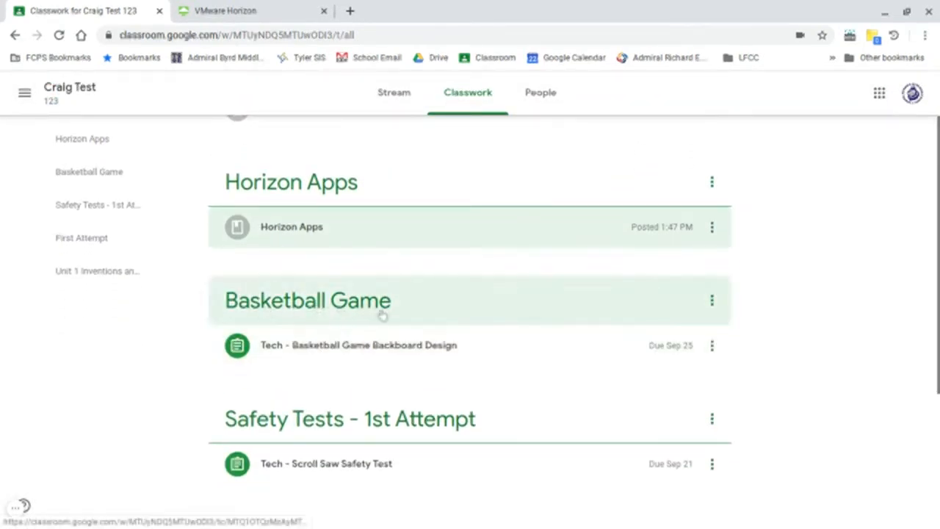
pyautogui.moveTo(300, 344)
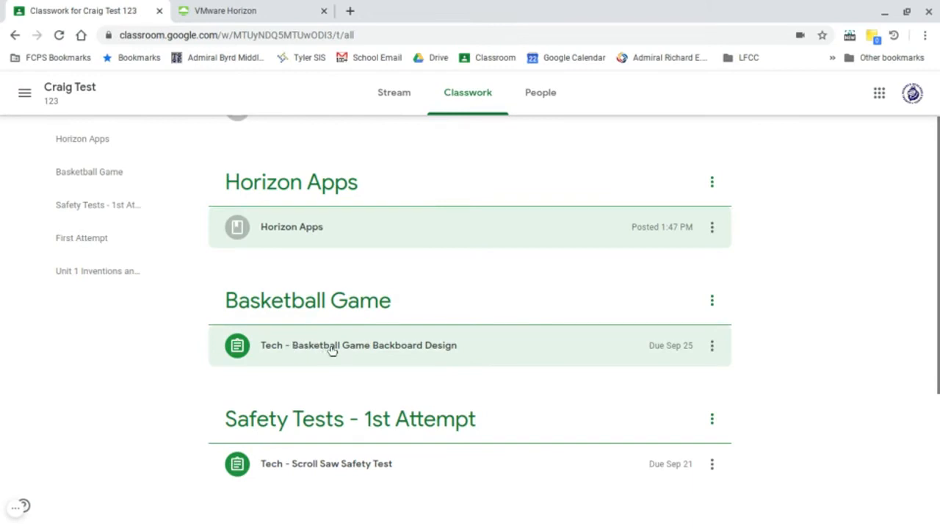
pyautogui.click(359, 345)
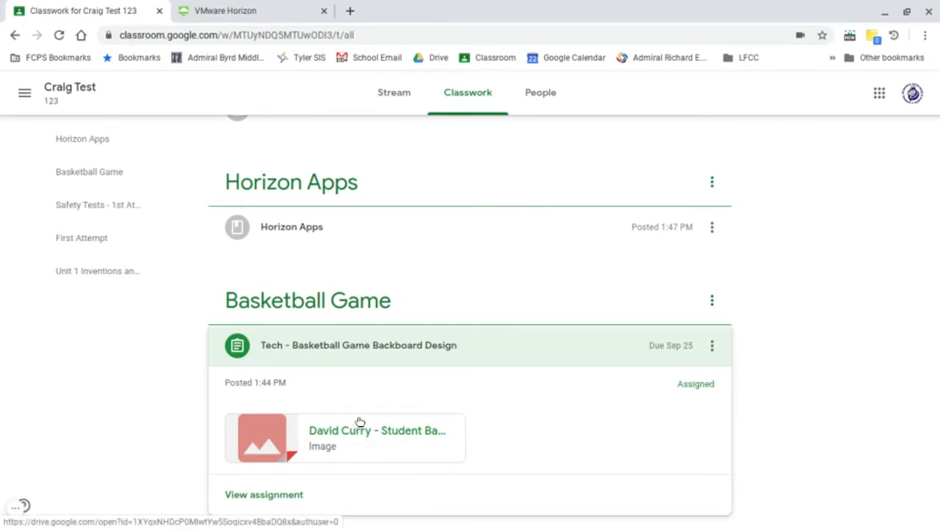
pyautogui.moveTo(361, 439)
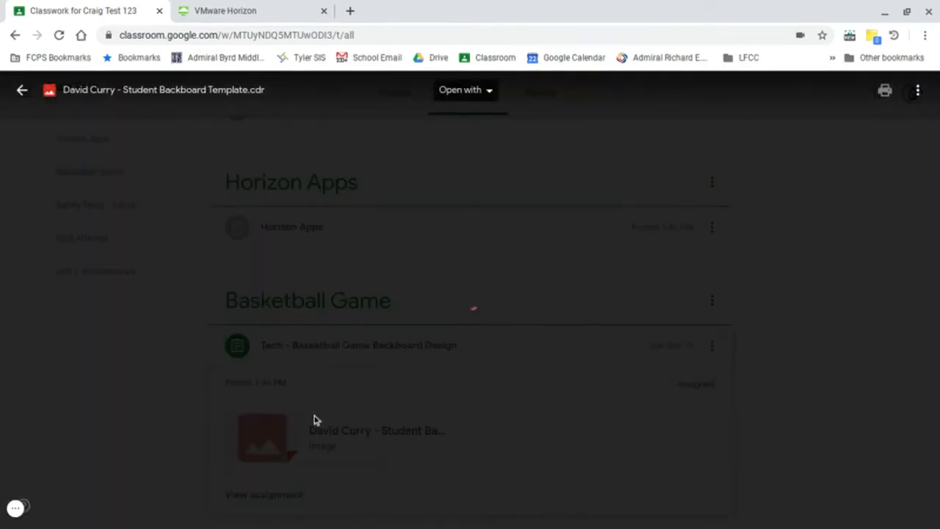
# - Try viewing the attached .cdr template, check its Open with options, then return to Classwork
pyautogui.click(465, 89)
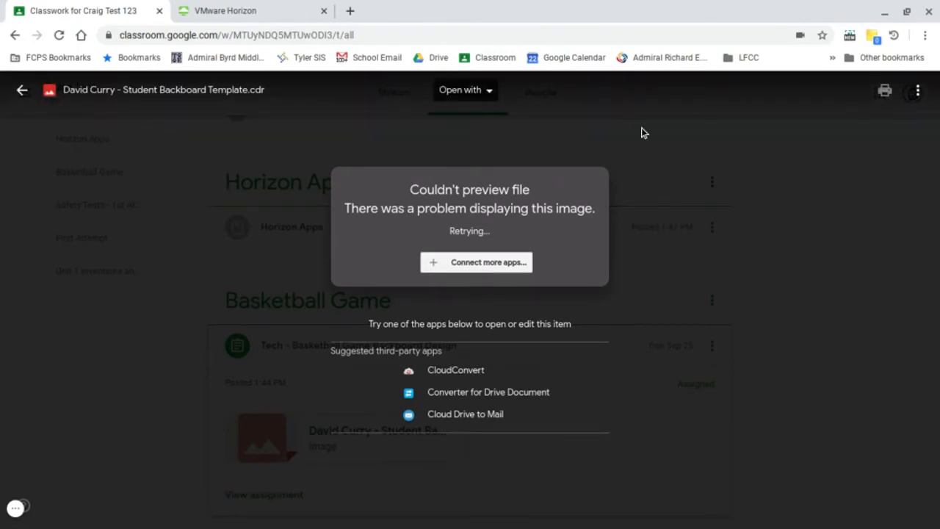
pyautogui.moveTo(500, 100)
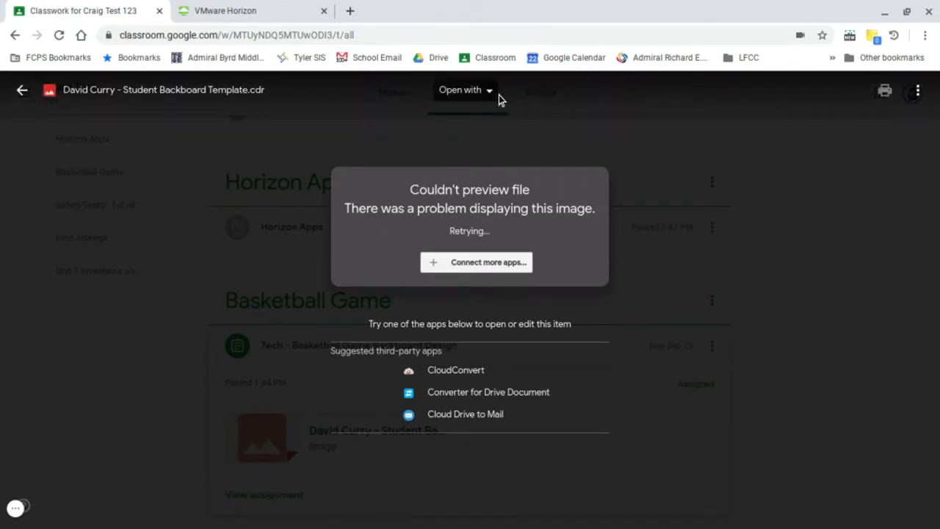
pyautogui.click(464, 89)
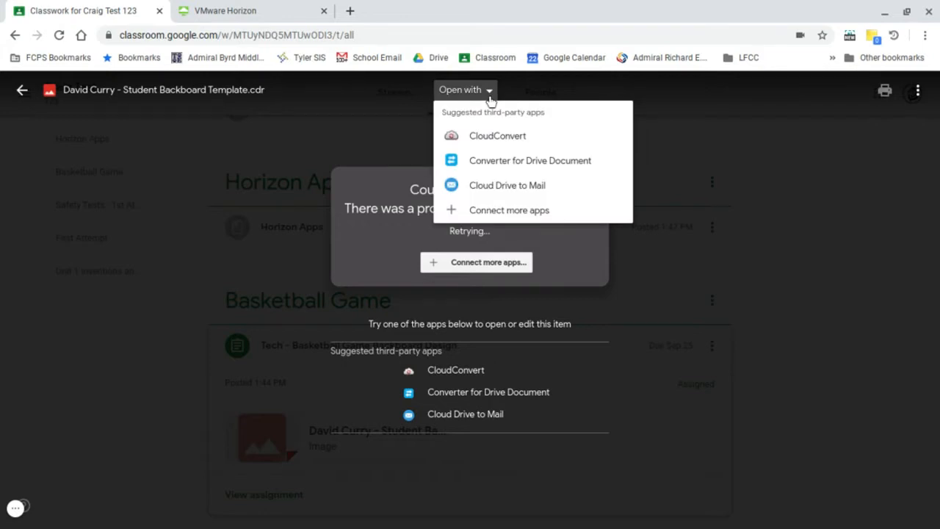
pyautogui.moveTo(482, 124)
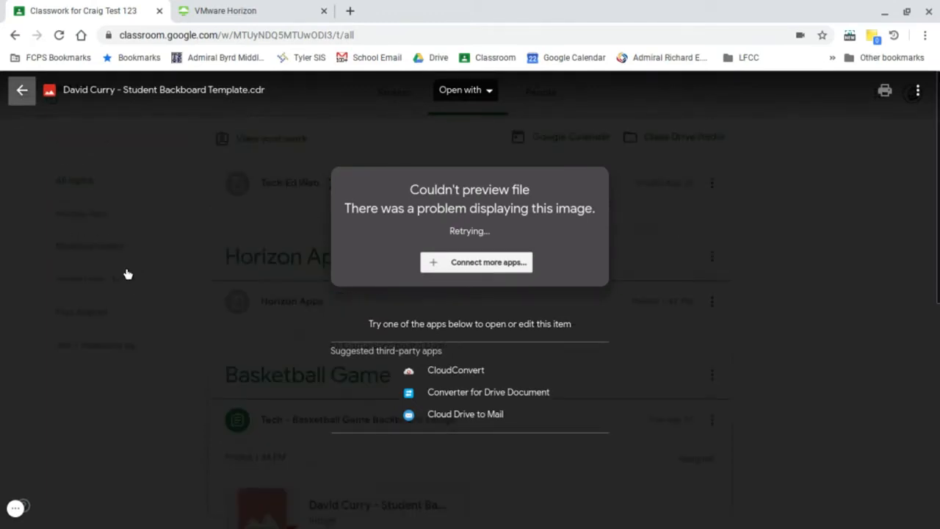
pyautogui.click(22, 89)
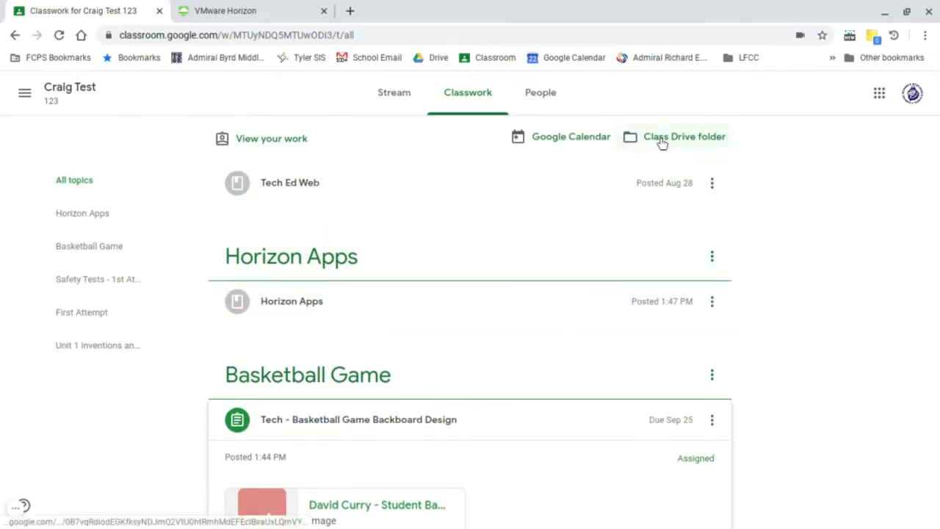
pyautogui.moveTo(676, 141)
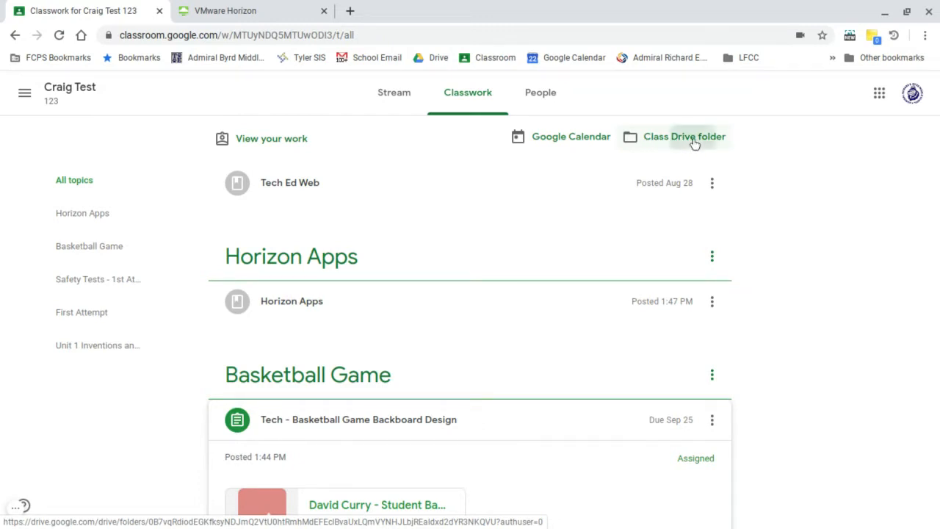
# - Open the Craig Test 123 class Drive folder from the Classwork page
pyautogui.click(685, 137)
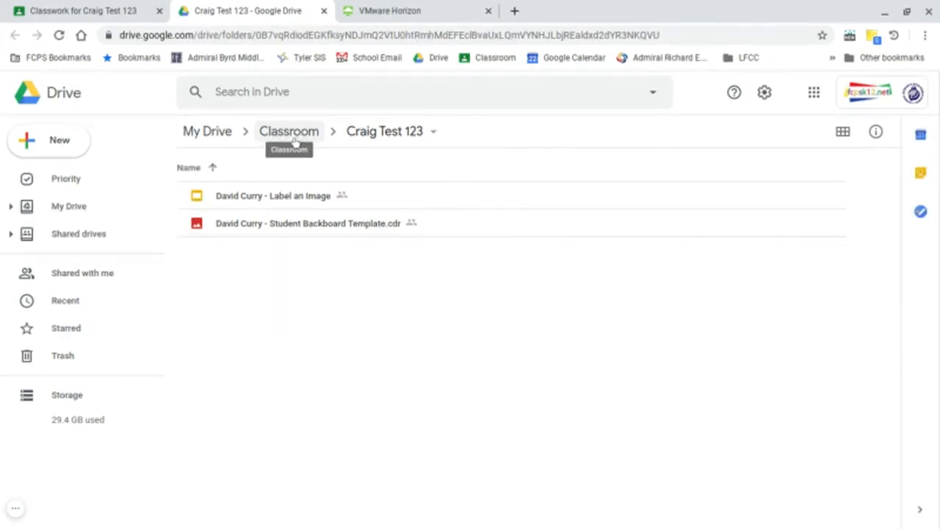
pyautogui.moveTo(385, 131)
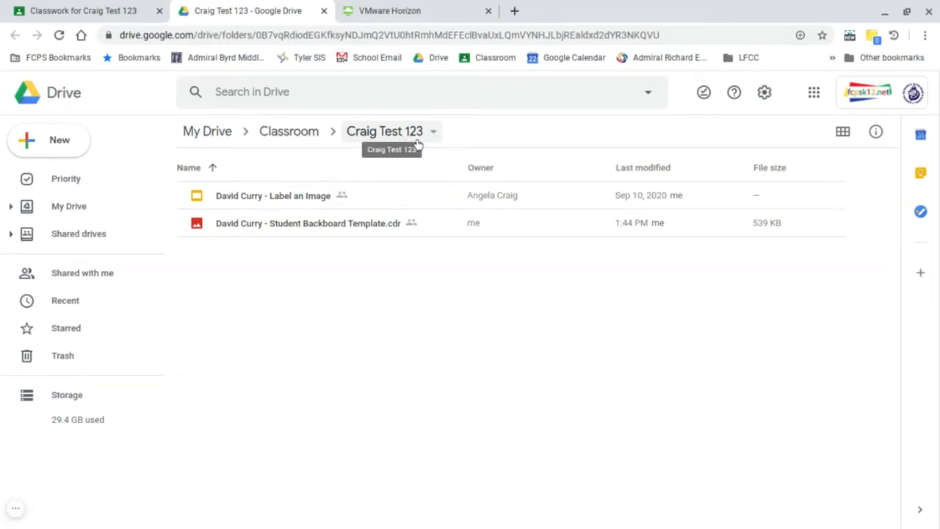
pyautogui.moveTo(533, 144)
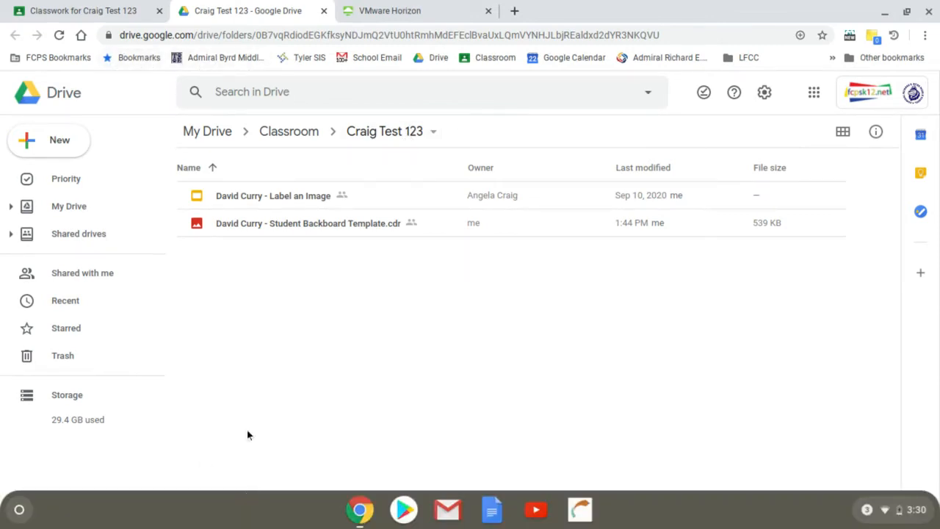
# - Switch back to the VMware Horizon tab with the remote CorelDRAW session
pyautogui.click(389, 10)
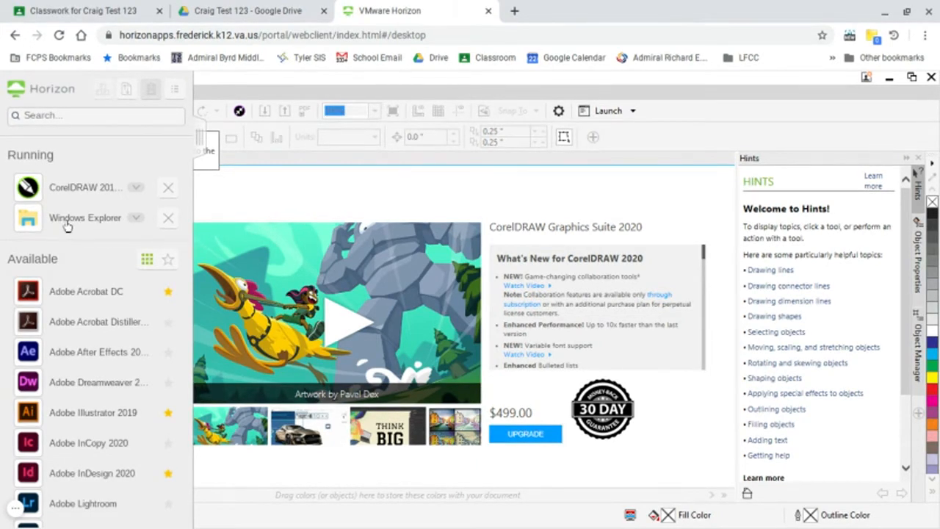
# - Bring up Windows Explorer and open My Drive, then the Classroom folder
pyautogui.click(85, 217)
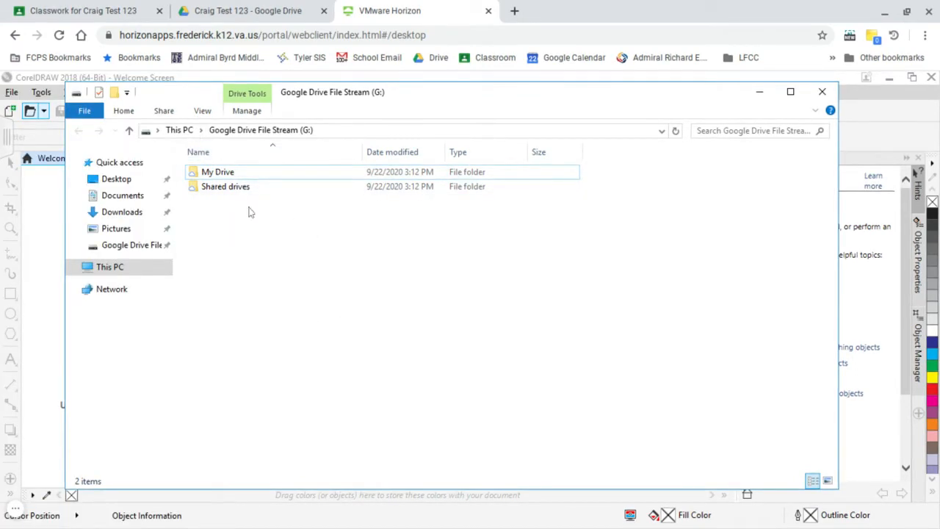
pyautogui.click(217, 170)
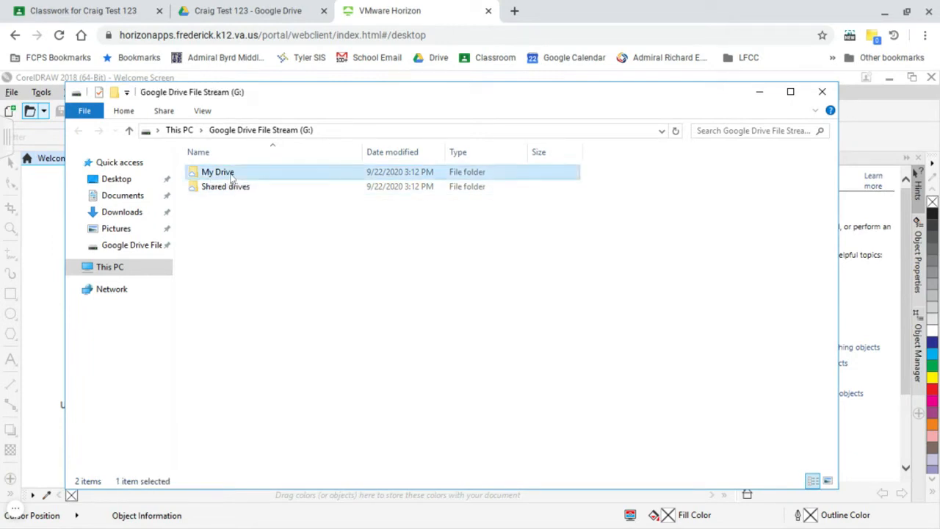
pyautogui.doubleClick(218, 172)
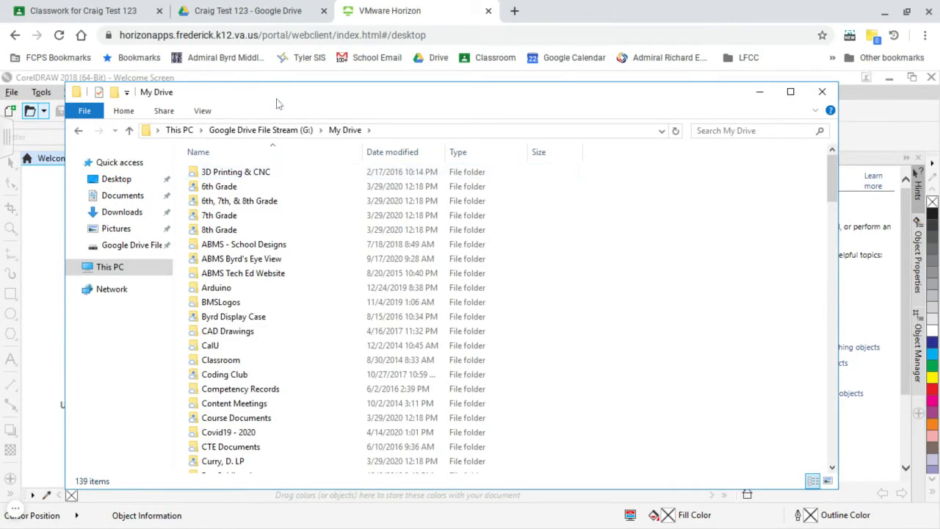
pyautogui.click(220, 360)
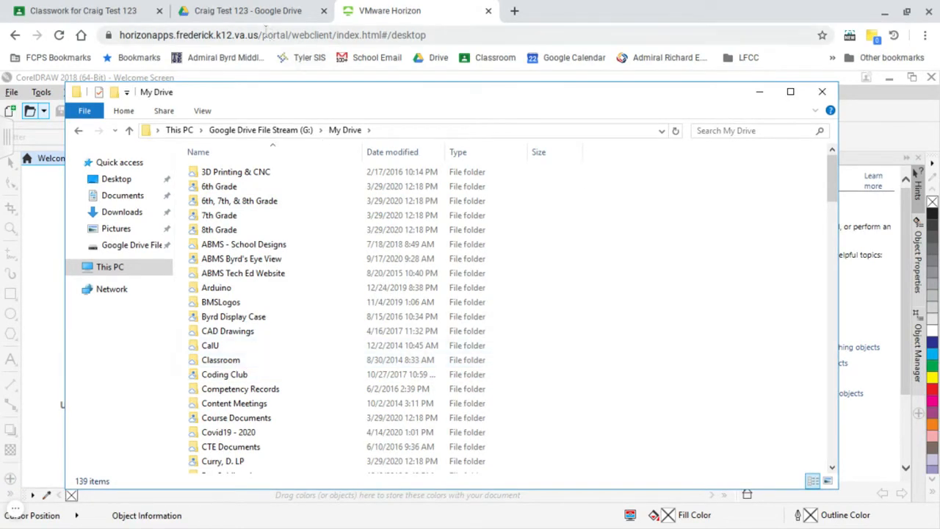
pyautogui.doubleClick(221, 360)
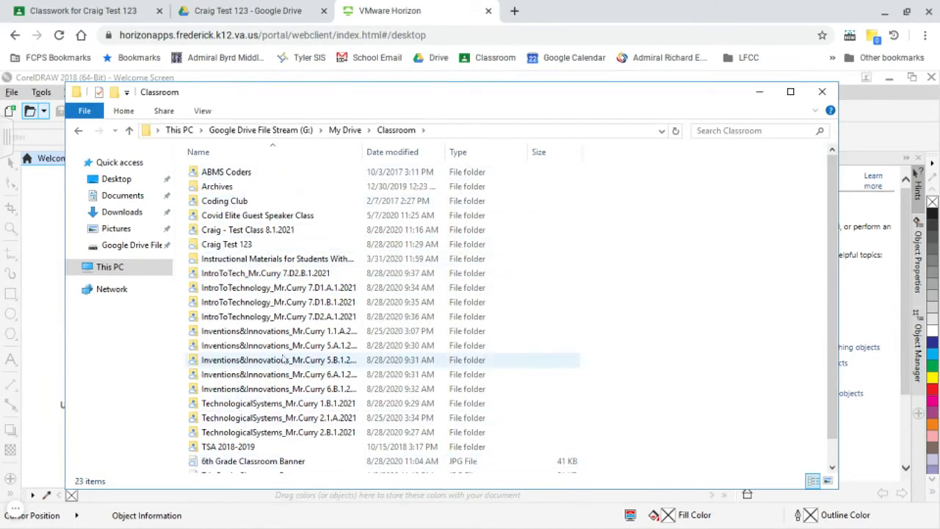
# - Open the Craig Test 123 folder and select the Student Backboard Template file
pyautogui.scroll(-3)
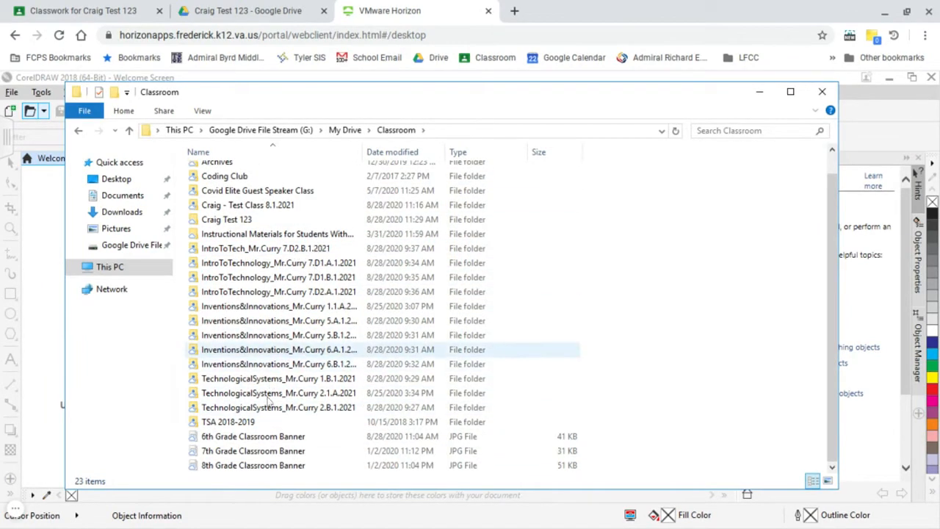
pyautogui.scroll(3)
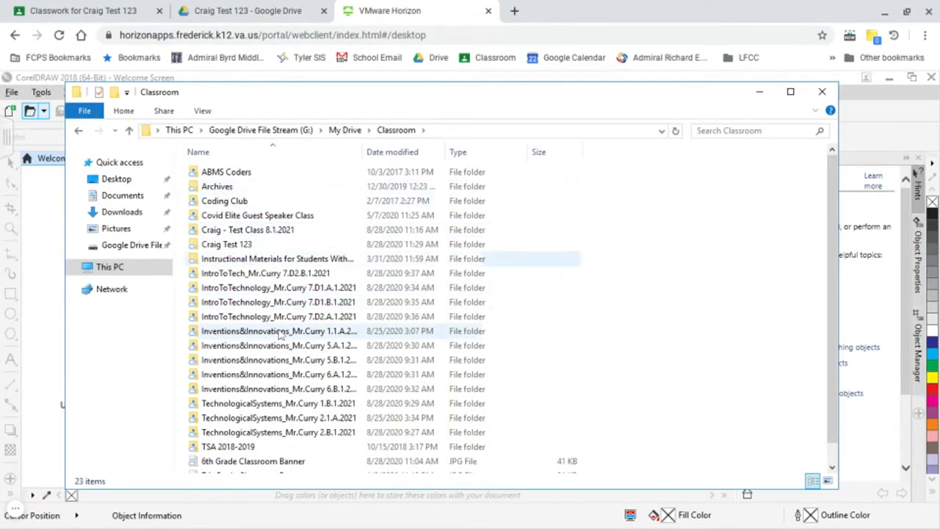
pyautogui.click(279, 360)
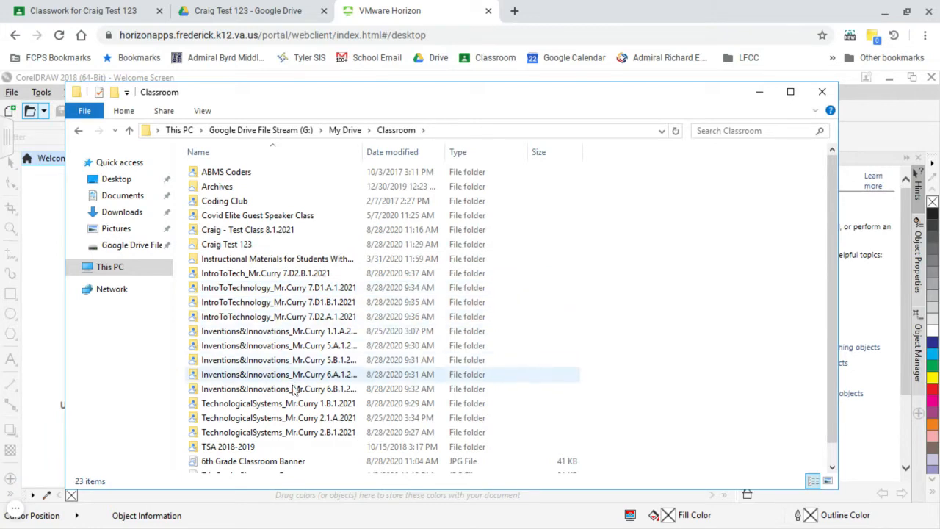
pyautogui.moveTo(226, 243)
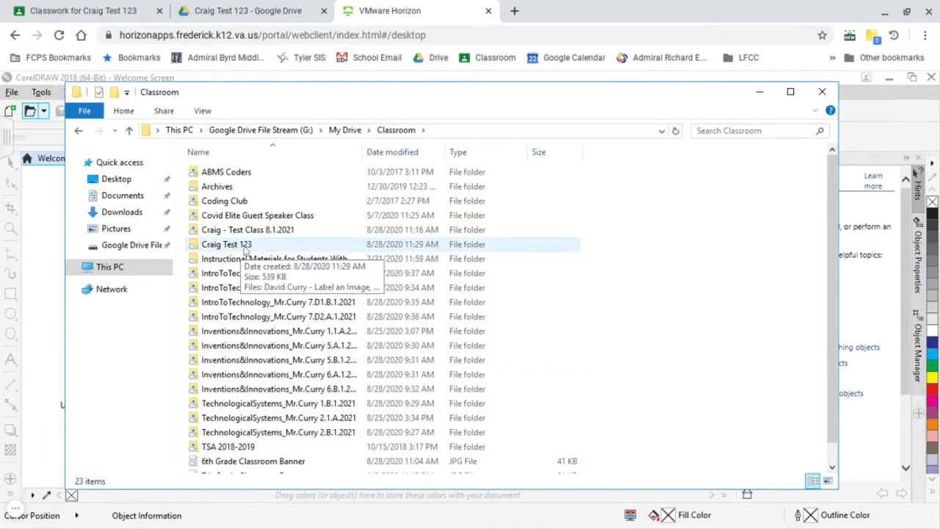
pyautogui.doubleClick(227, 244)
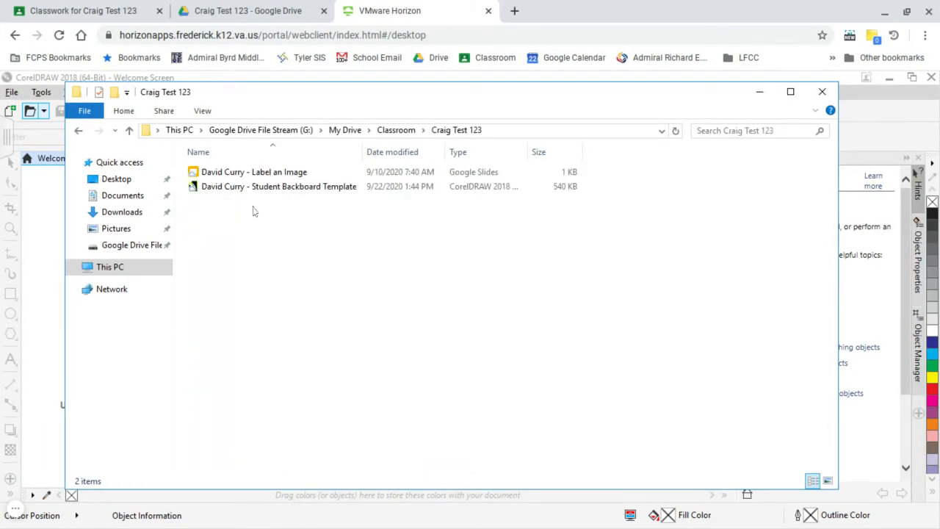
pyautogui.moveTo(285, 204)
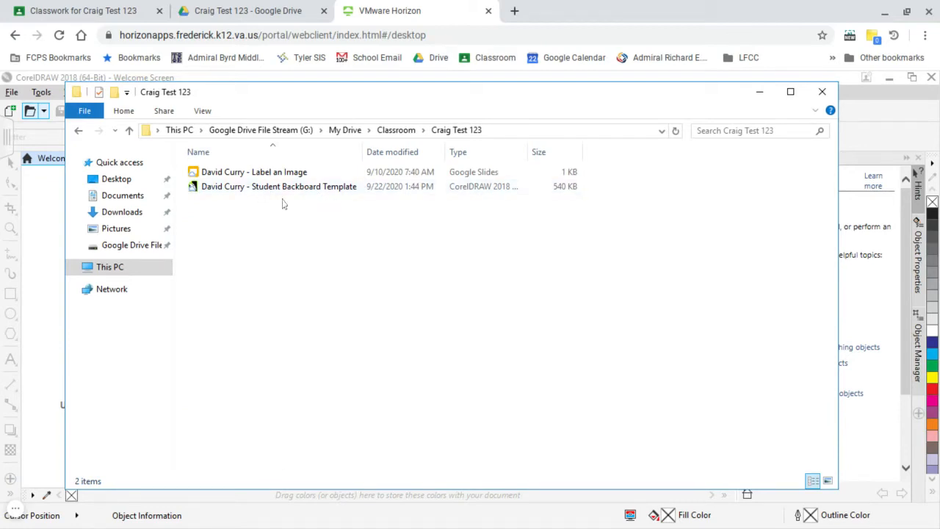
pyautogui.moveTo(291, 185)
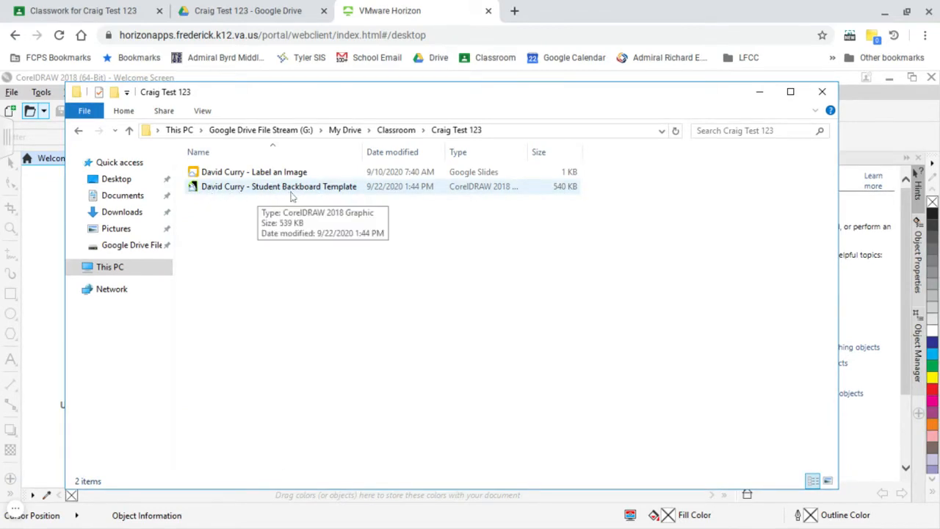
pyautogui.moveTo(217, 193)
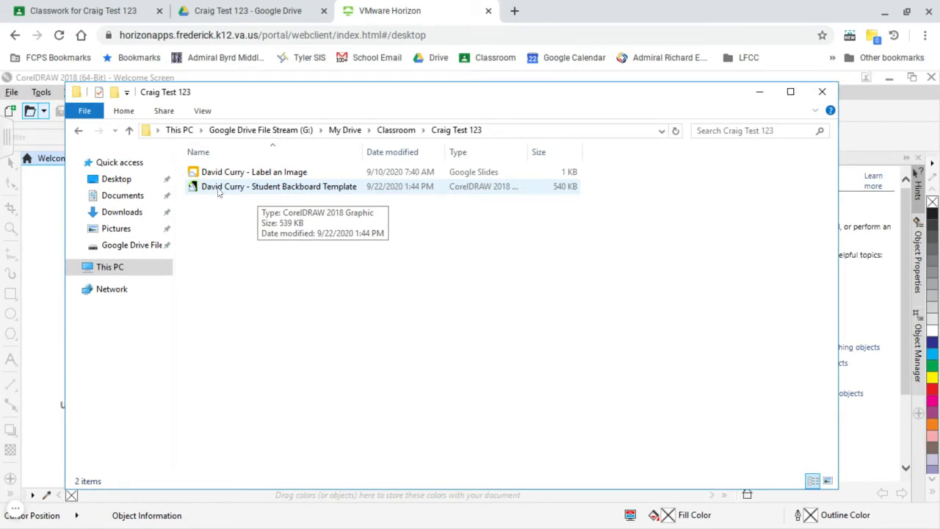
pyautogui.moveTo(285, 191)
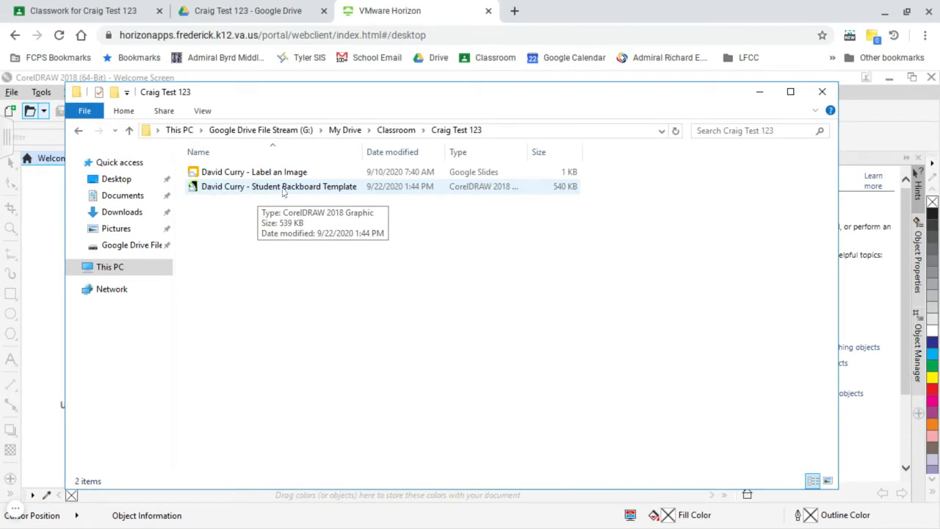
pyautogui.click(279, 185)
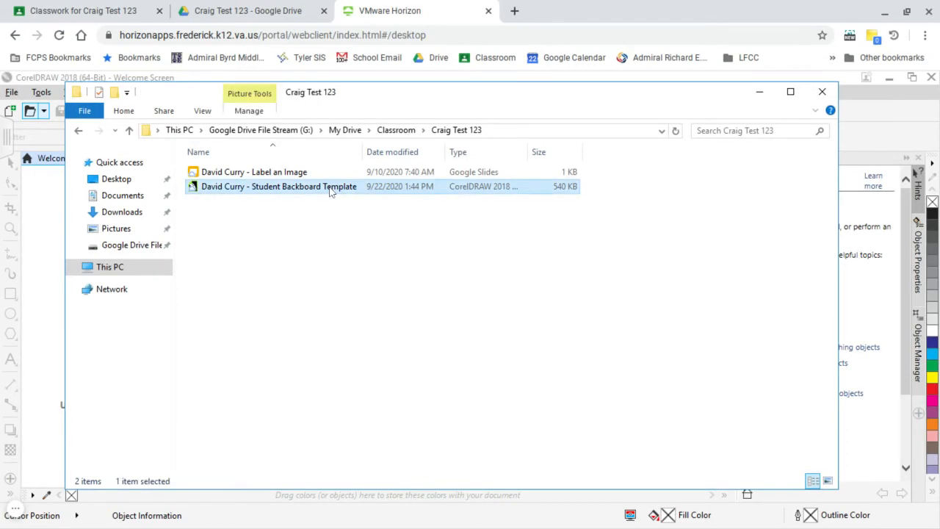
pyautogui.doubleClick(279, 185)
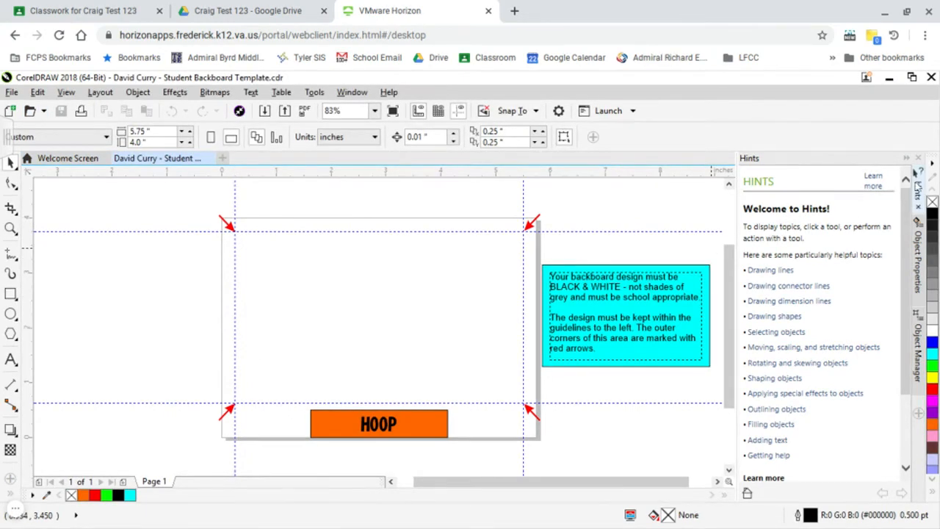
pyautogui.click(11, 184)
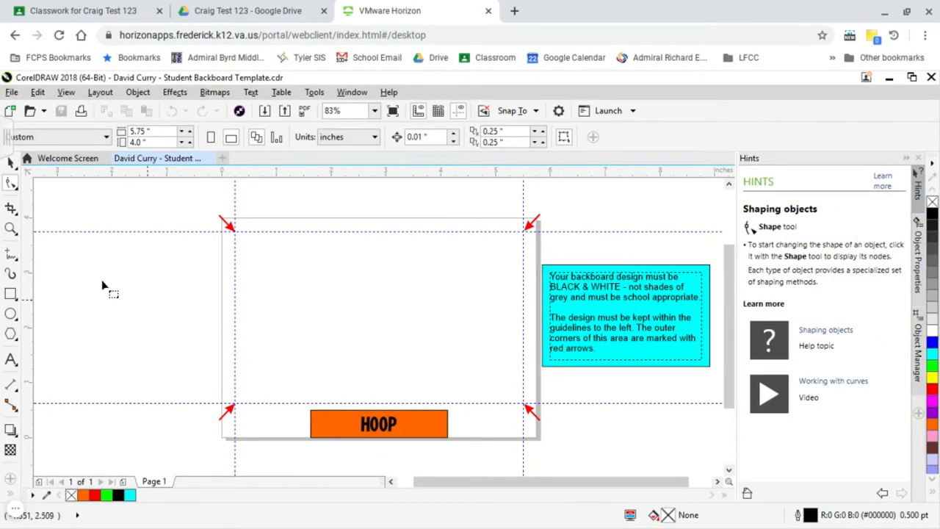
pyautogui.click(12, 227)
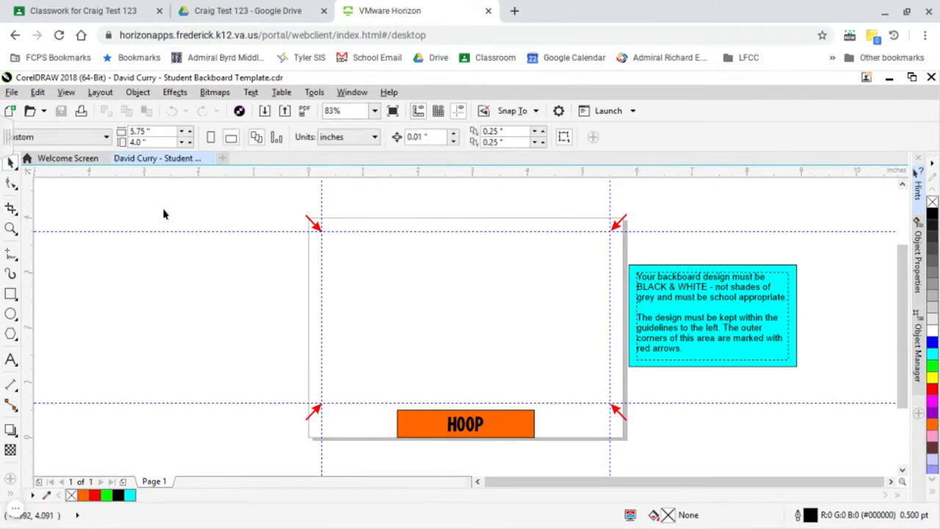
pyautogui.moveTo(555, 345)
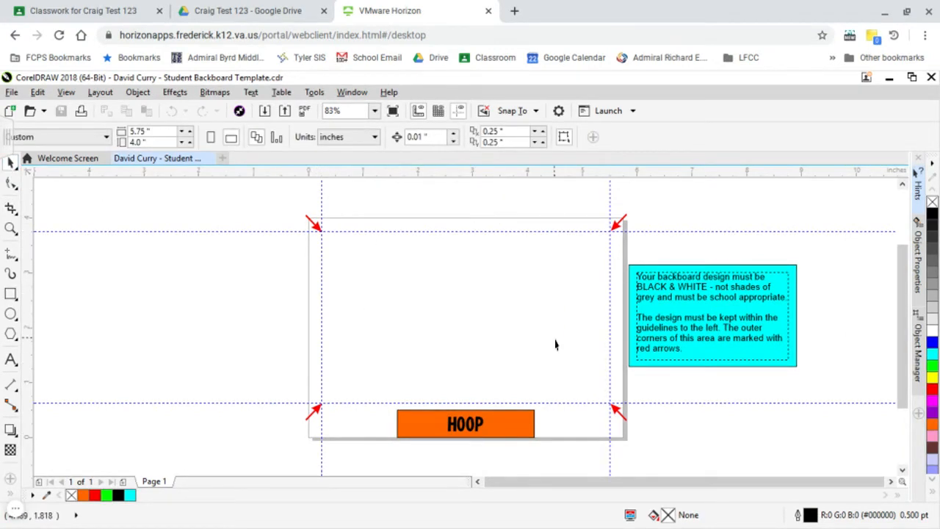
pyautogui.moveTo(352, 239)
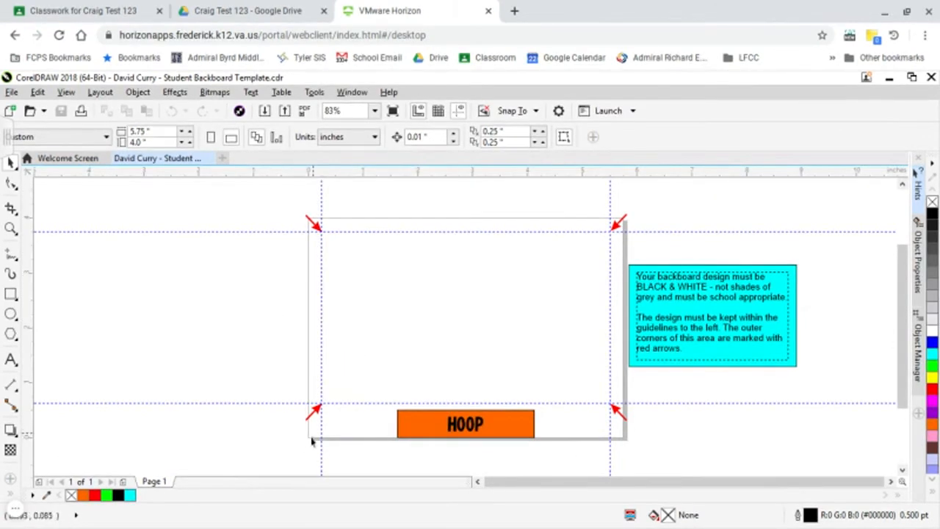
pyautogui.moveTo(546, 468)
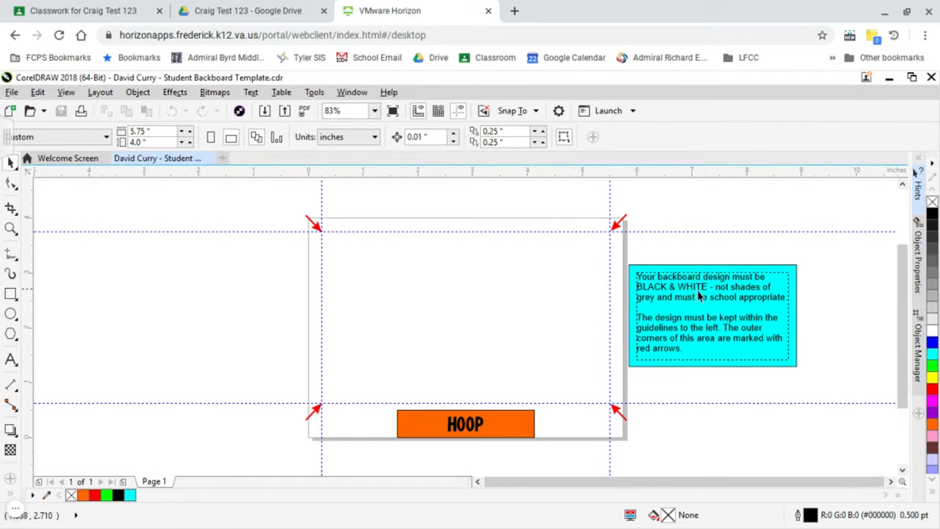
pyautogui.moveTo(670, 312)
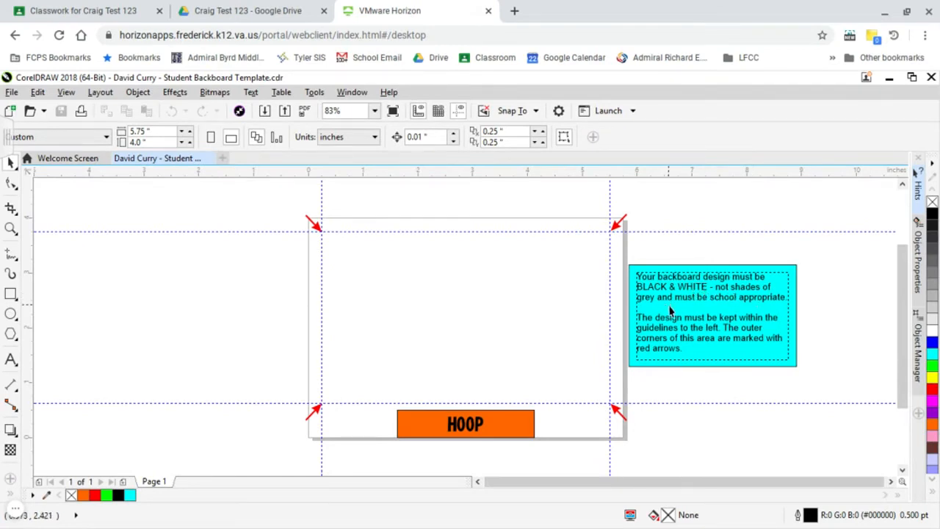
pyautogui.moveTo(772, 321)
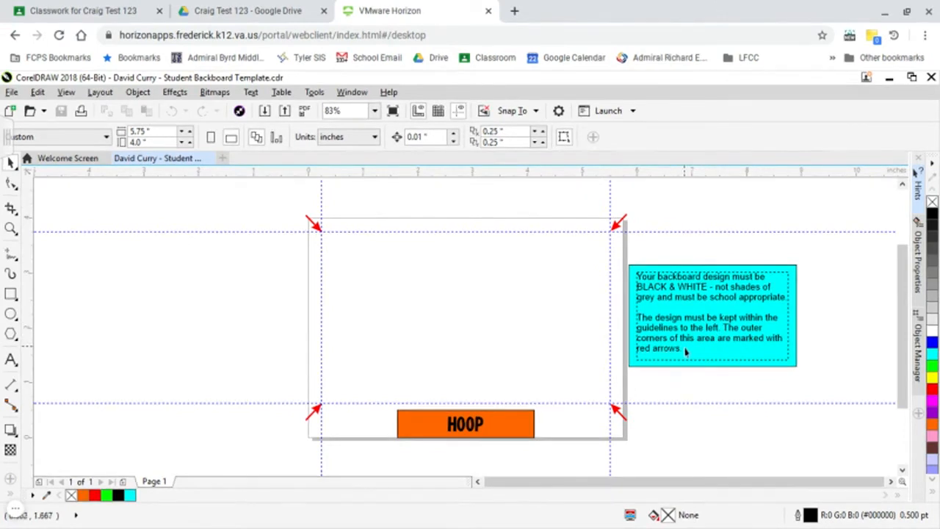
pyautogui.moveTo(322, 329)
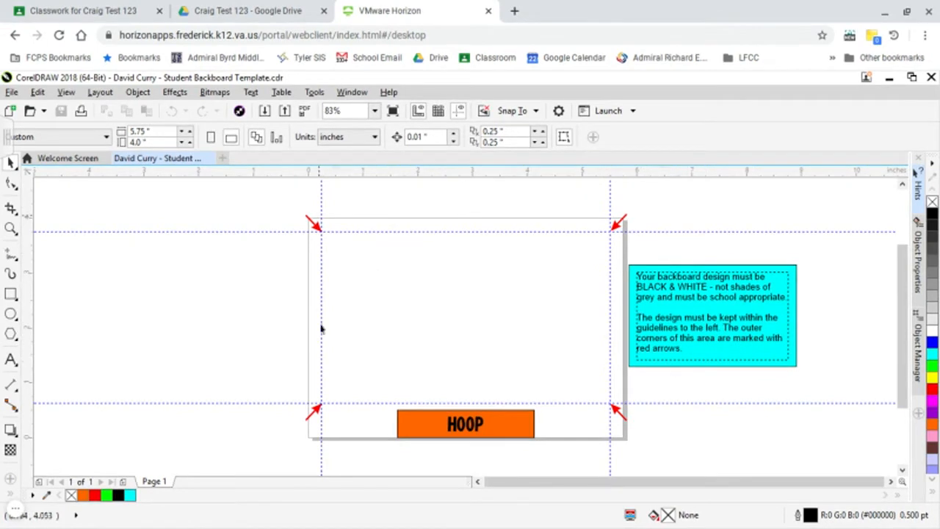
pyautogui.moveTo(382, 241)
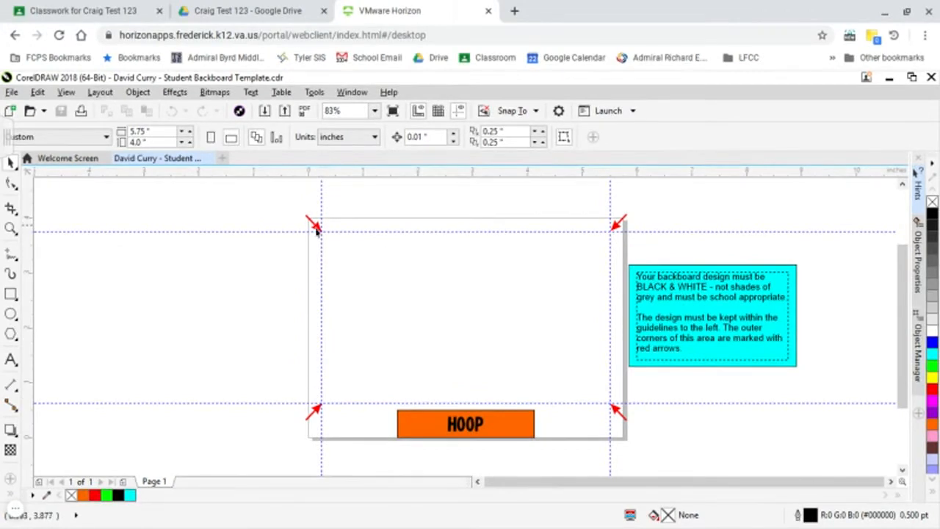
pyautogui.moveTo(507, 228)
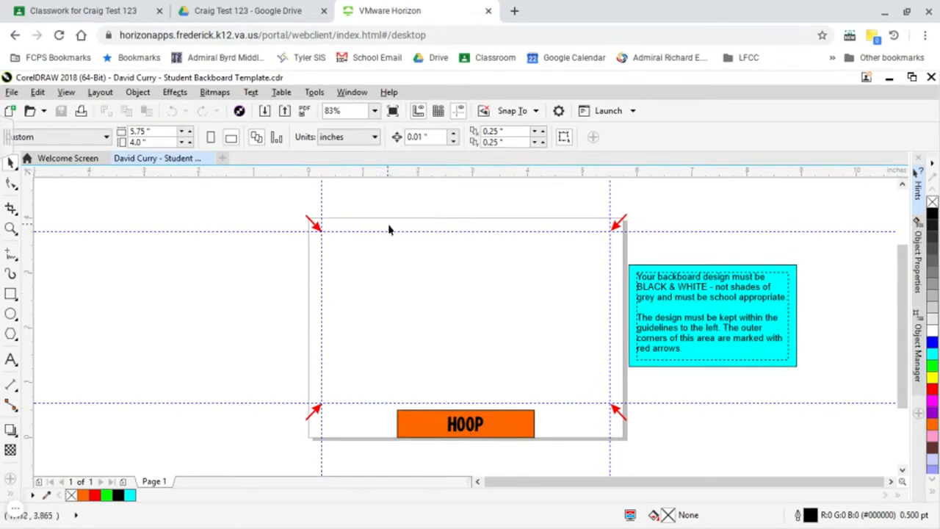
pyautogui.moveTo(326, 237)
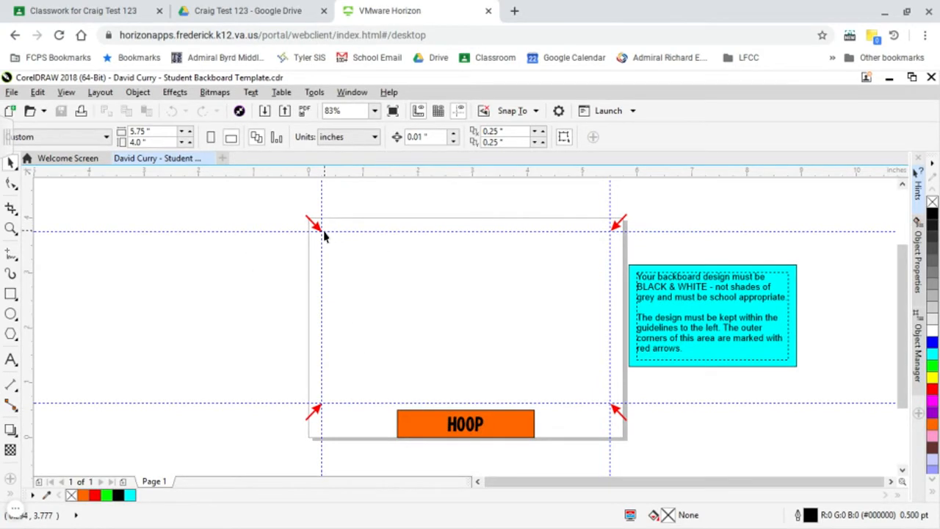
pyautogui.moveTo(311, 228)
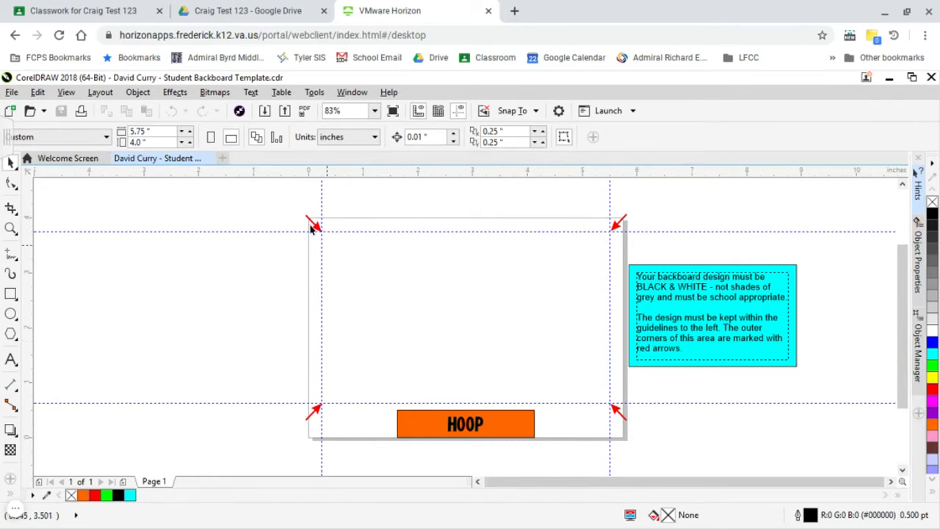
pyautogui.moveTo(385, 224)
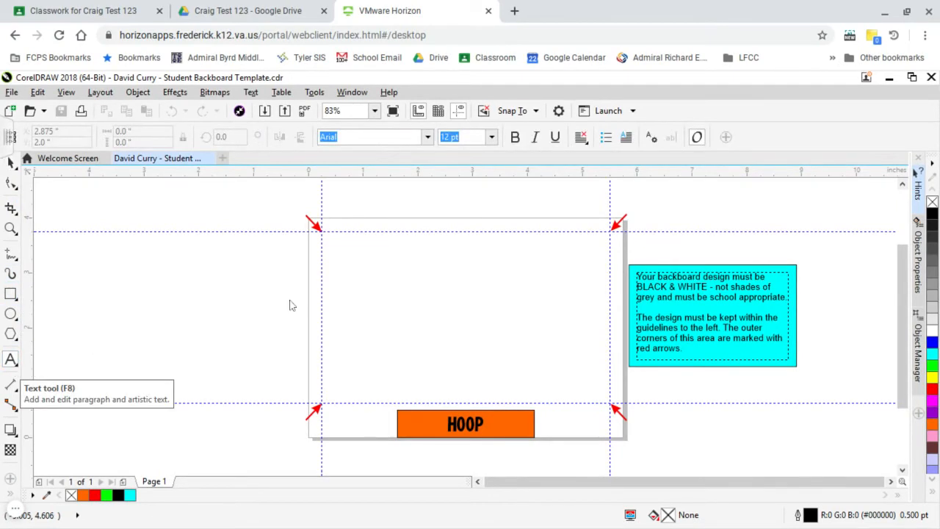
# - Type sample text 'sdvdsvdf' in the backboard area and enlarge it across the design area
pyautogui.click(388, 301)
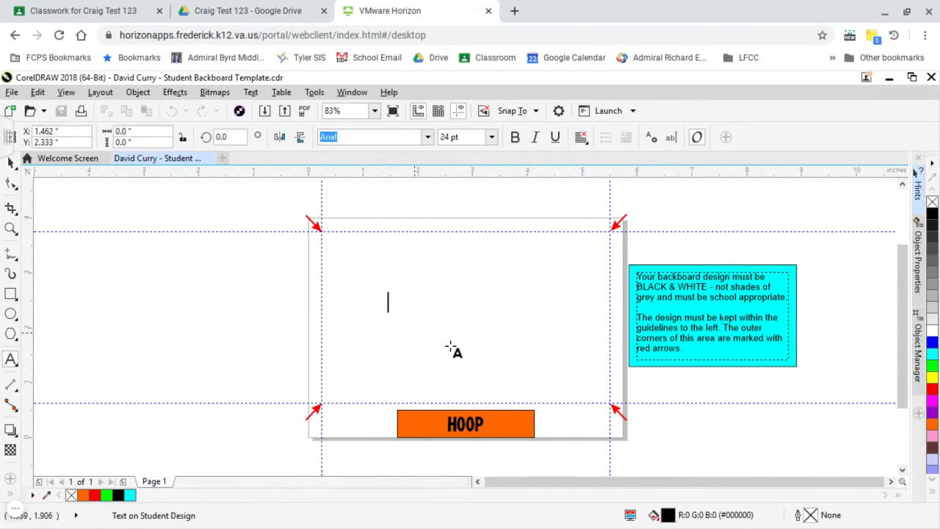
pyautogui.write('sdvdsvdf')
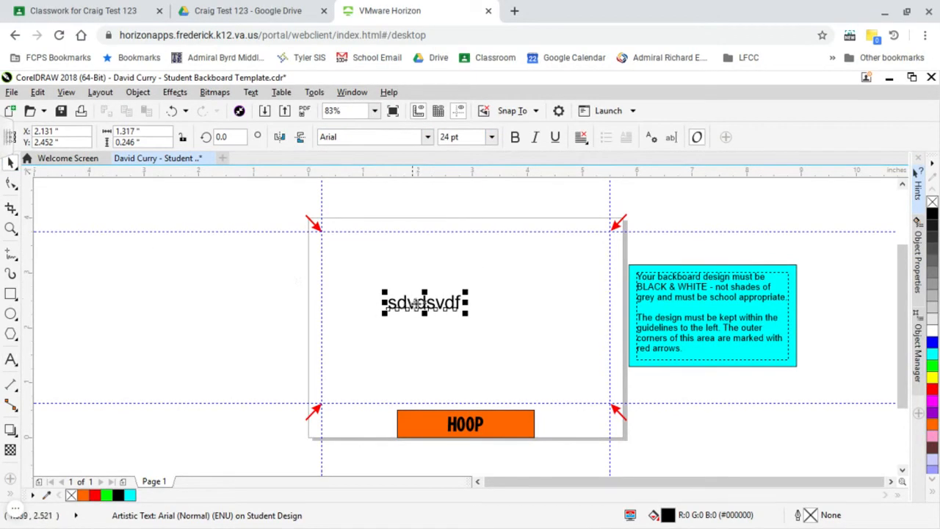
pyautogui.moveTo(425, 303); pyautogui.dragTo(373, 279)
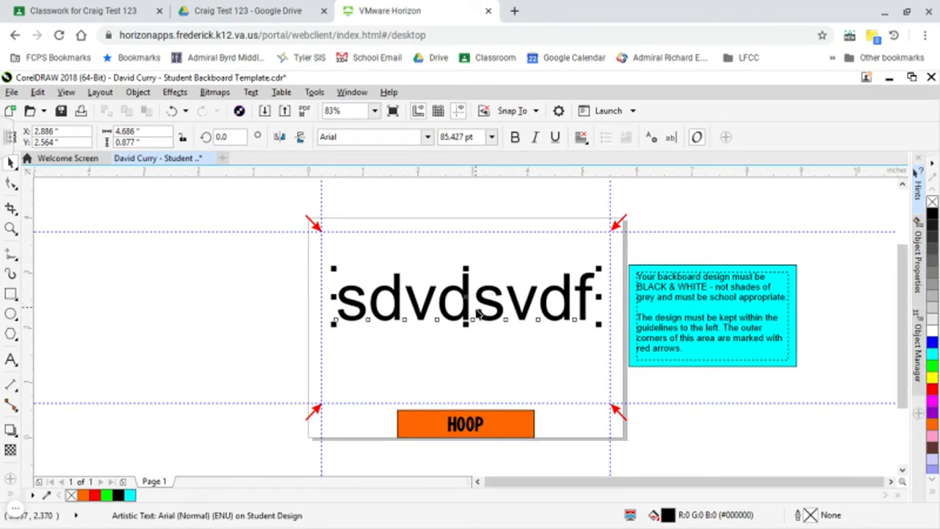
pyautogui.moveTo(467, 304)
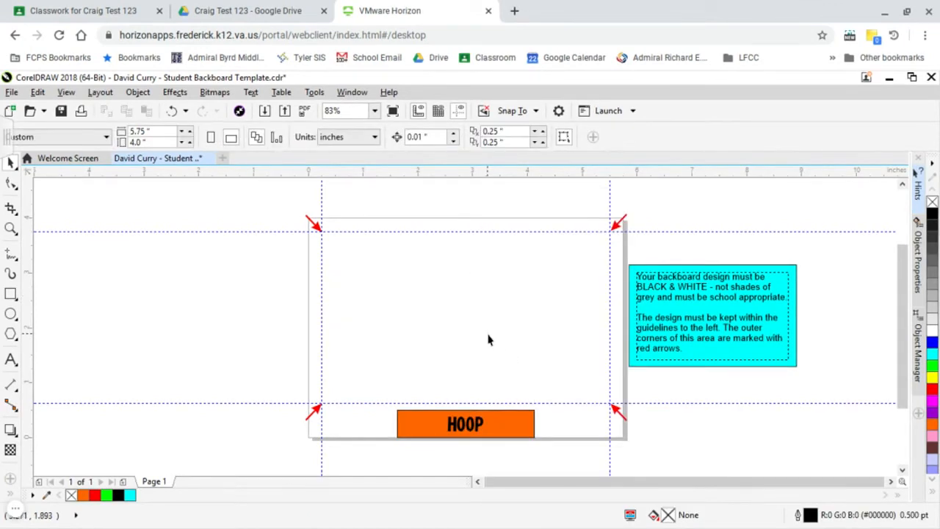
pyautogui.moveTo(218, 285)
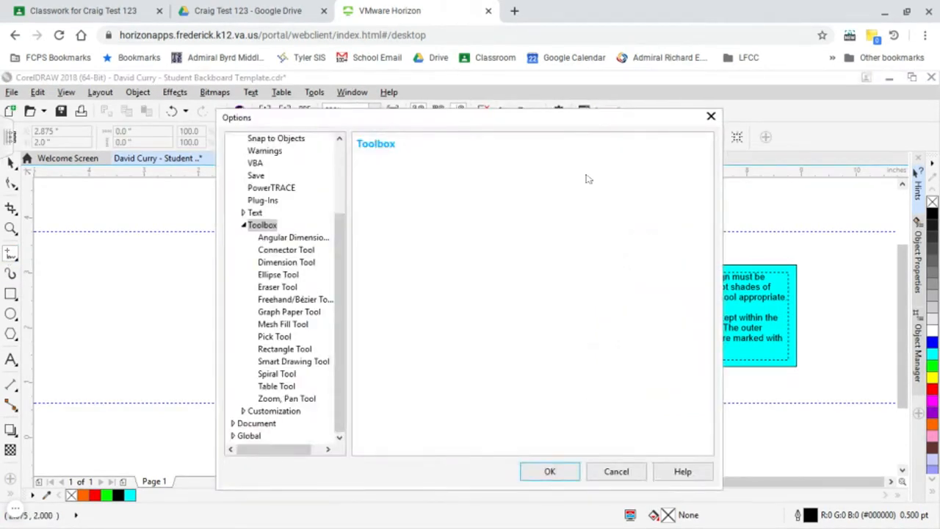
# - Close Options, then explore the Rectangle, Polygon and Text tool flyouts in the toolbox
pyautogui.click(549, 470)
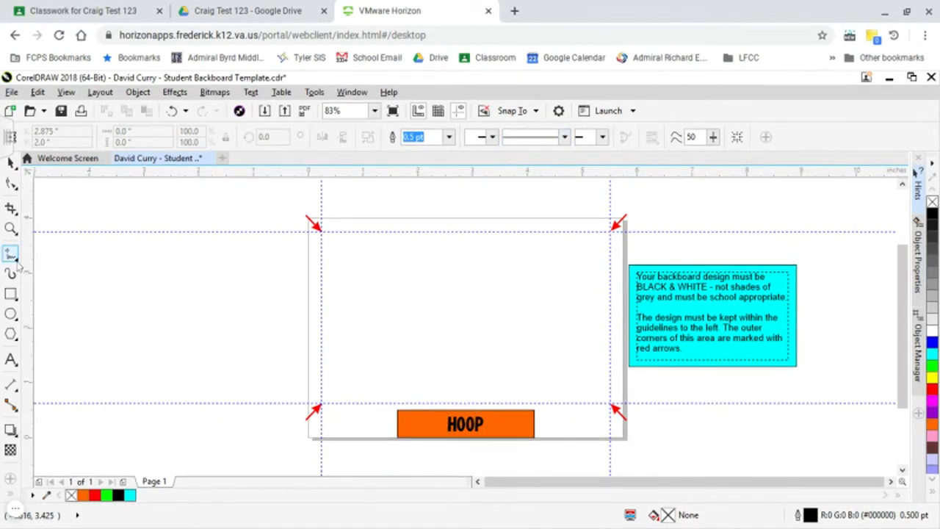
pyautogui.click(11, 259)
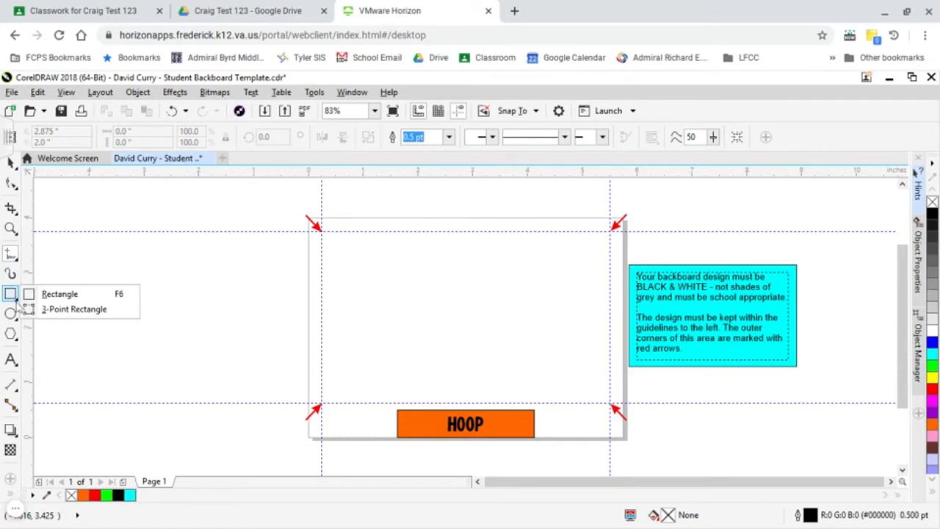
pyautogui.click(11, 333)
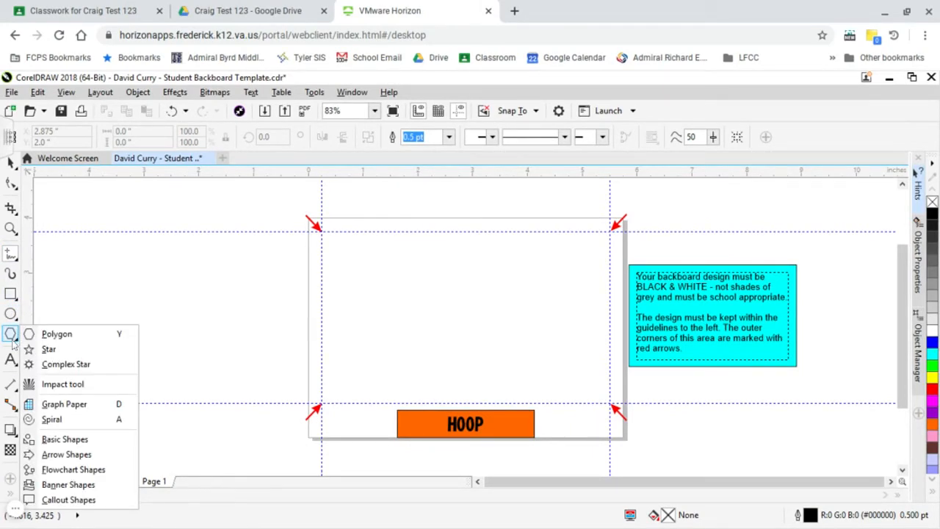
pyautogui.click(12, 385)
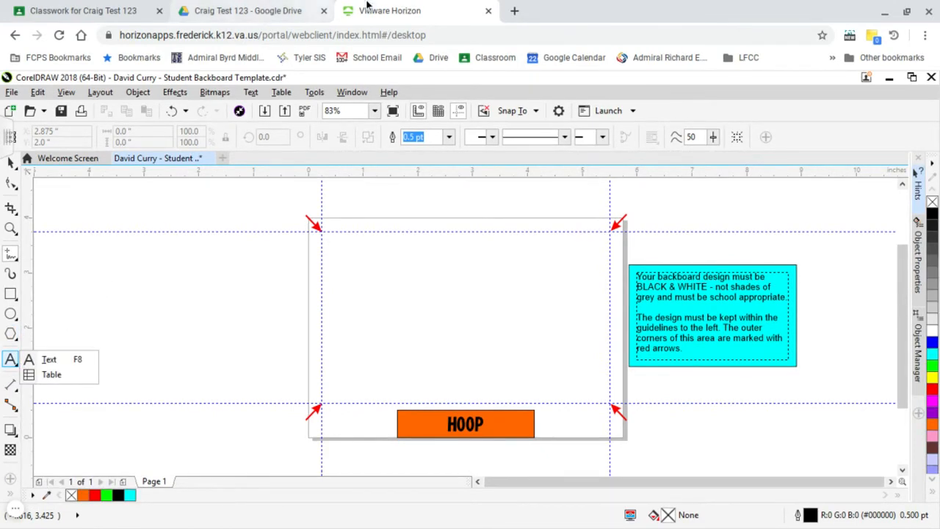
pyautogui.moveTo(527, 347)
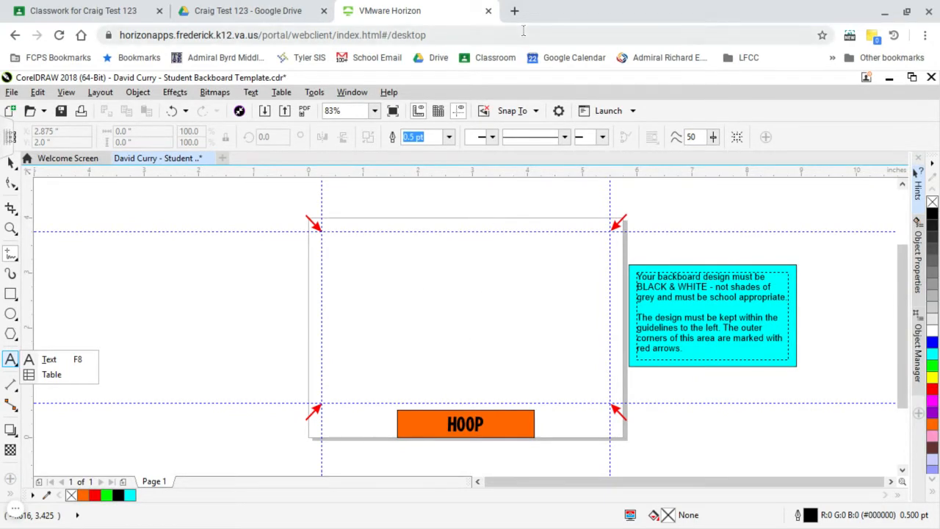
pyautogui.moveTo(514, 12)
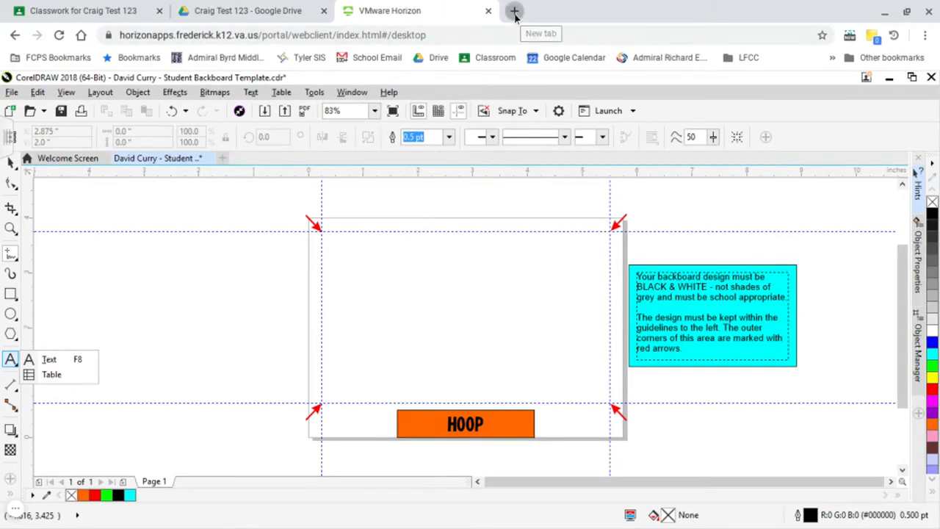
# - Search Google for 'snoopy' in a new browser tab
pyautogui.click(514, 10)
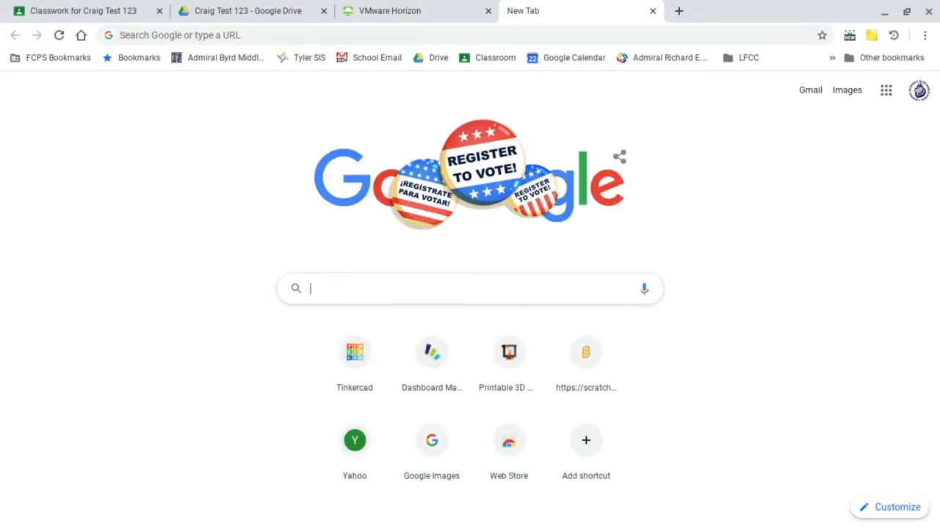
pyautogui.write('snoo')
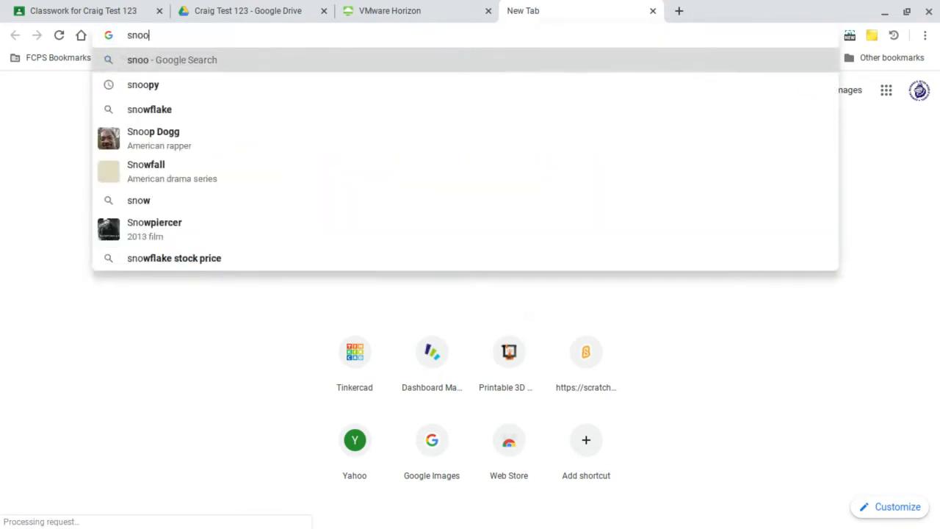
pyautogui.click(142, 83)
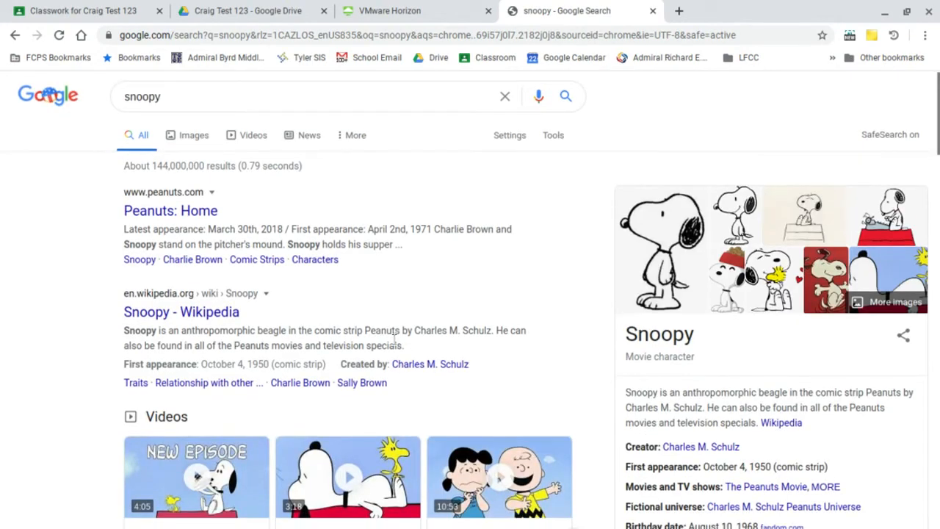
pyautogui.scroll(-3)
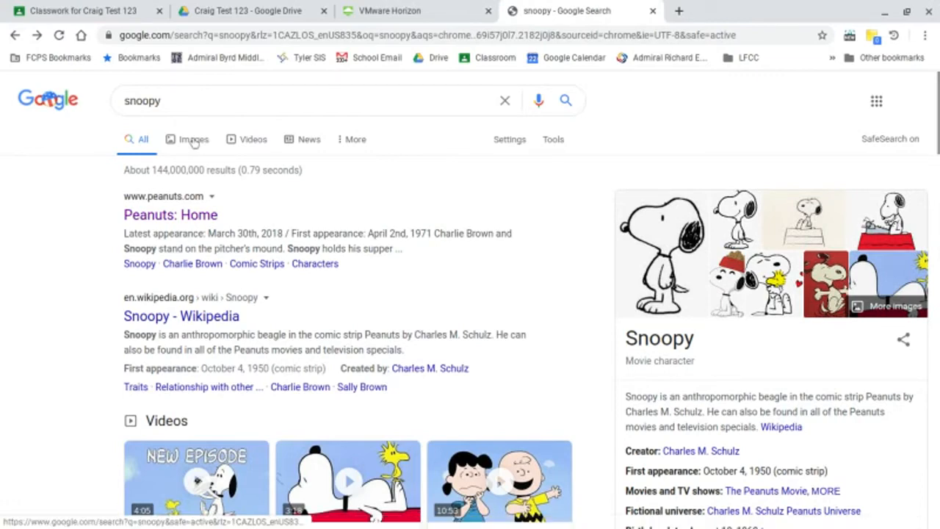
# - Switch to image results for snoopy and browse the thumbnails
pyautogui.click(193, 138)
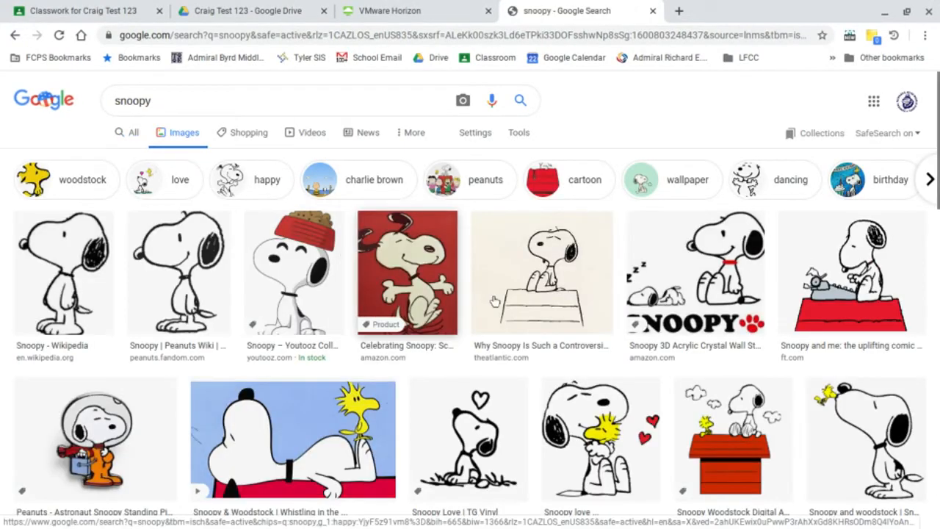
pyautogui.scroll(-3)
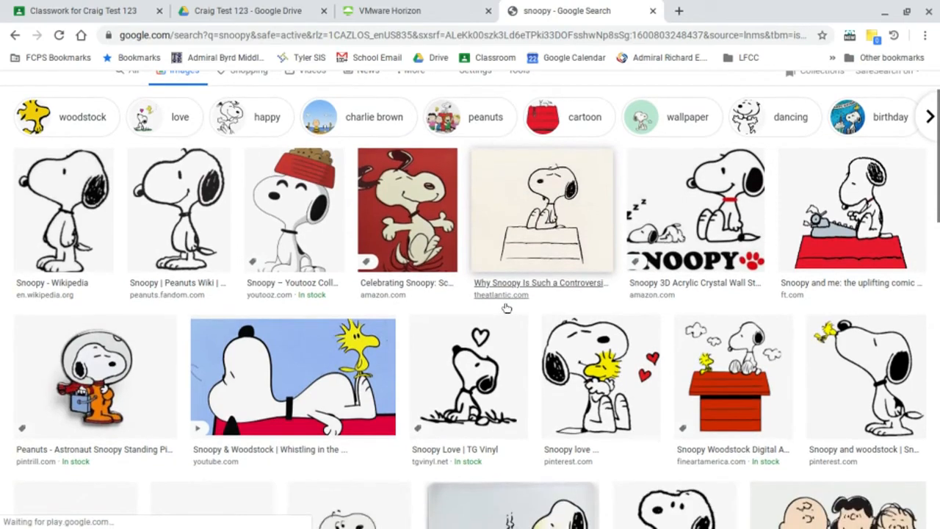
pyautogui.scroll(-3)
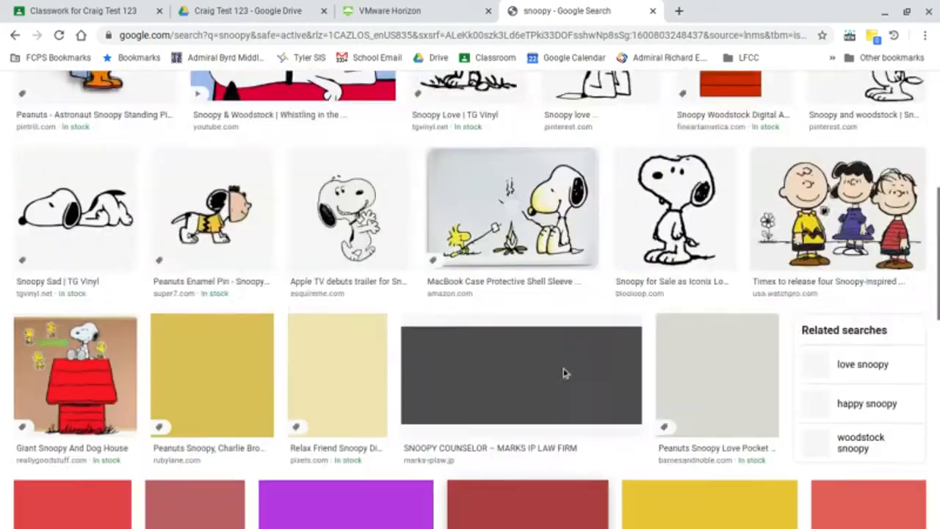
pyautogui.scroll(3)
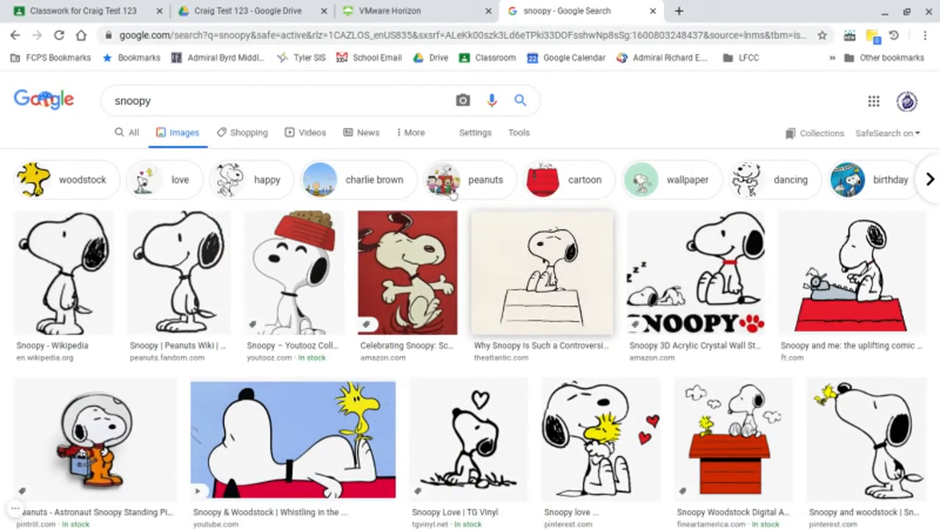
pyautogui.moveTo(517, 158)
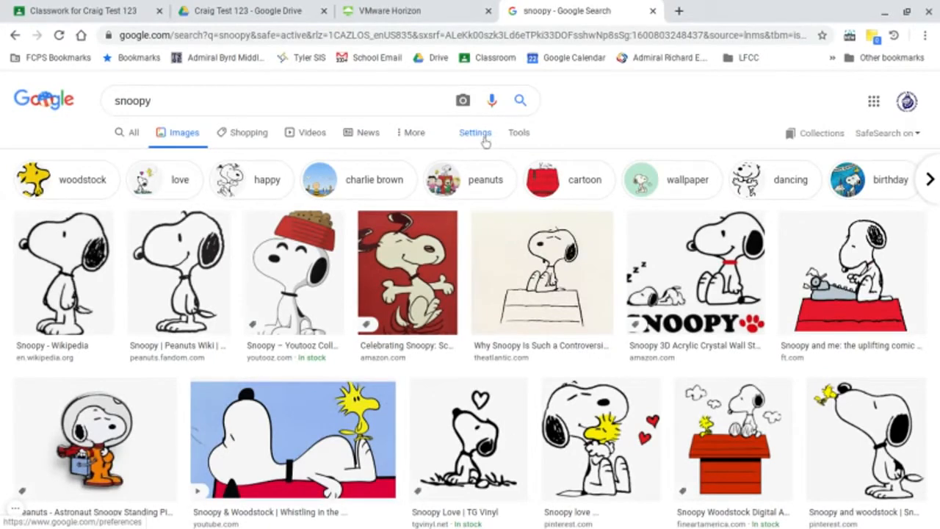
pyautogui.click(476, 132)
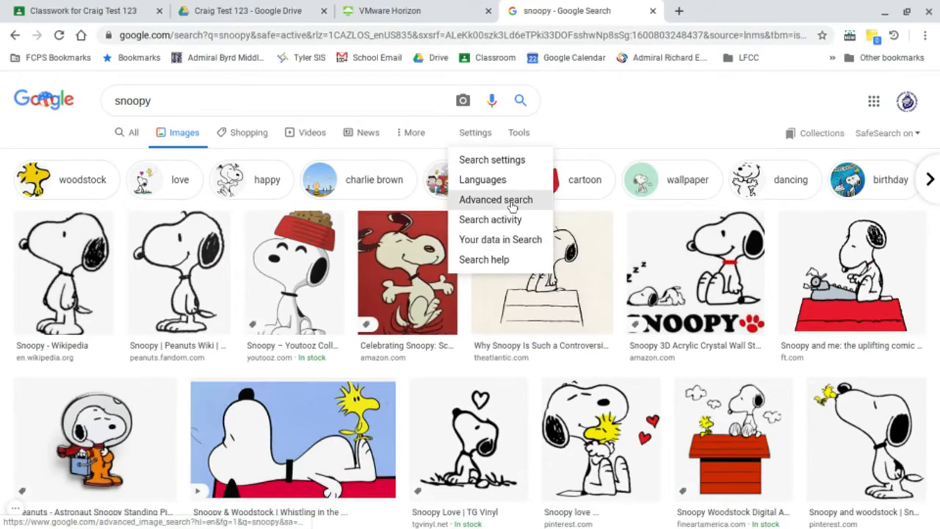
pyautogui.click(495, 199)
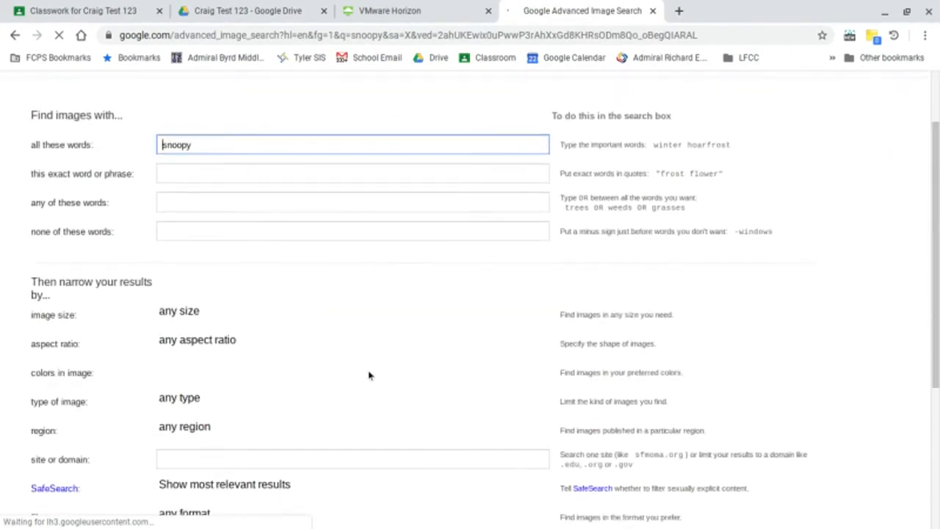
pyautogui.scroll(-3)
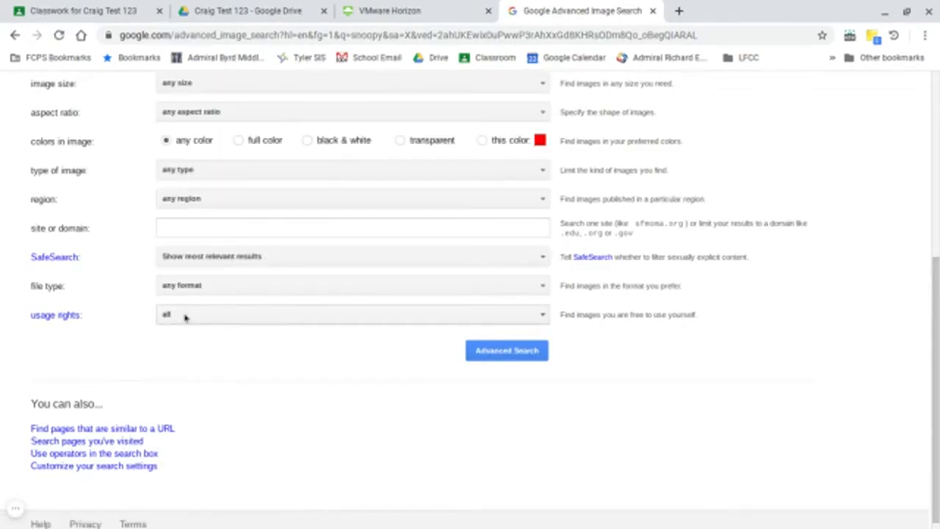
pyautogui.click(353, 315)
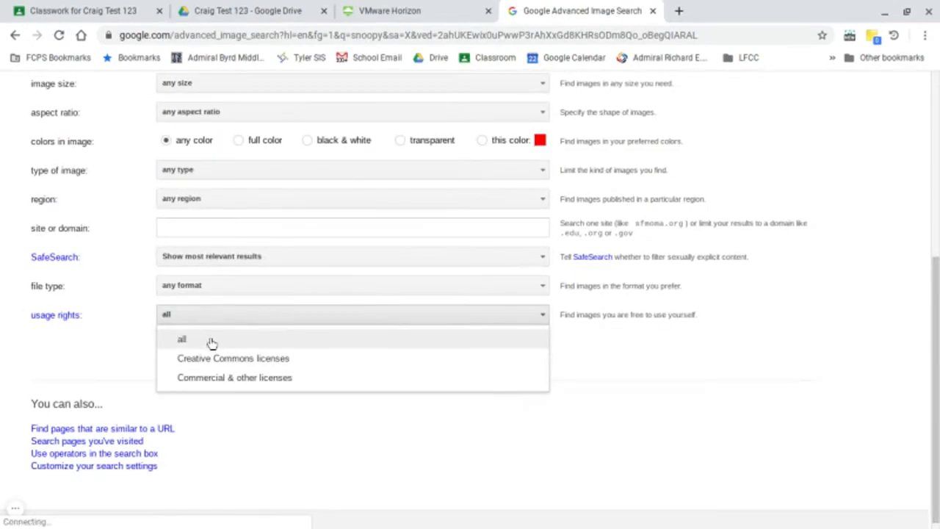
pyautogui.moveTo(247, 378)
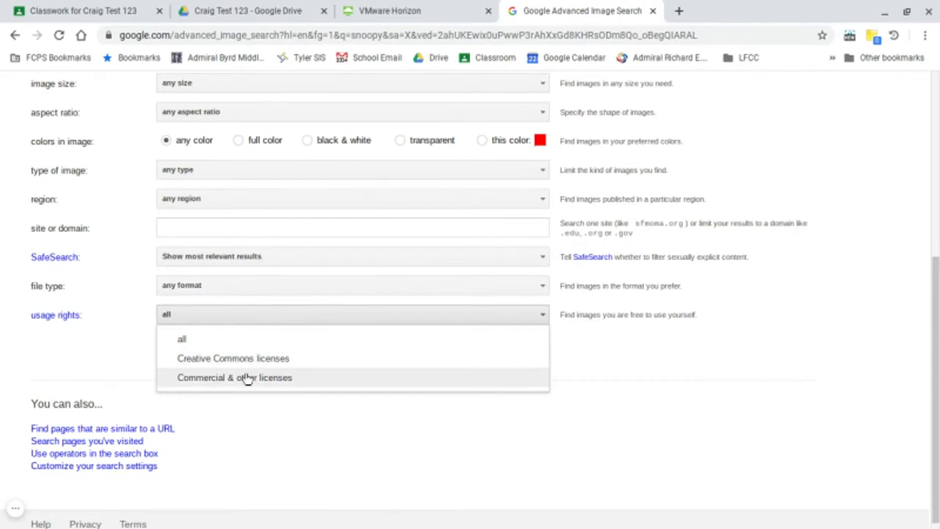
pyautogui.moveTo(215, 347)
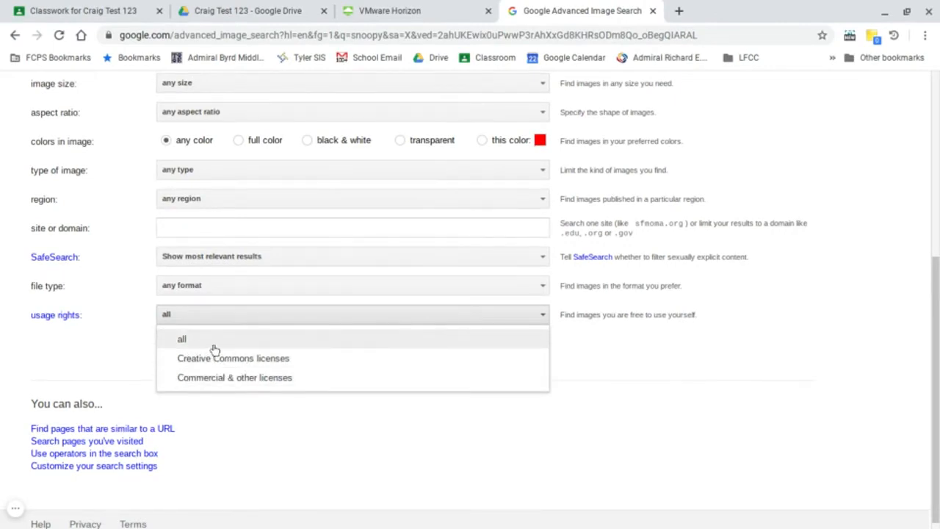
pyautogui.click(182, 338)
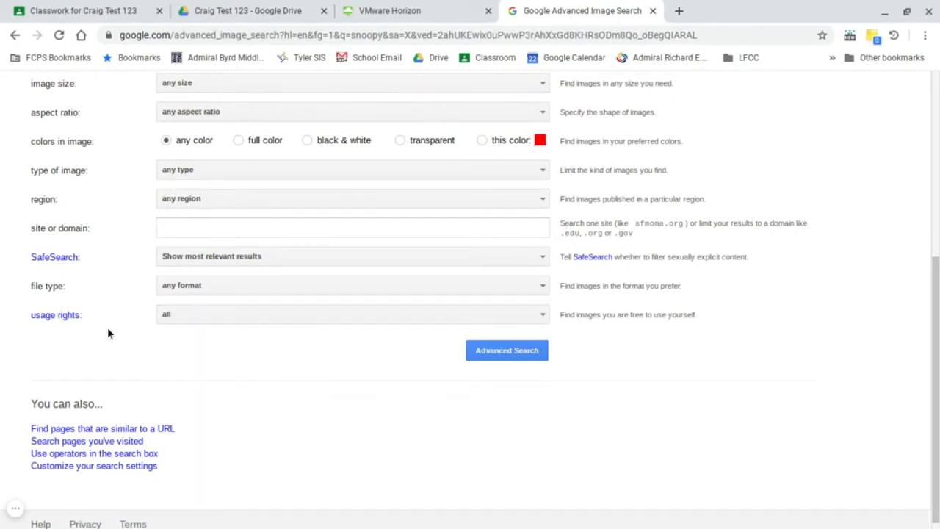
pyautogui.scroll(3)
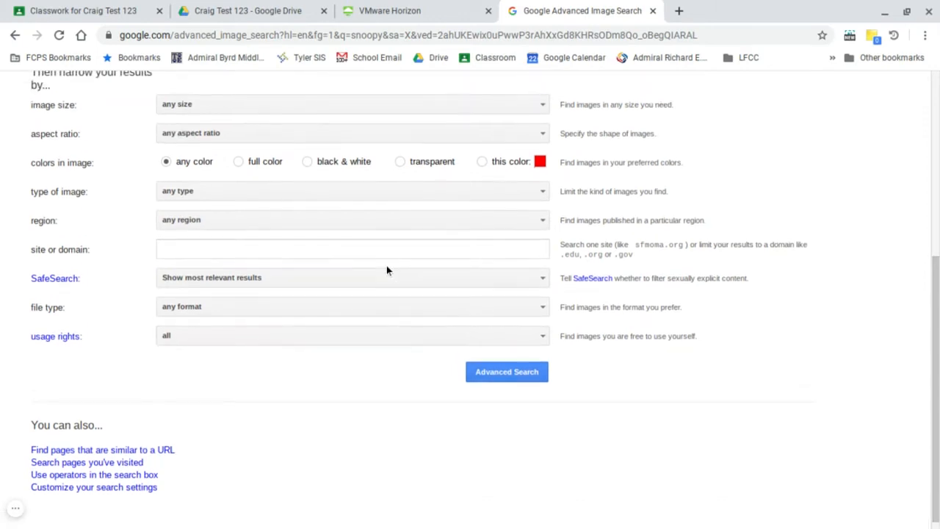
pyautogui.scroll(3)
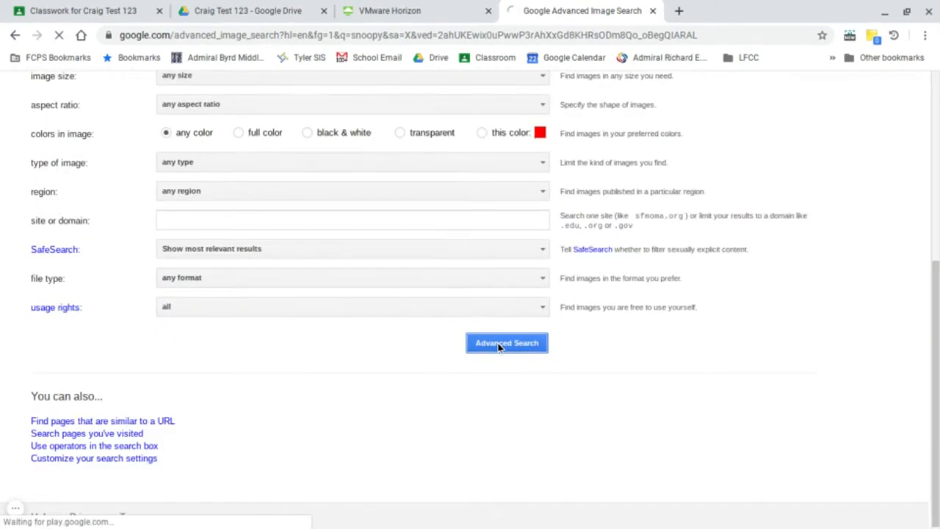
pyautogui.click(505, 342)
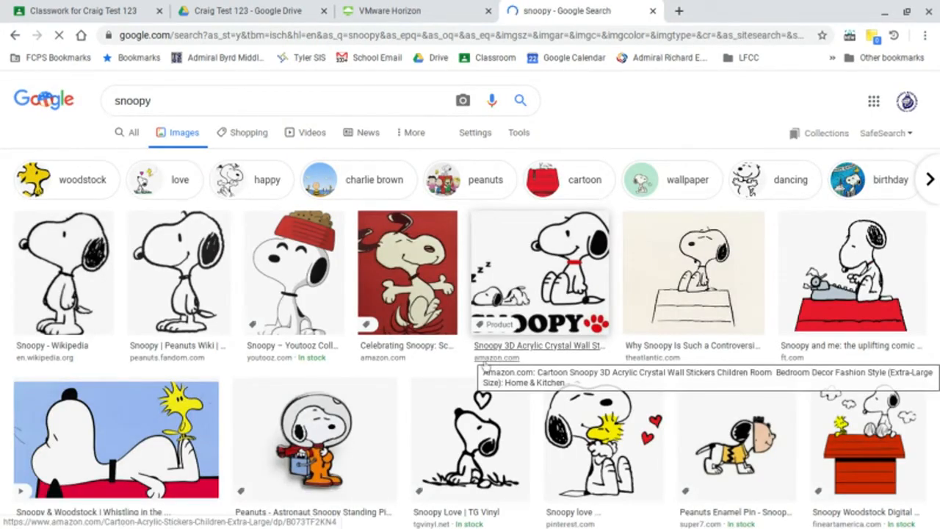
pyautogui.moveTo(294, 272)
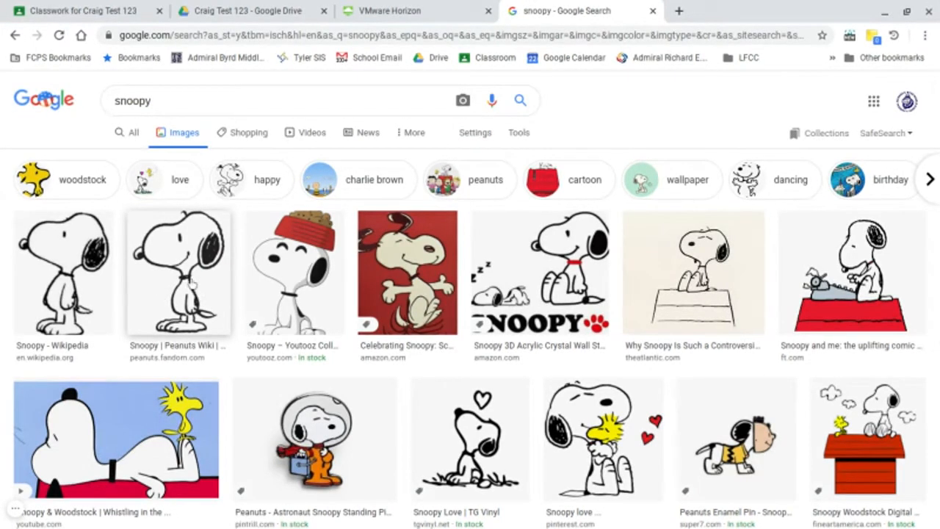
pyautogui.moveTo(178, 272)
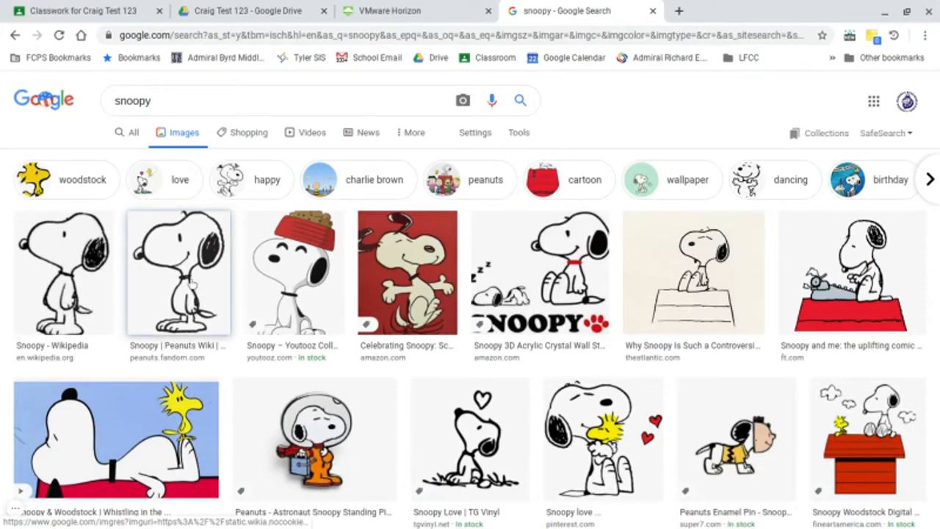
# - Preview the Peanuts Wiki Snoopy image and bring up its Save image as option
pyautogui.click(178, 272)
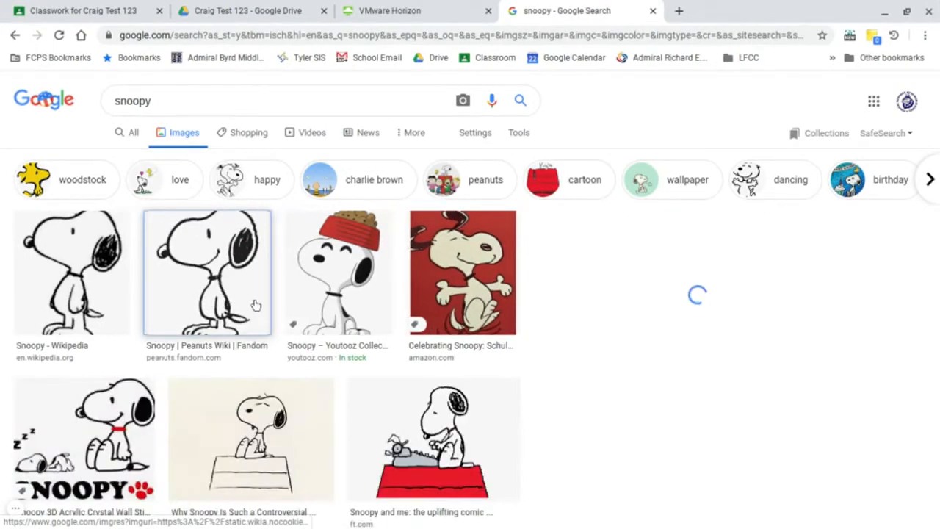
pyautogui.click(207, 272)
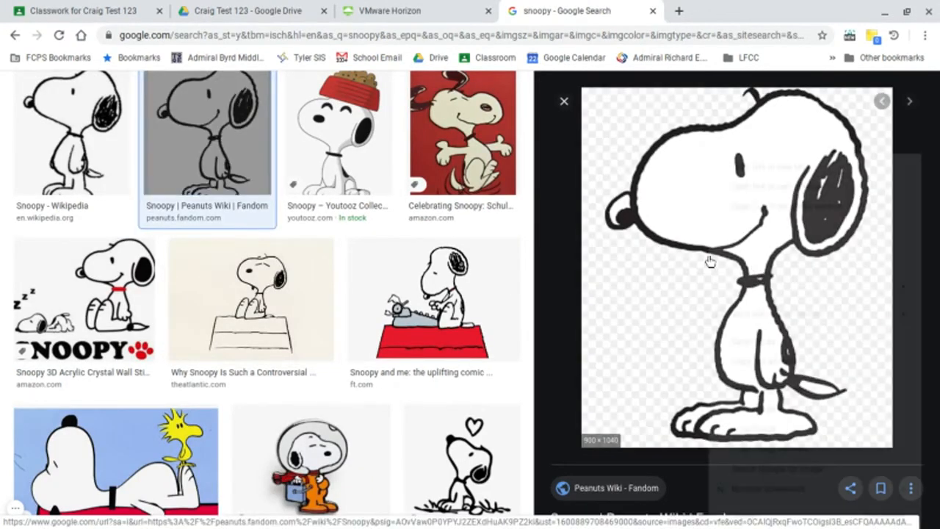
pyautogui.rightClick(711, 261)
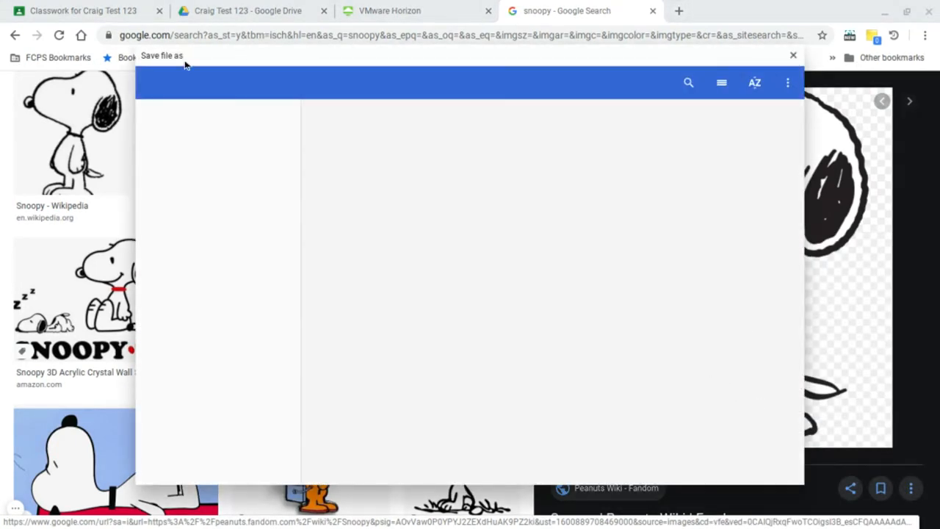
pyautogui.moveTo(197, 69)
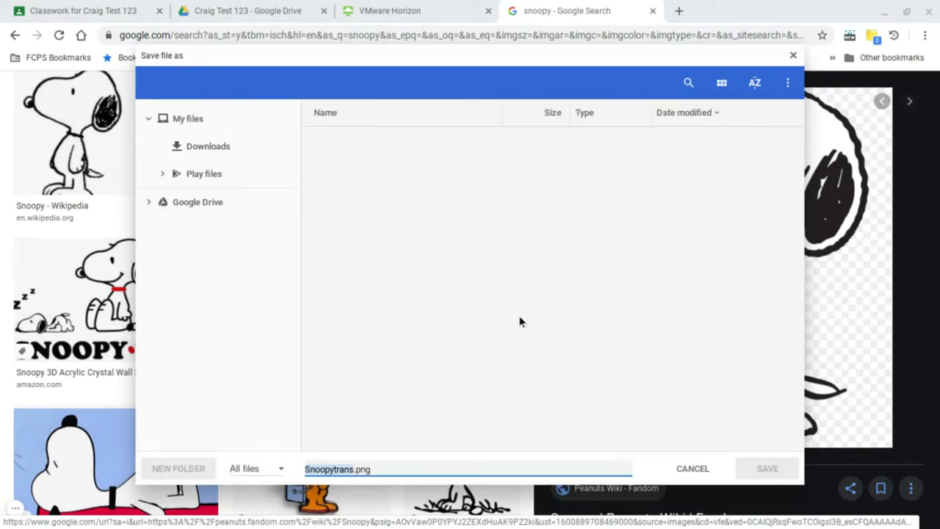
# - Browse the Google Drive folders in the Save dialog, looking through 7th Grade
pyautogui.click(197, 201)
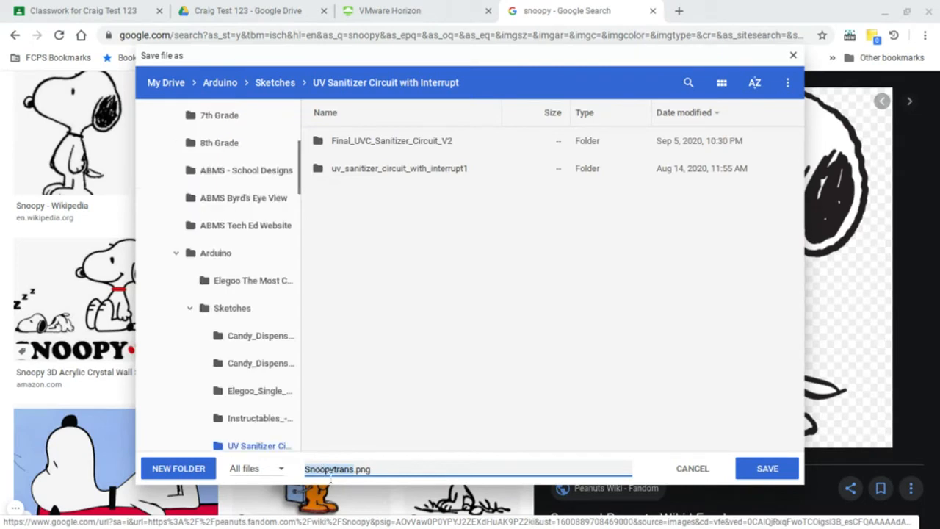
pyautogui.scroll(3)
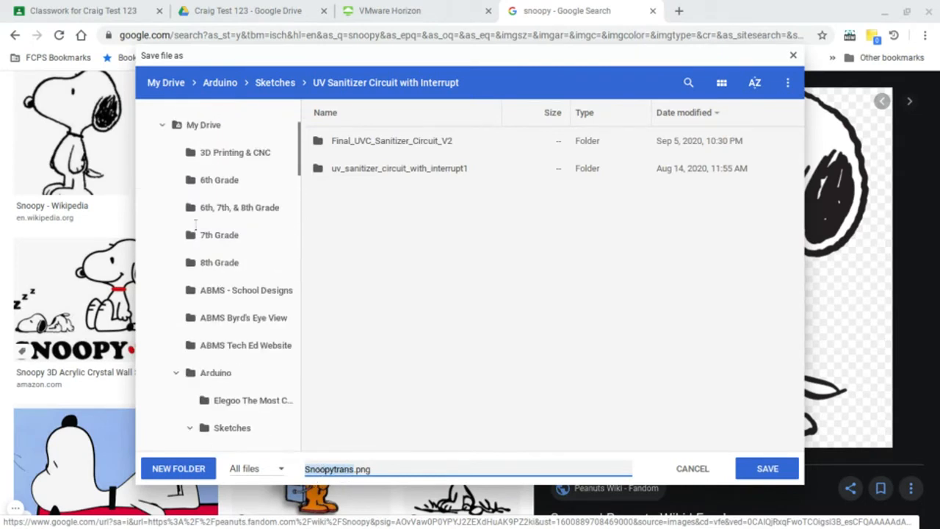
pyautogui.scroll(3)
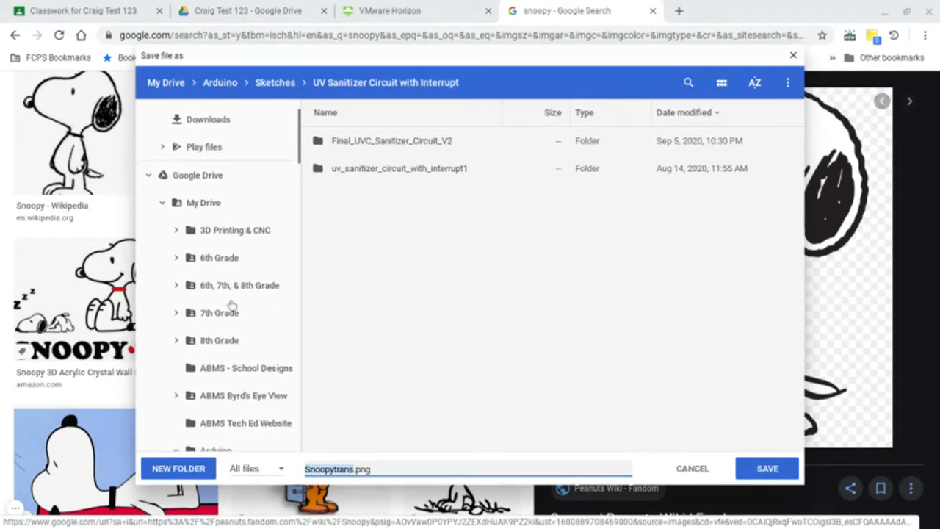
pyautogui.moveTo(207, 322)
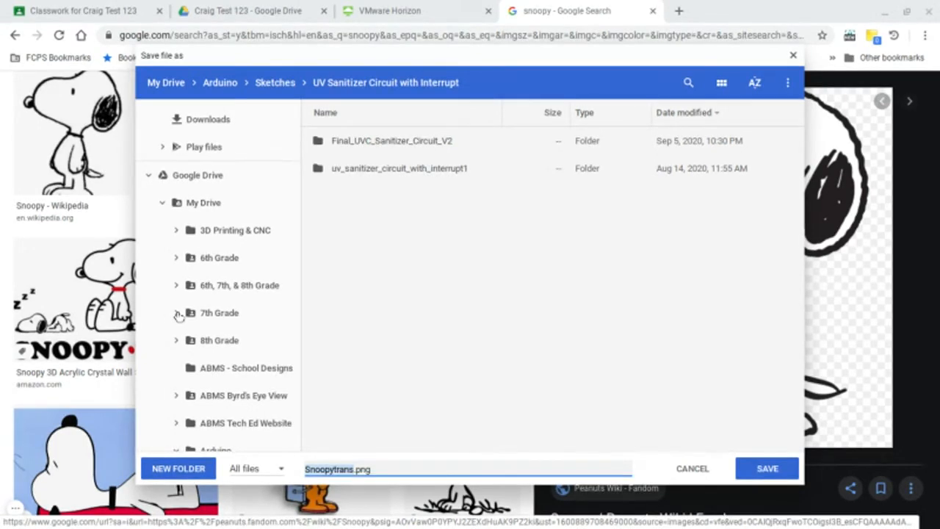
pyautogui.moveTo(214, 316)
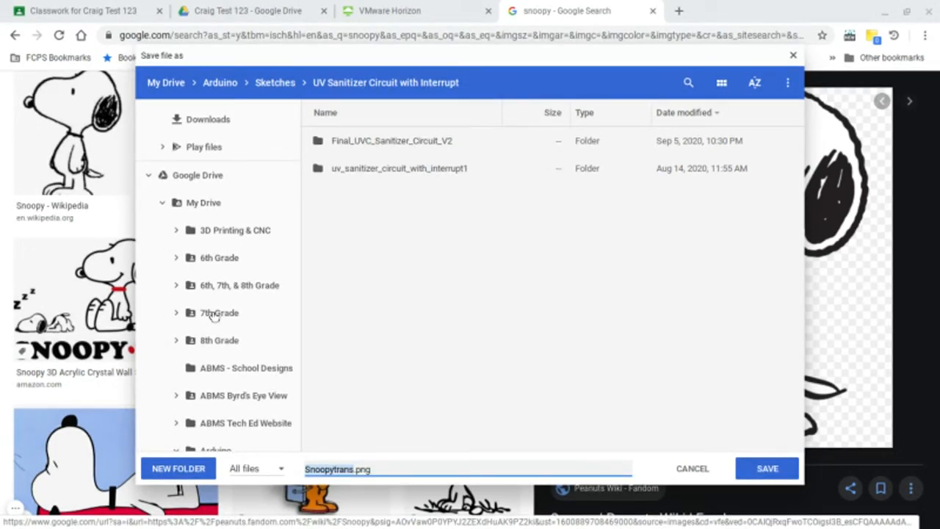
pyautogui.moveTo(218, 320)
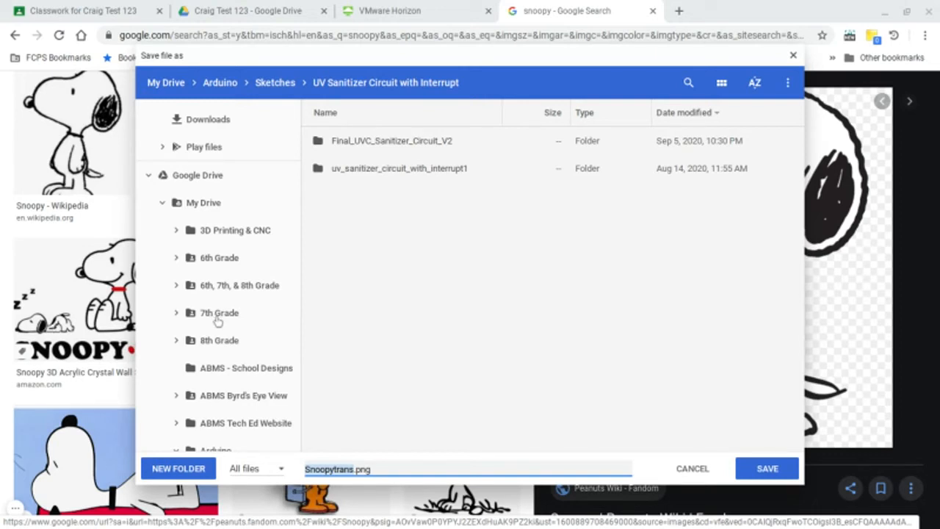
pyautogui.click(220, 312)
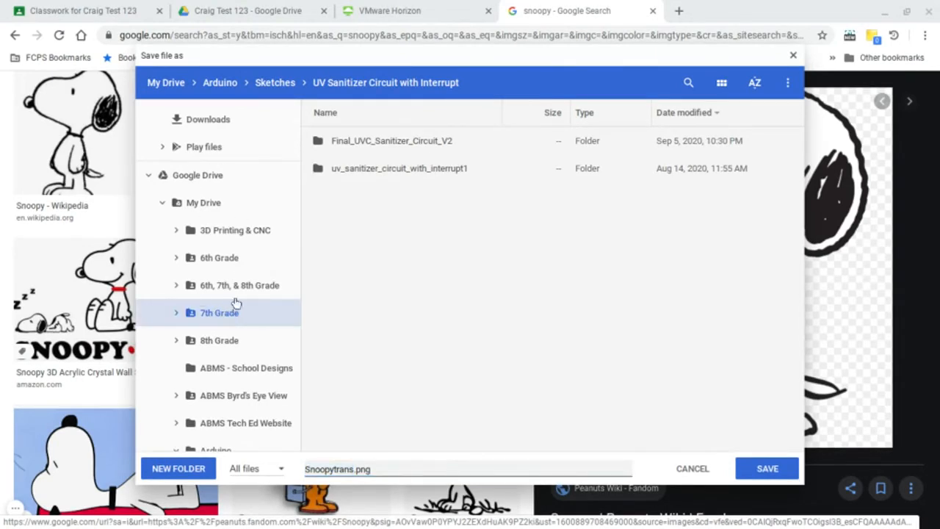
pyautogui.click(220, 311)
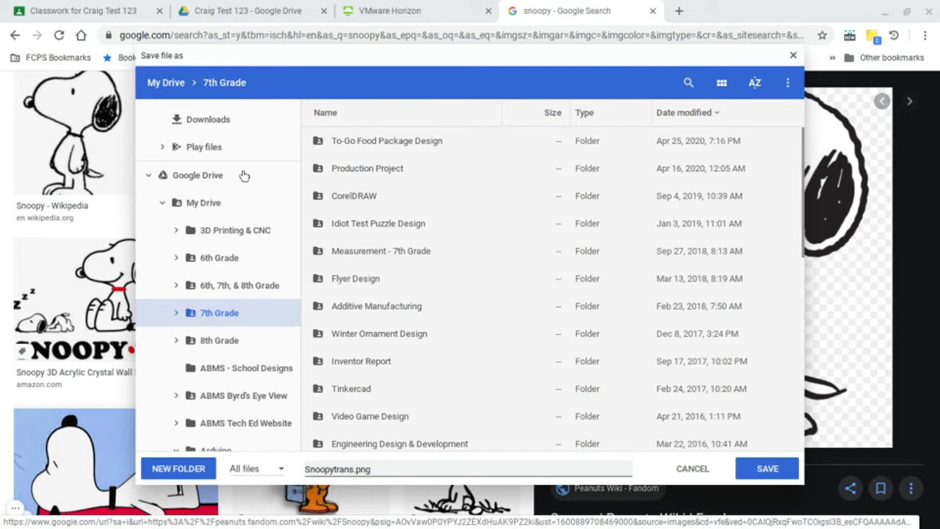
pyautogui.moveTo(223, 337)
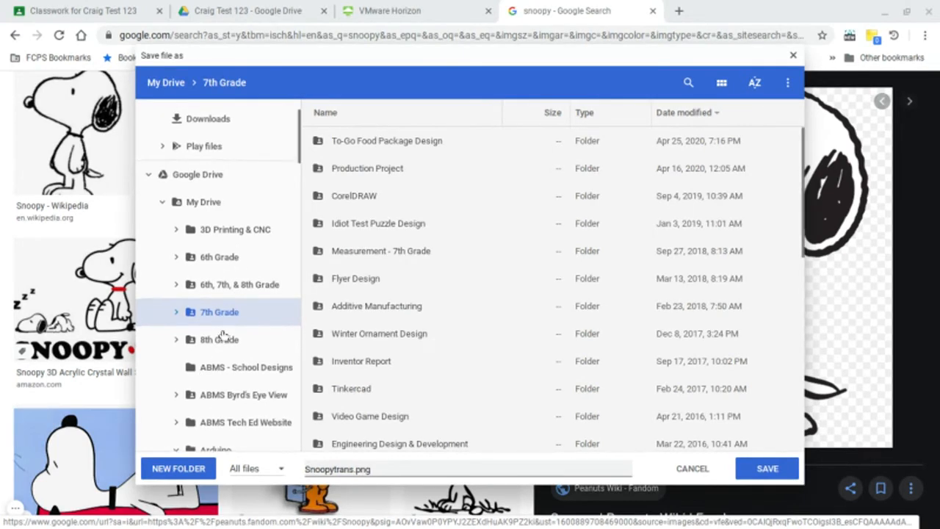
# - Save the Snoopy picture as Snoopytrans.png into Classroom › Craig Test 123
pyautogui.click(176, 229)
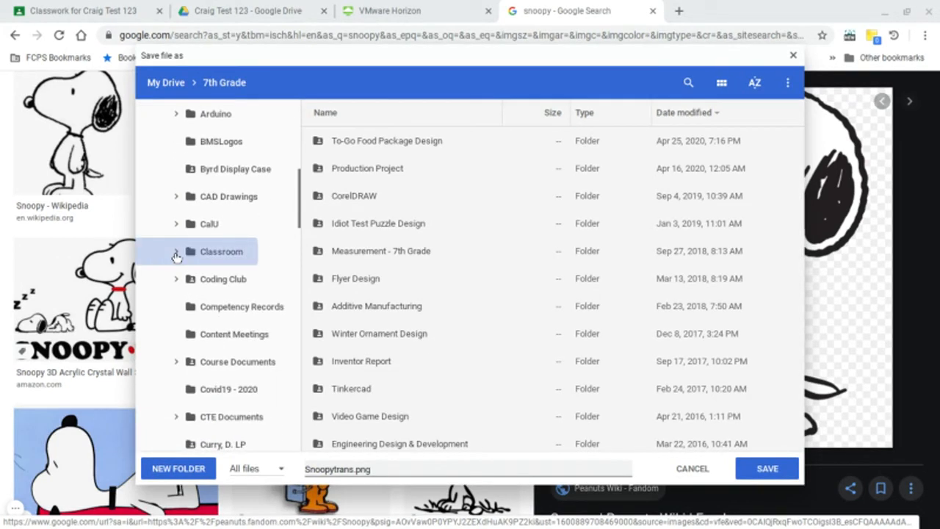
pyautogui.click(177, 251)
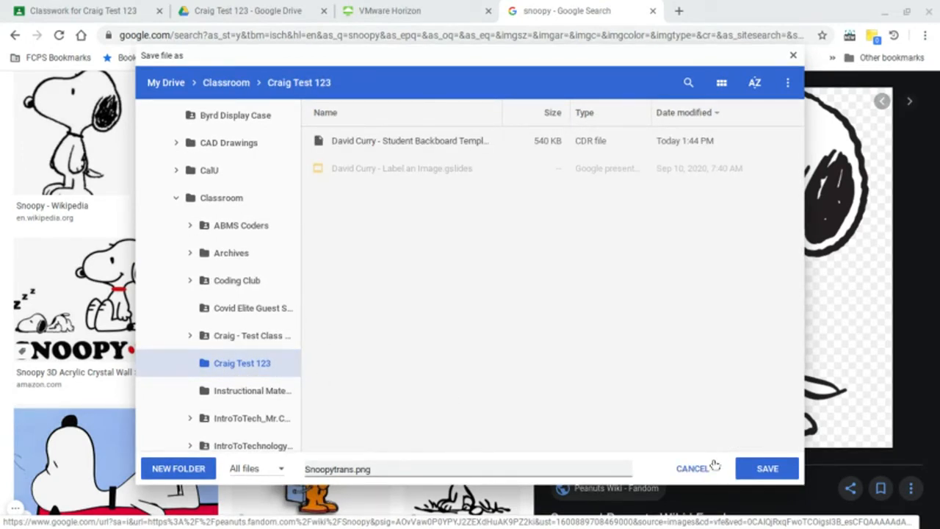
pyautogui.moveTo(352, 482)
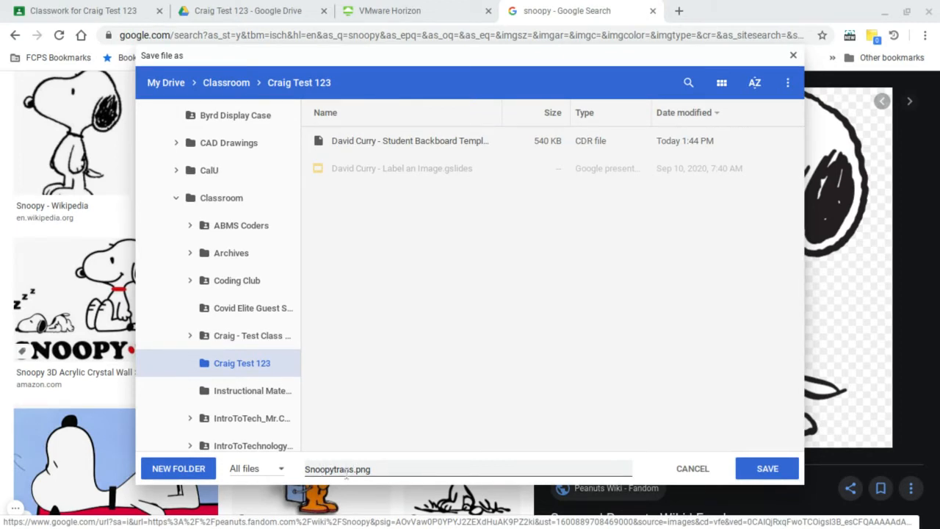
pyautogui.moveTo(221, 341)
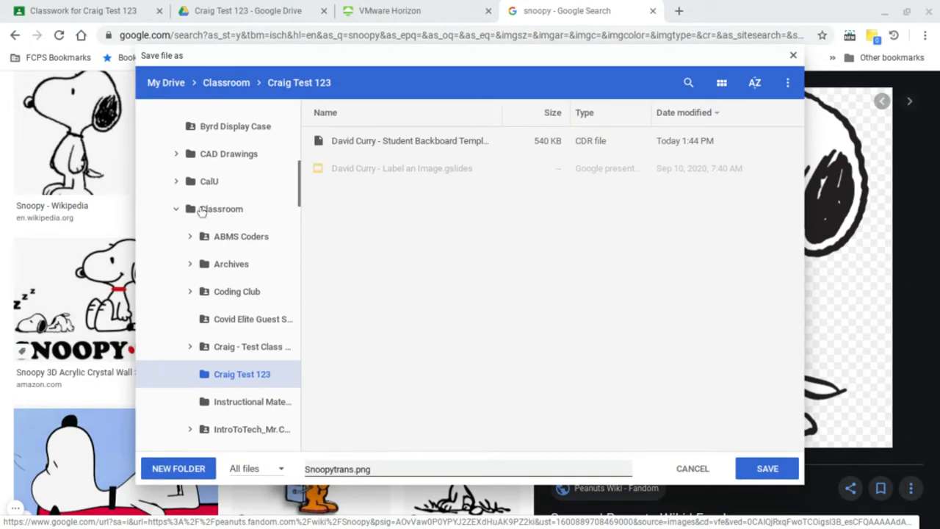
pyautogui.moveTo(255, 379)
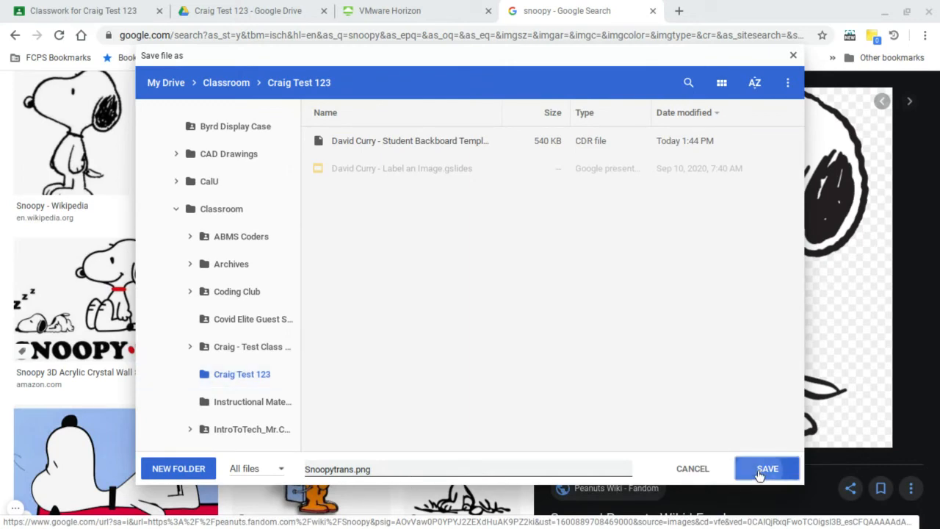
pyautogui.click(767, 469)
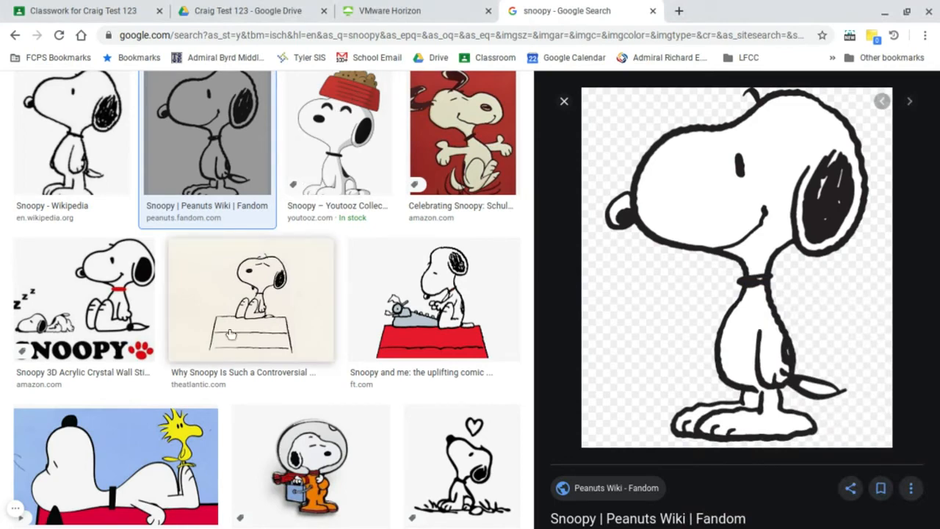
# - Return to the remote CorelDRAW session and bring up its File menu
pyautogui.click(389, 10)
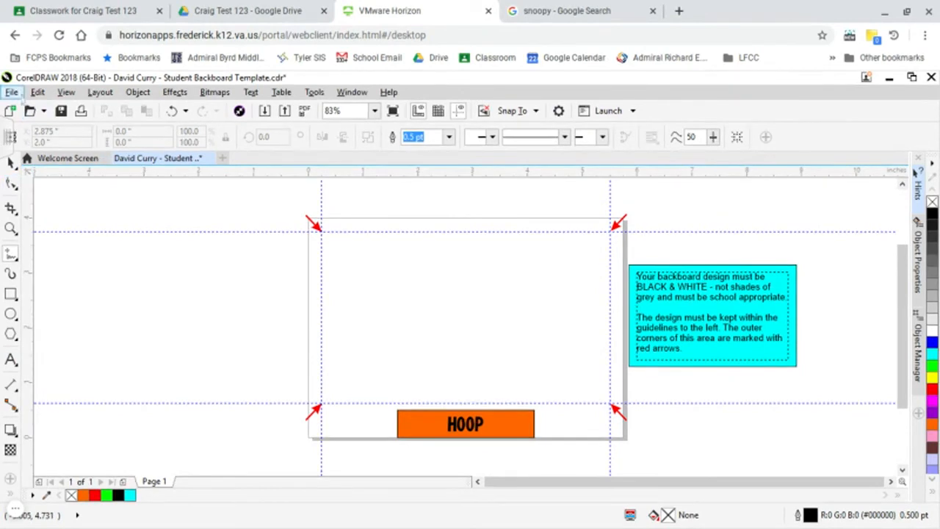
pyautogui.click(12, 91)
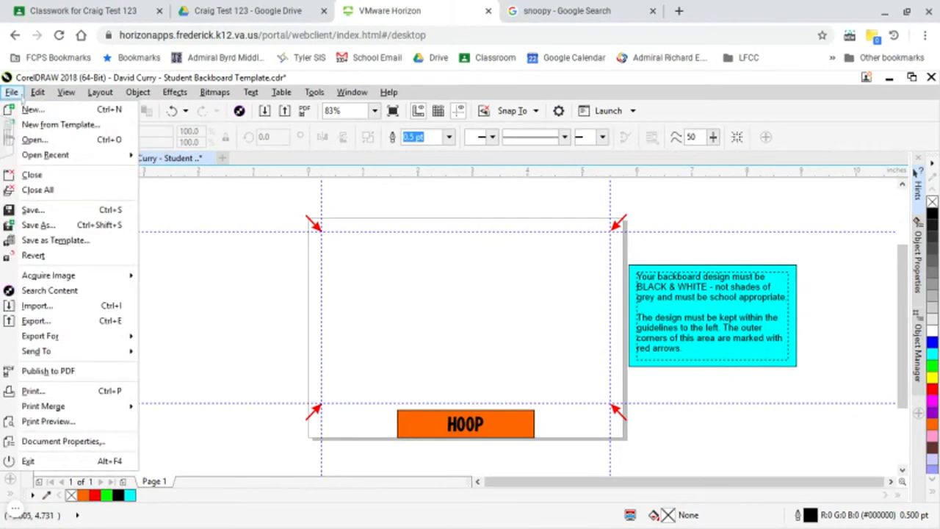
pyautogui.moveTo(37, 305)
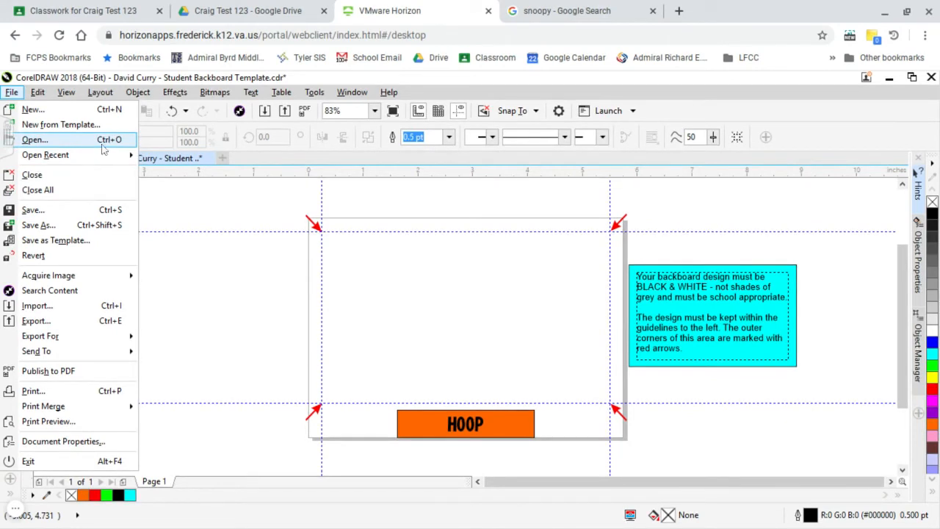
pyautogui.moveTo(110, 309)
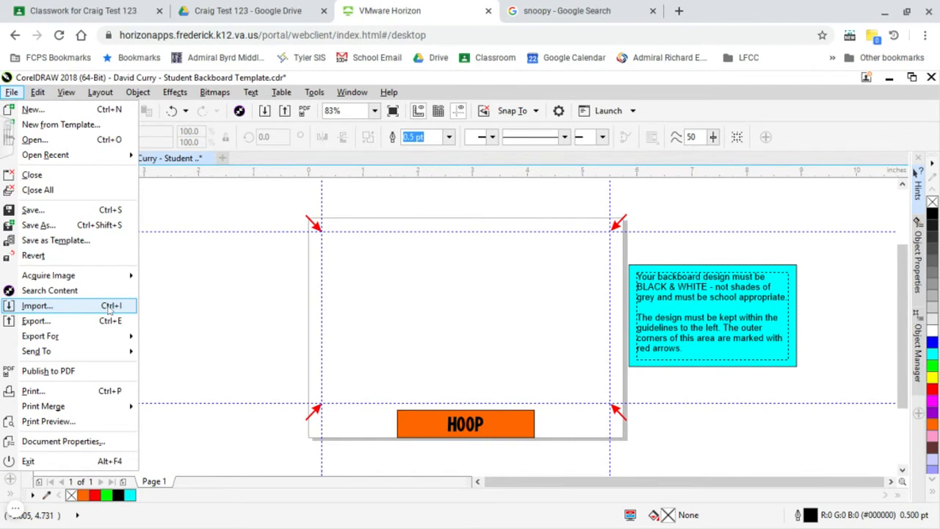
# - Start an Import and browse Google Drive File Stream > My Drive
pyautogui.click(37, 306)
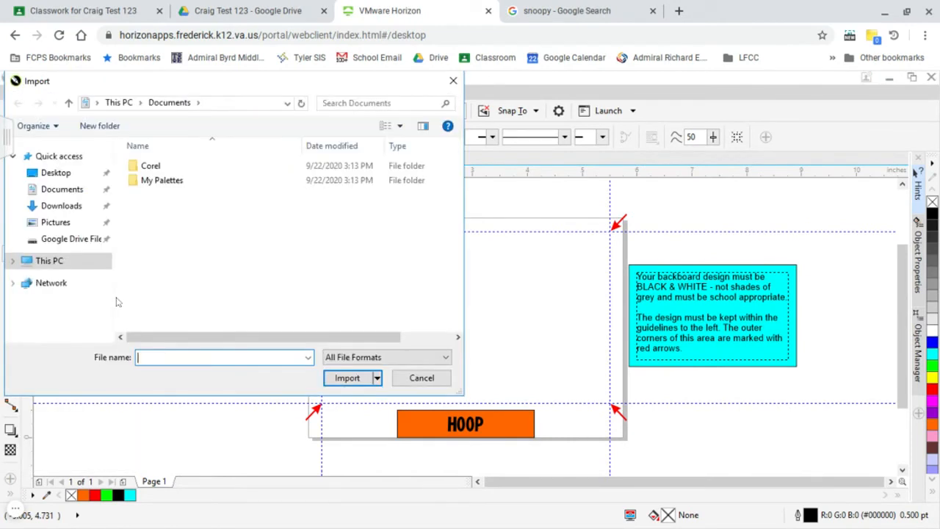
pyautogui.moveTo(102, 238)
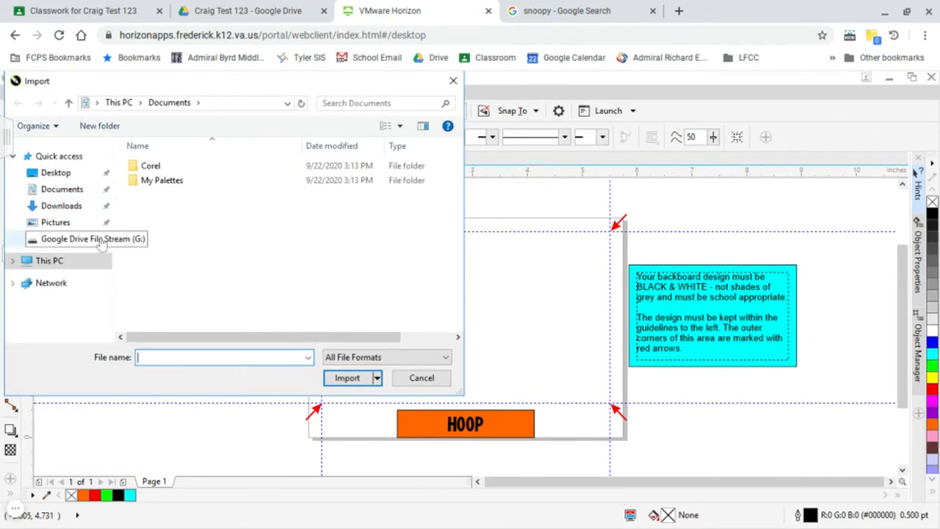
pyautogui.moveTo(642, 194)
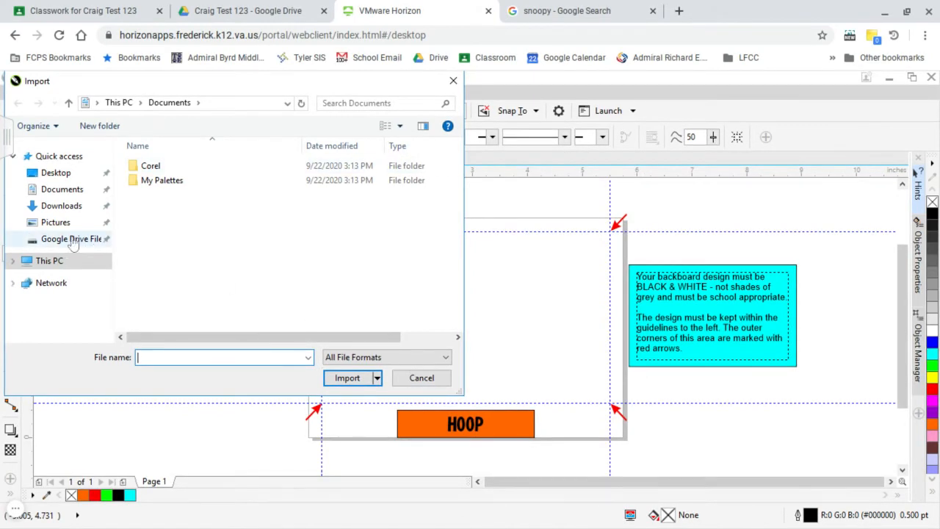
pyautogui.click(70, 238)
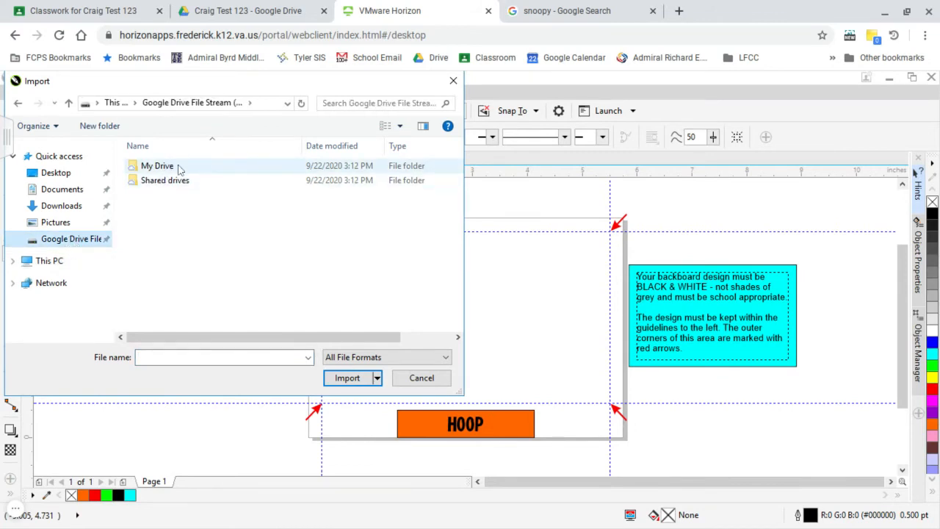
pyautogui.doubleClick(156, 164)
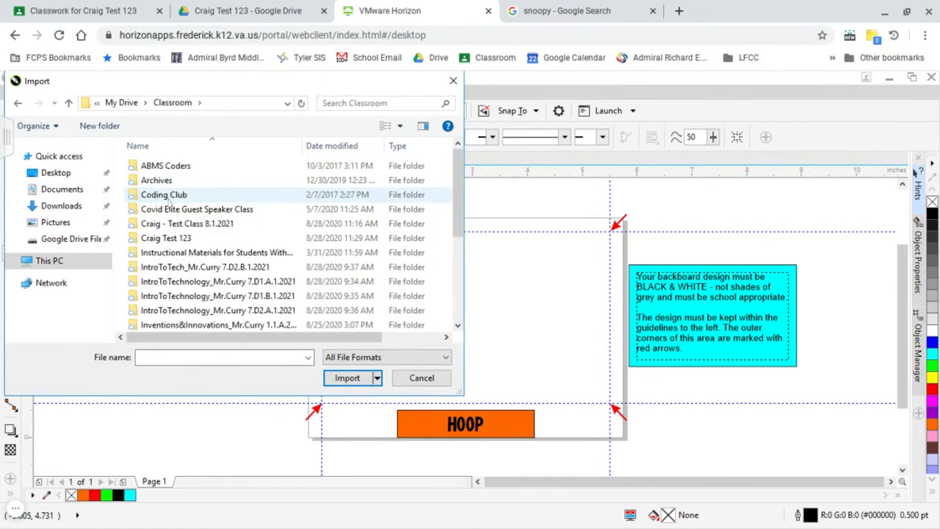
pyautogui.scroll(-3)
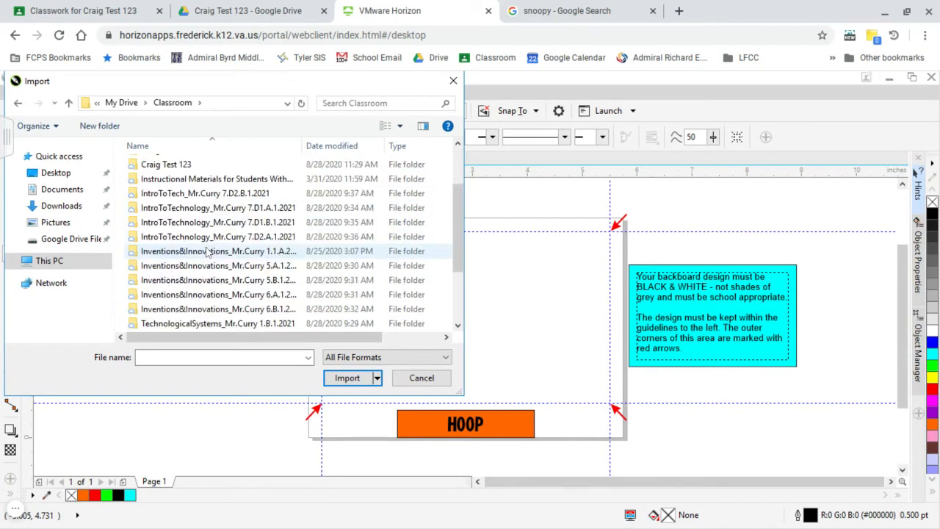
pyautogui.scroll(3)
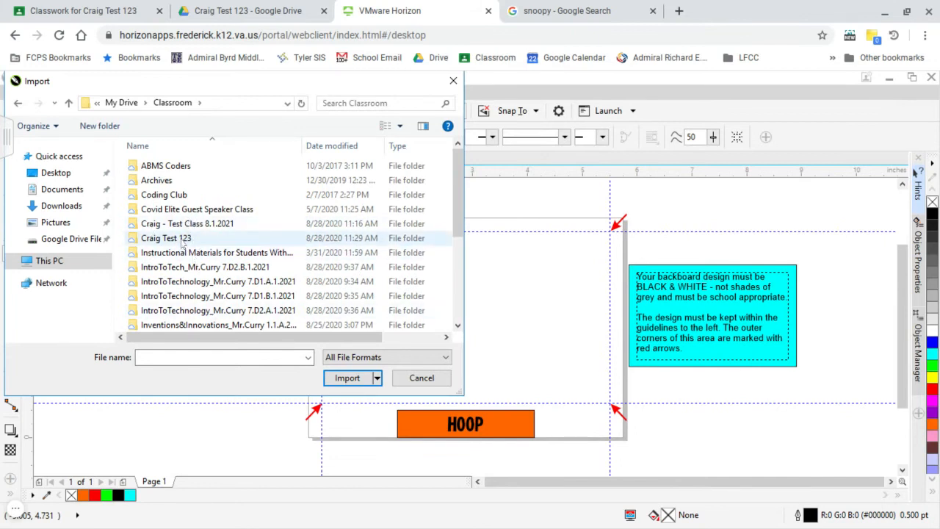
# - Import Snoopytrans.png from the Craig Test 123 folder
pyautogui.doubleClick(164, 238)
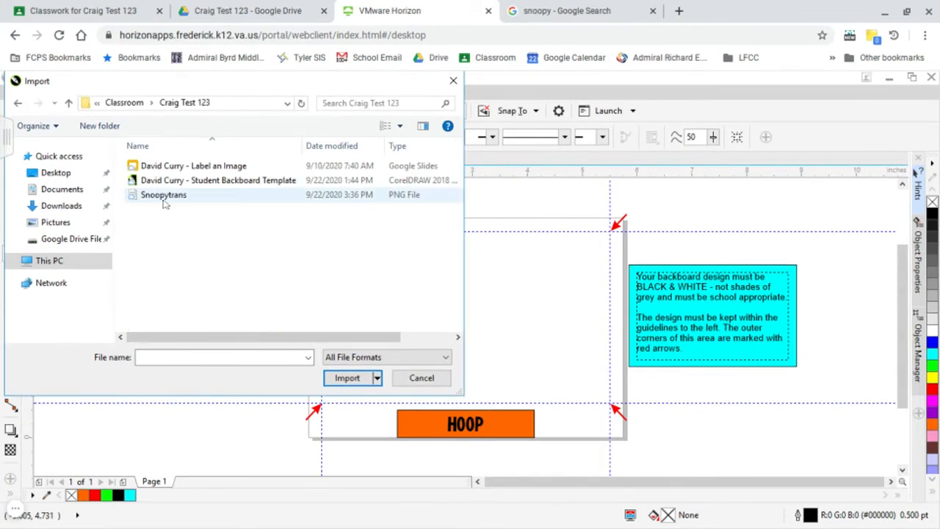
pyautogui.click(163, 194)
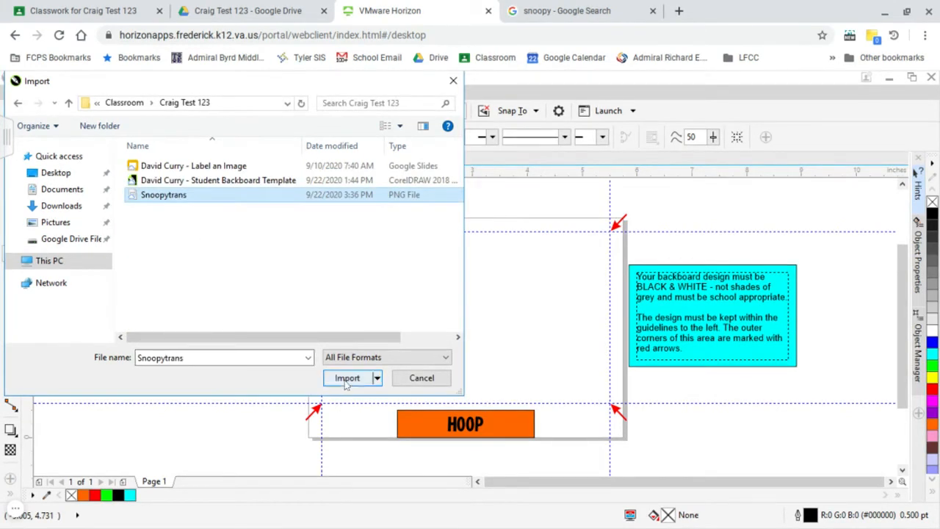
pyautogui.click(347, 378)
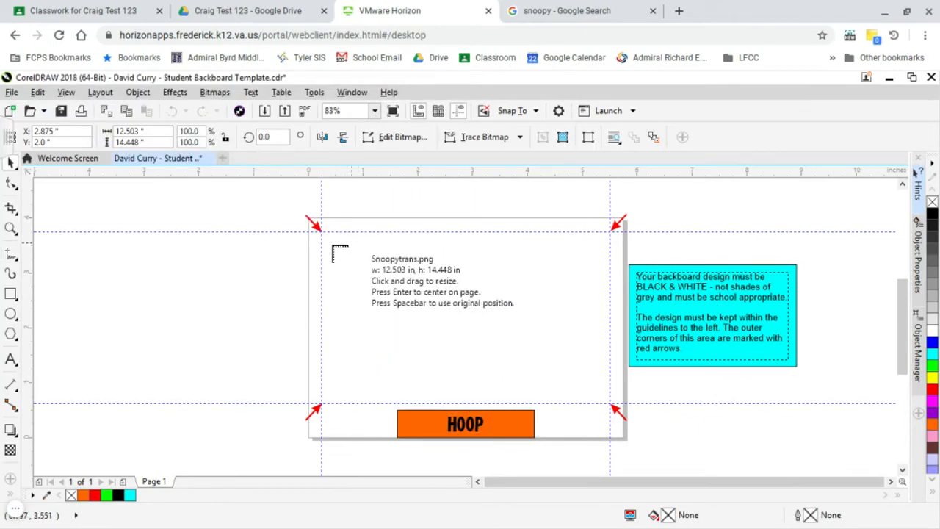
pyautogui.moveTo(360, 255)
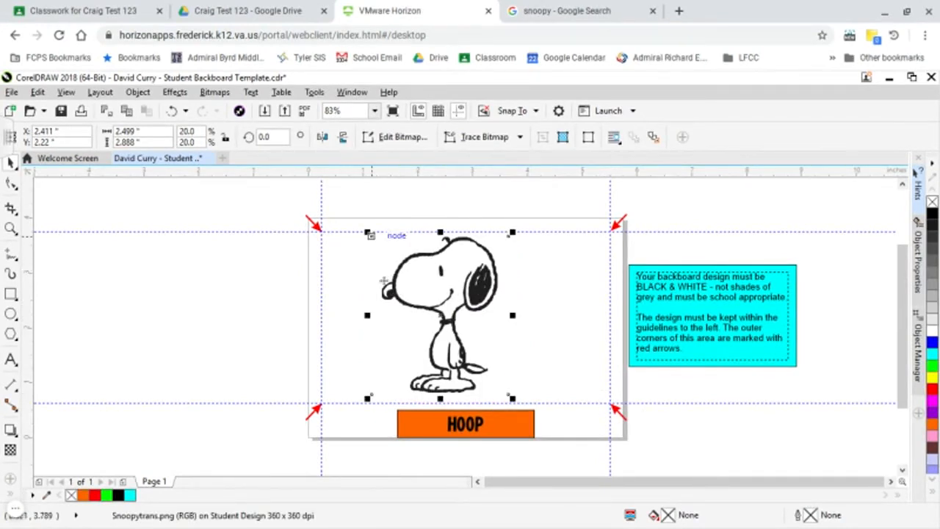
pyautogui.moveTo(514, 399)
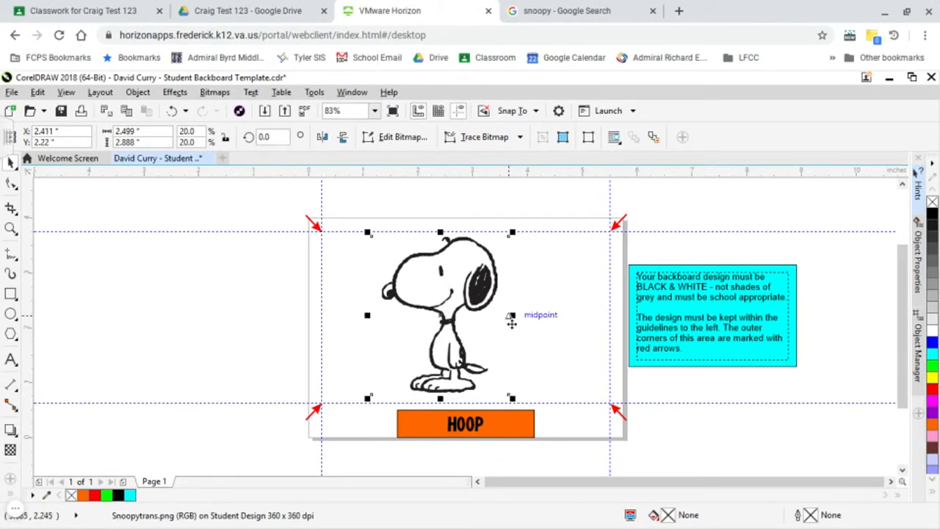
pyautogui.moveTo(514, 399)
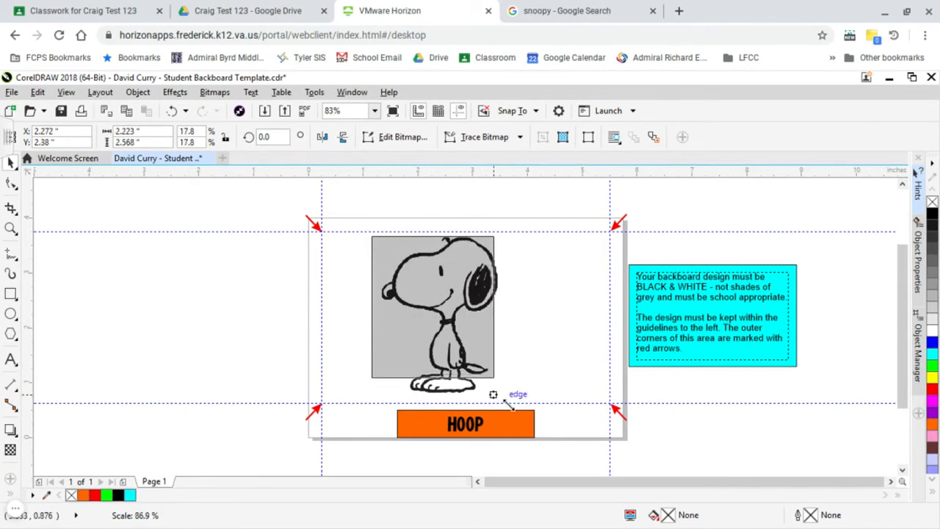
# - Enlarge the placed Snoopy image to fill the space above HOOP and deselect it
pyautogui.moveTo(494, 394); pyautogui.dragTo(514, 410)
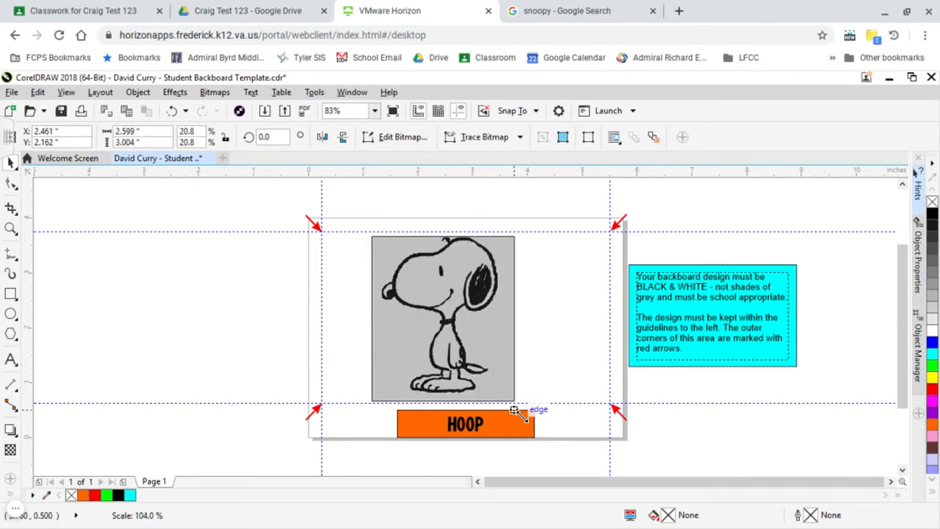
pyautogui.click(443, 316)
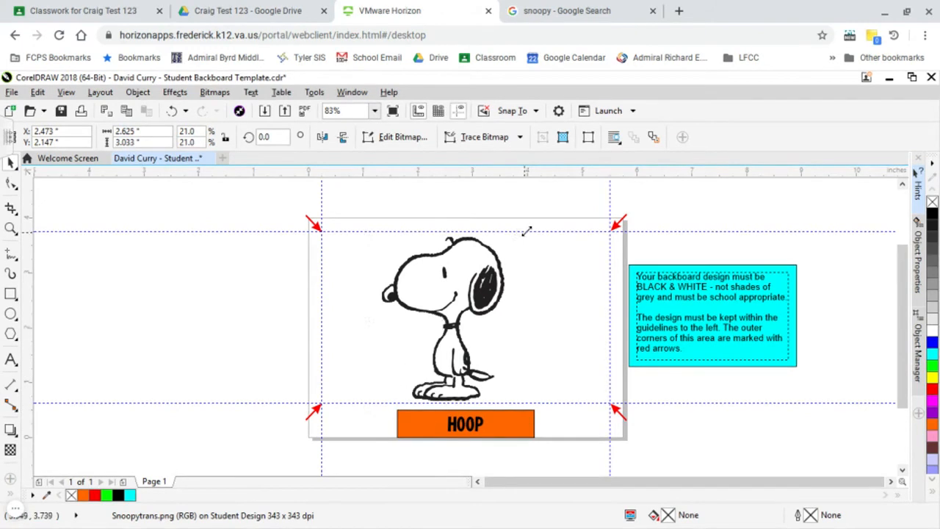
pyautogui.click(446, 315)
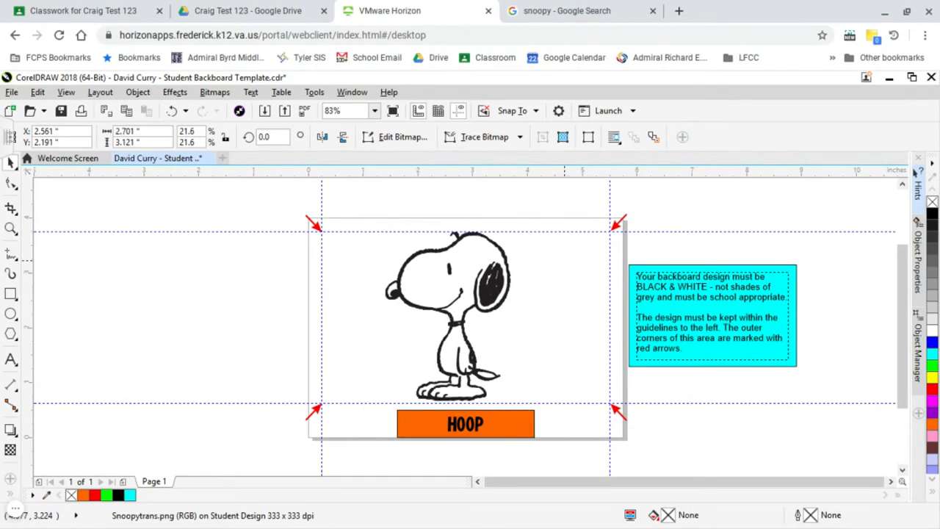
pyautogui.click(465, 316)
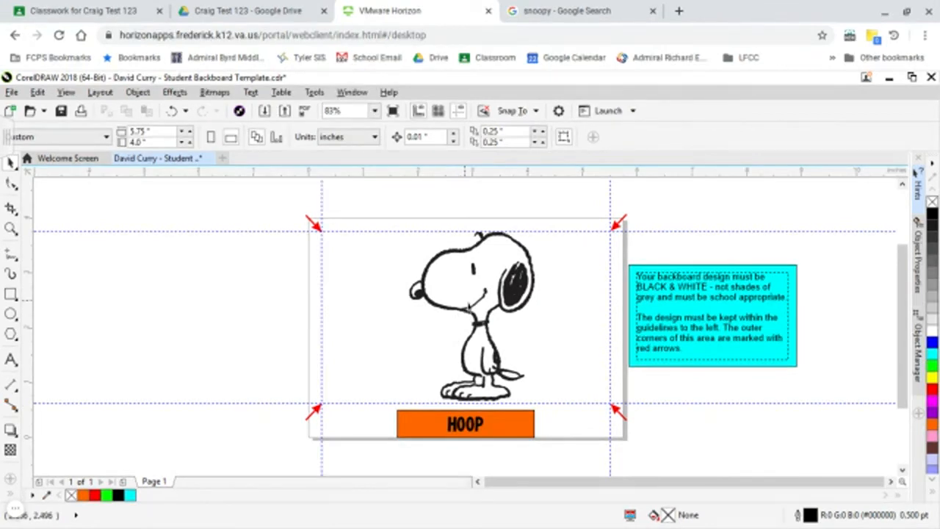
# - Select the Snoopy bitmap and set its X position to 2.7 to centre it above HOOP
pyautogui.click(473, 316)
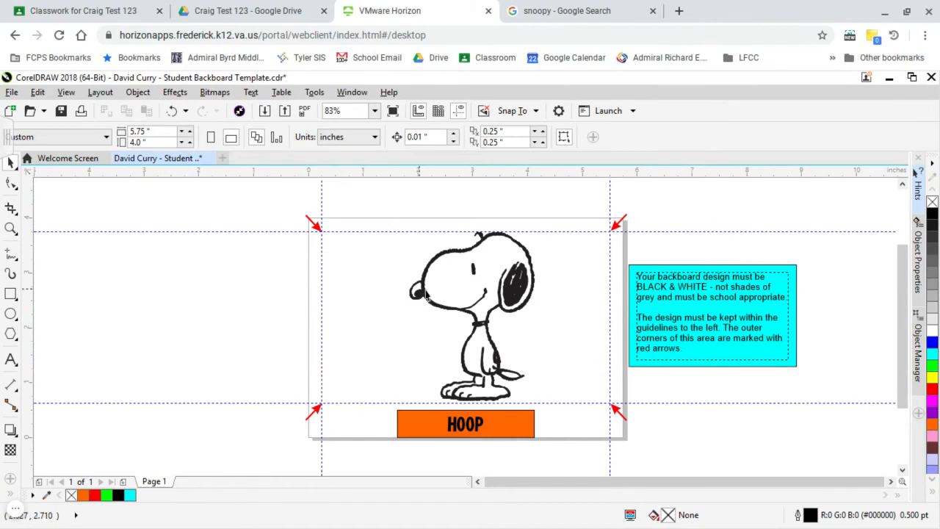
pyautogui.click(470, 316)
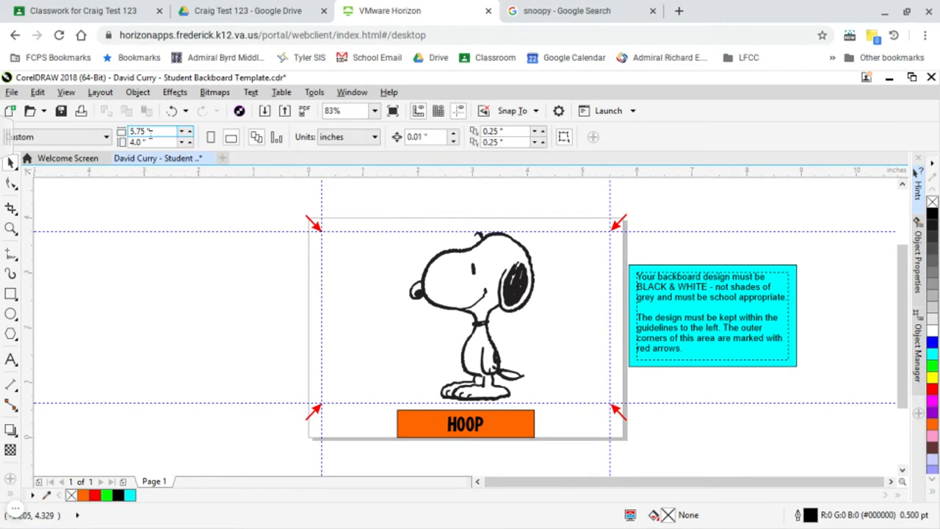
pyautogui.click(470, 316)
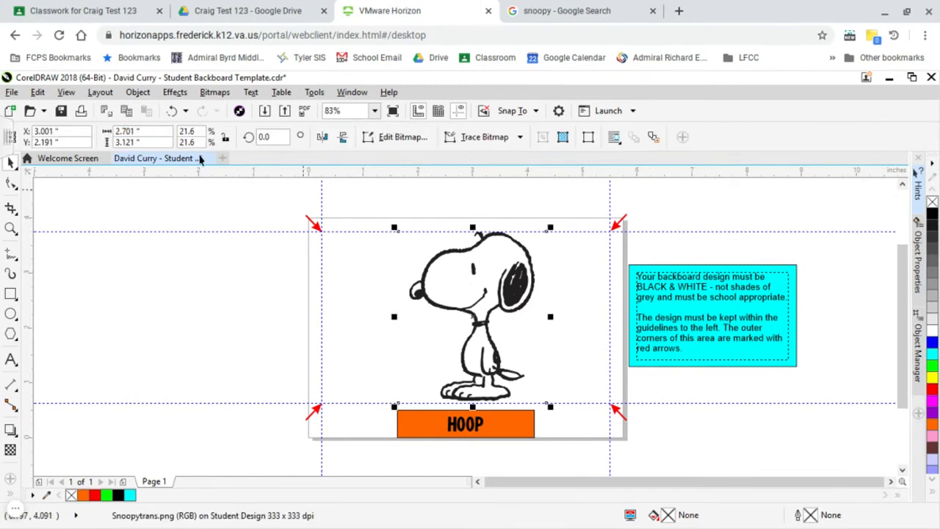
pyautogui.moveTo(135, 131)
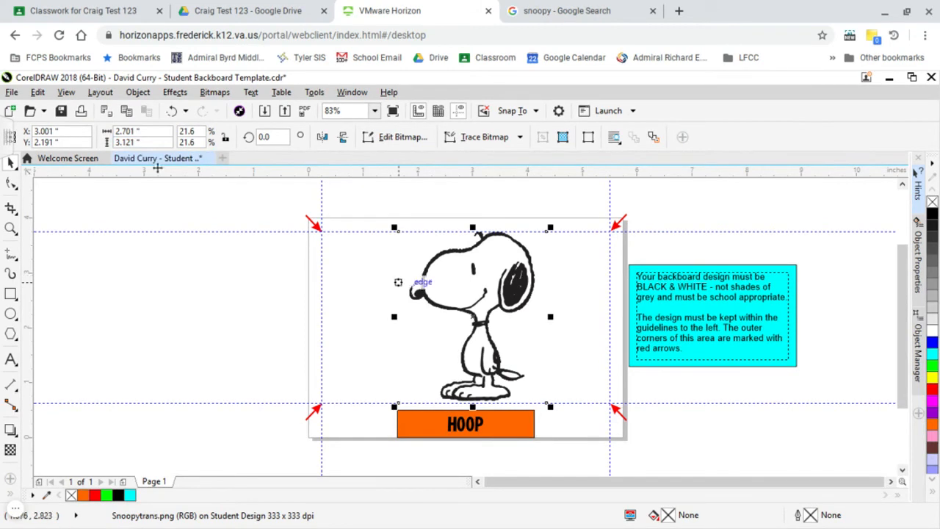
pyautogui.moveTo(226, 138)
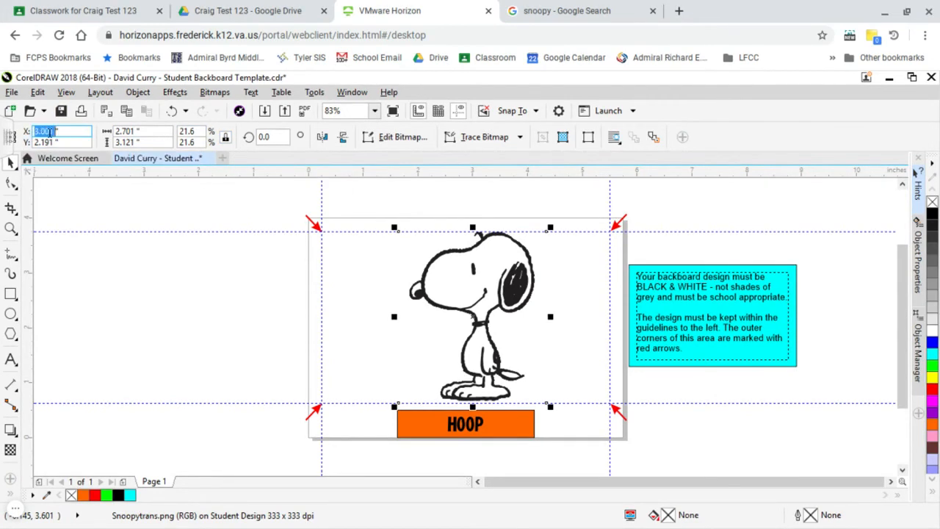
pyautogui.moveTo(59, 132)
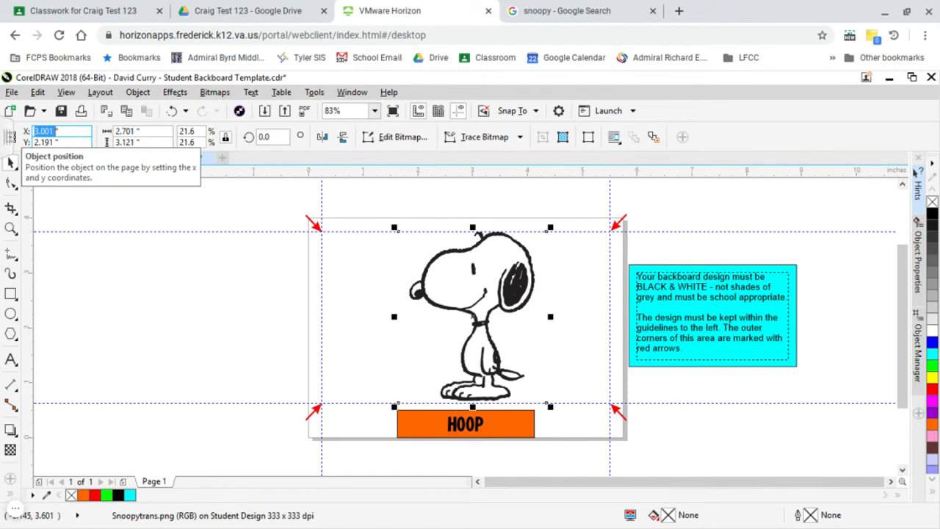
pyautogui.write('2.7')
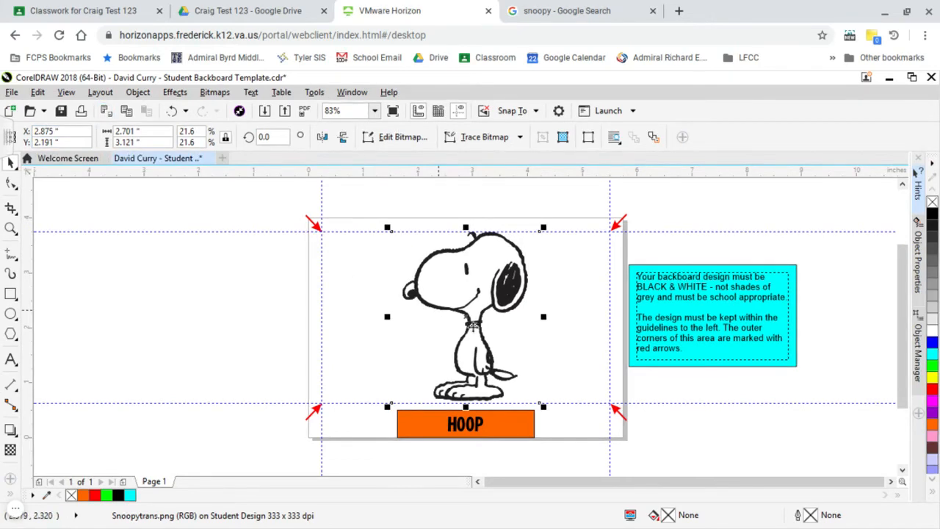
pyautogui.moveTo(277, 328)
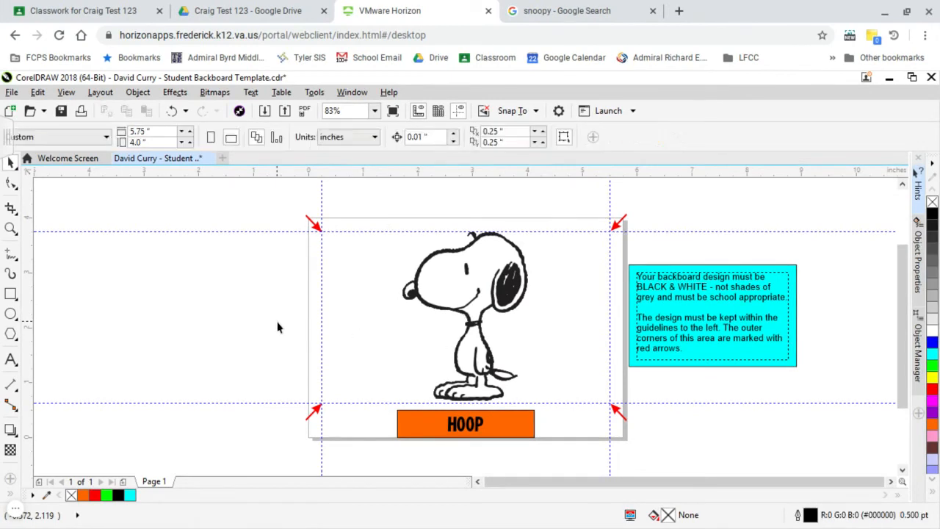
pyautogui.moveTo(520, 308)
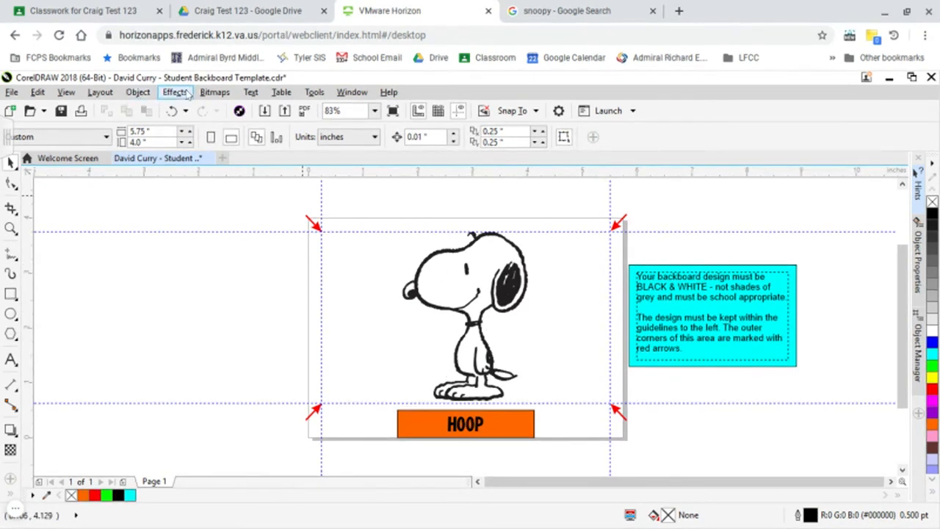
pyautogui.click(175, 91)
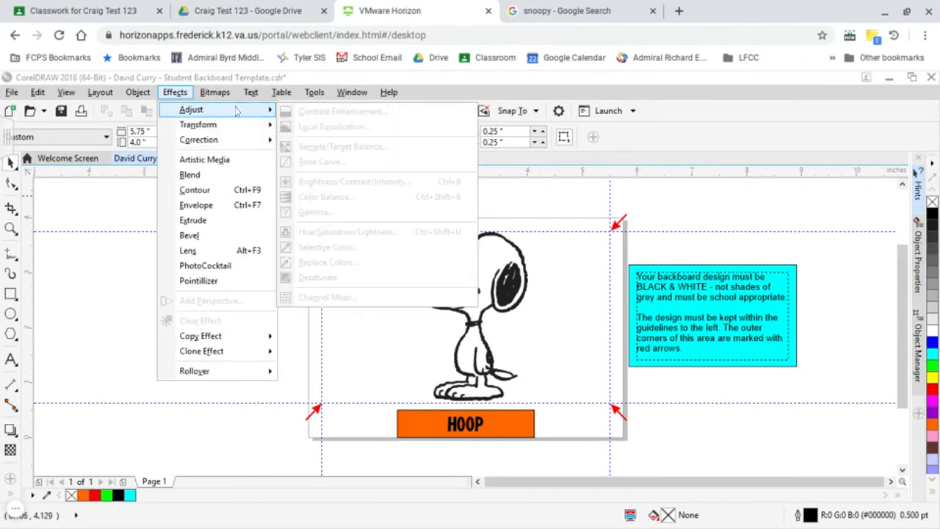
pyautogui.moveTo(341, 202)
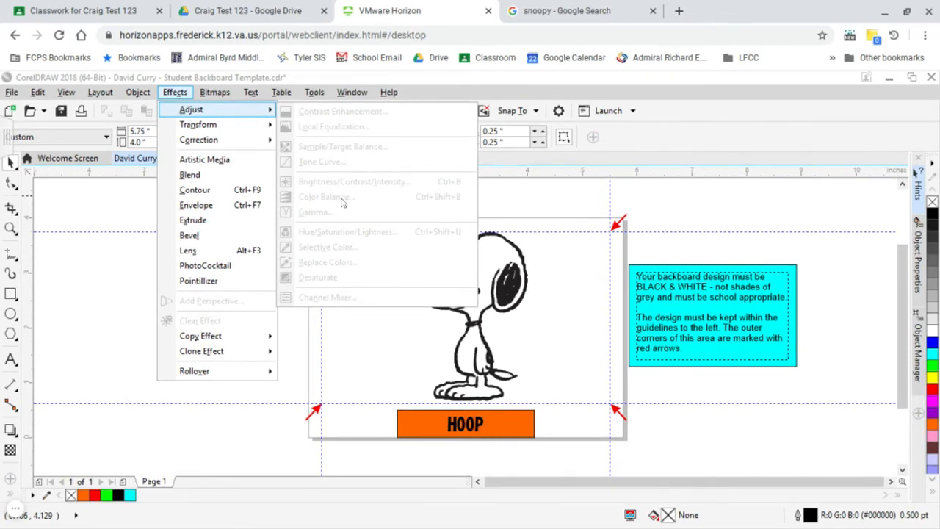
pyautogui.moveTo(342, 147)
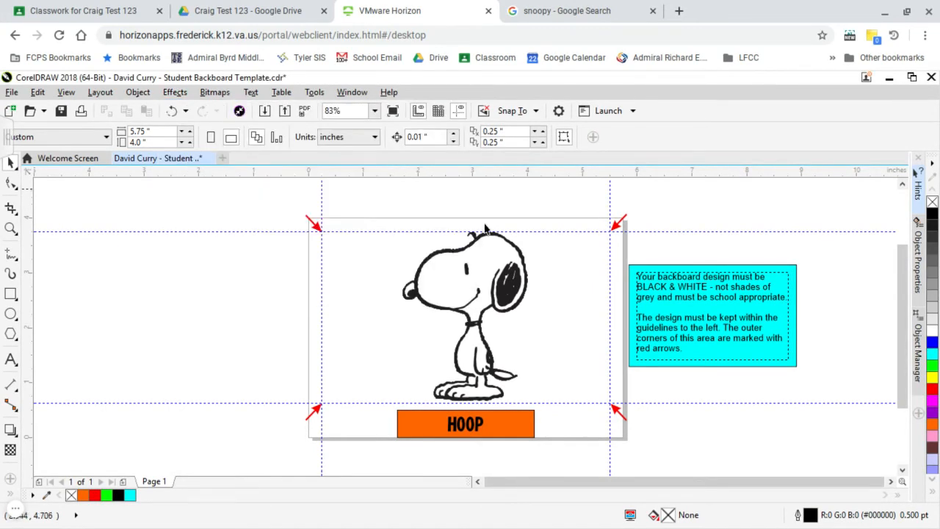
pyautogui.moveTo(482, 261)
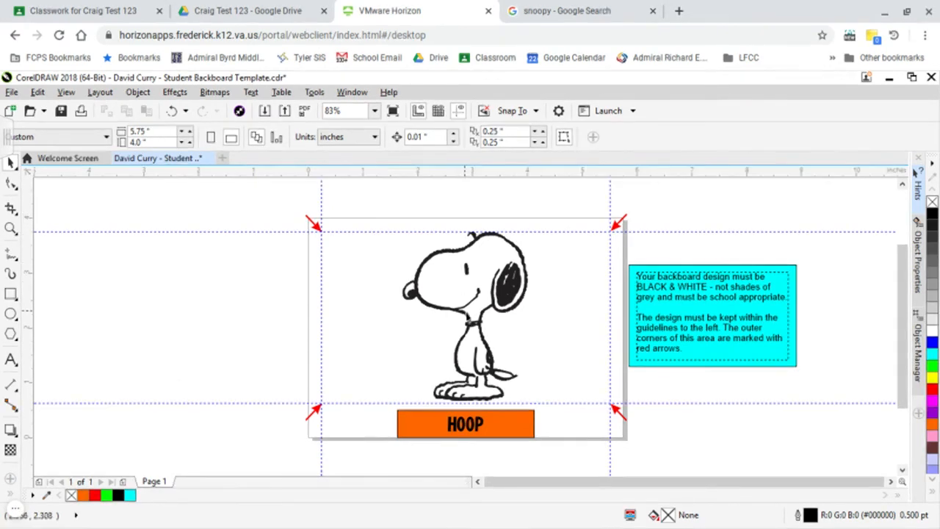
pyautogui.click(12, 315)
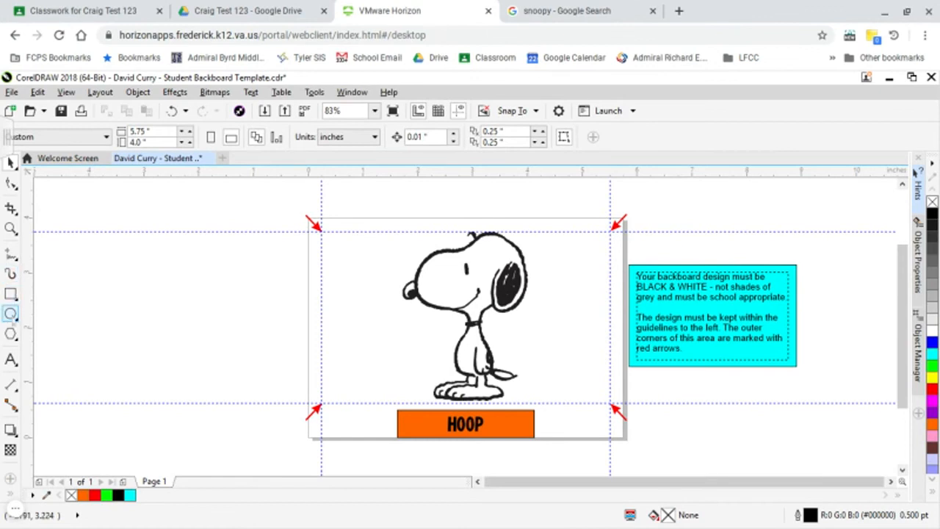
pyautogui.click(12, 359)
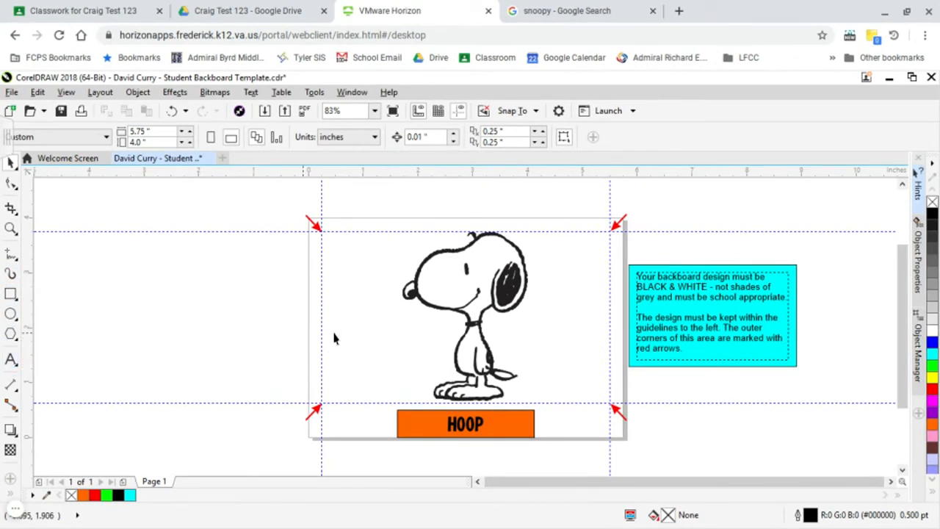
pyautogui.moveTo(159, 318)
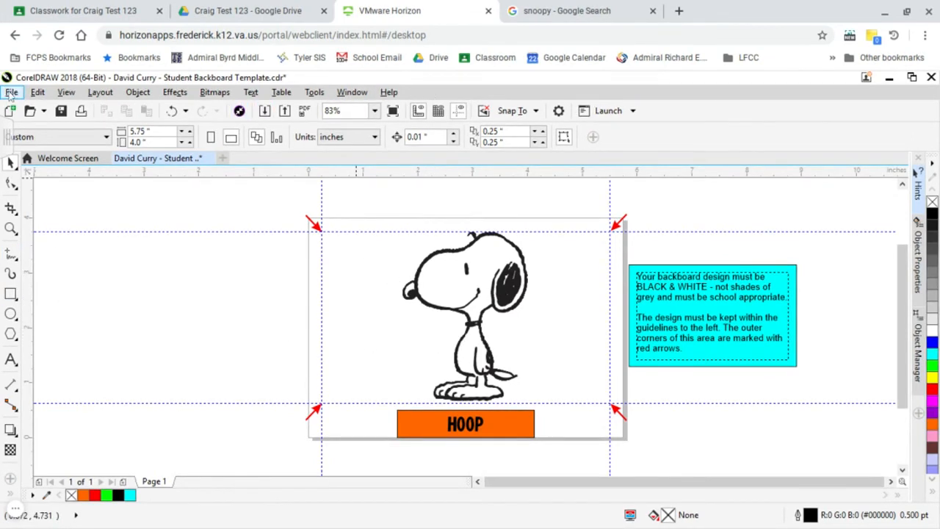
# - Save the backboard template drawing via File > Save
pyautogui.click(12, 91)
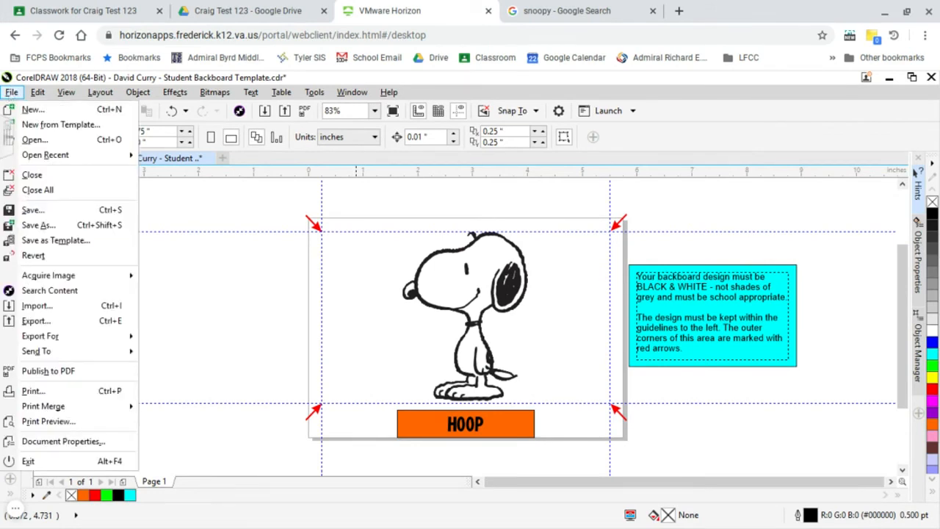
pyautogui.moveTo(33, 210)
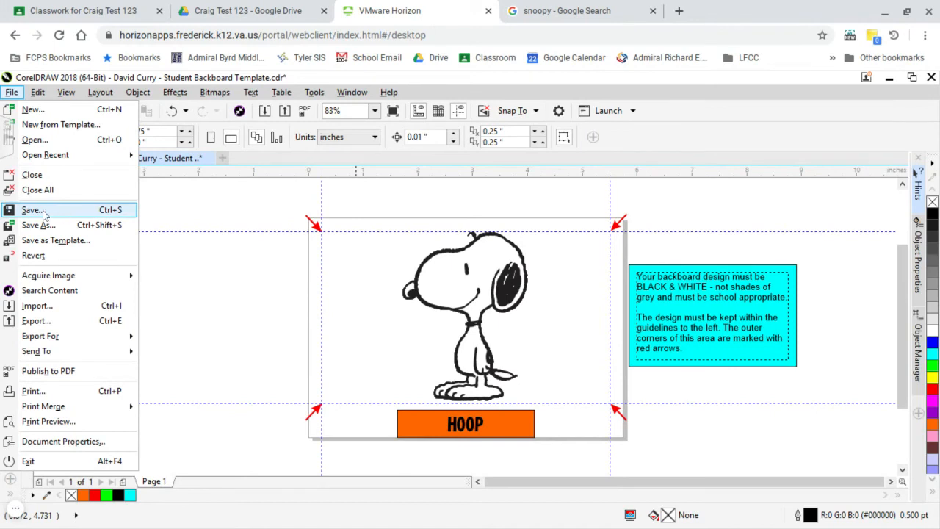
pyautogui.click(31, 209)
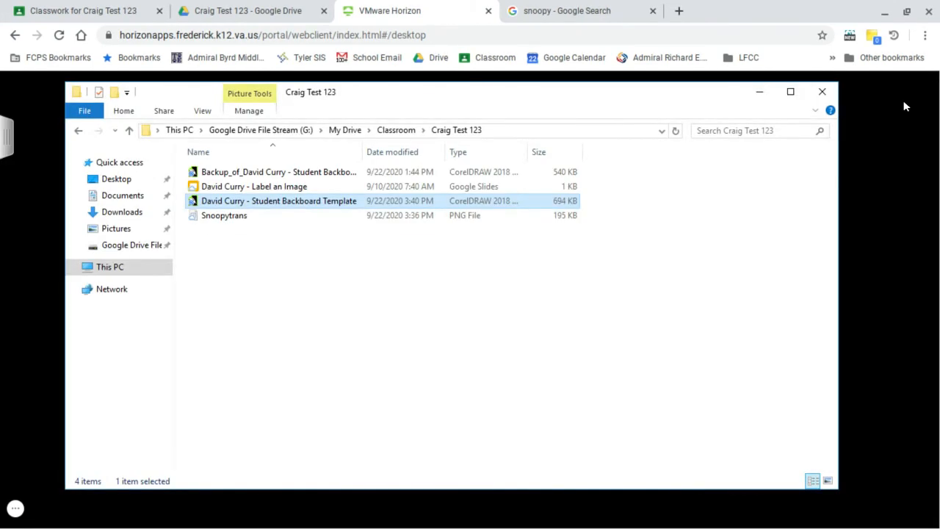
# - Deselect the saved Student Backboard Template file in the Craig Test 123 folder listing
pyautogui.click(257, 235)
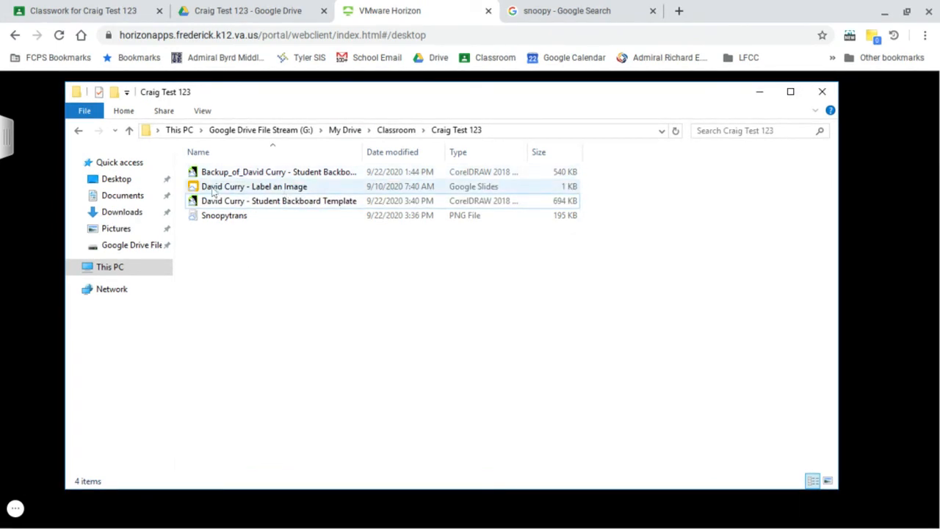
pyautogui.moveTo(388, 200)
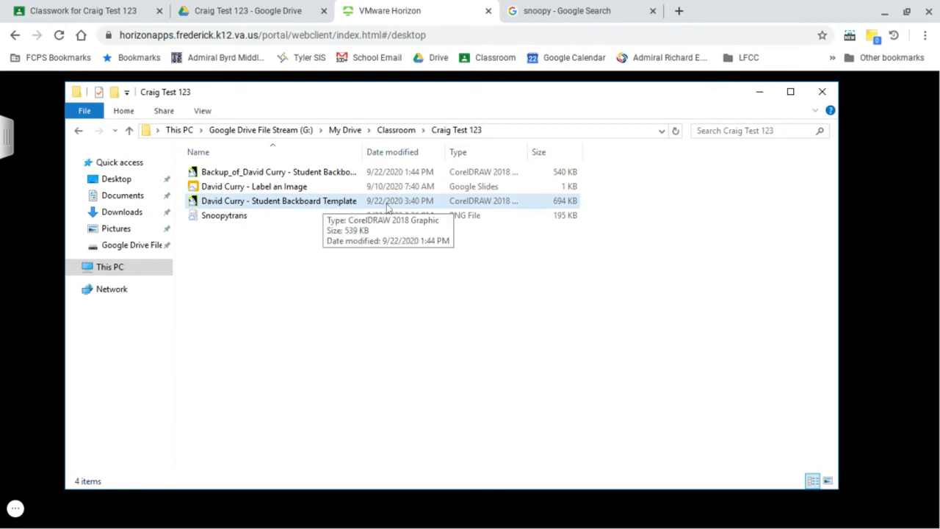
pyautogui.moveTo(256, 211)
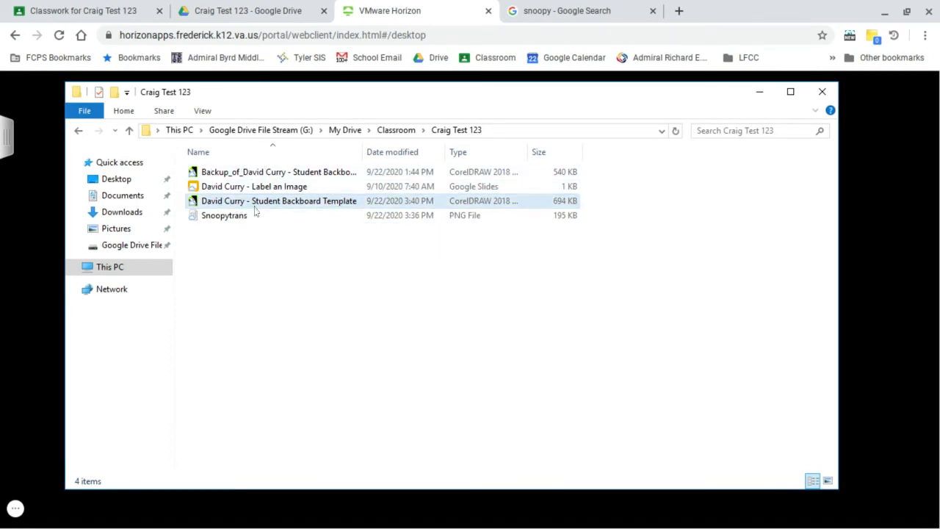
pyautogui.moveTo(338, 203)
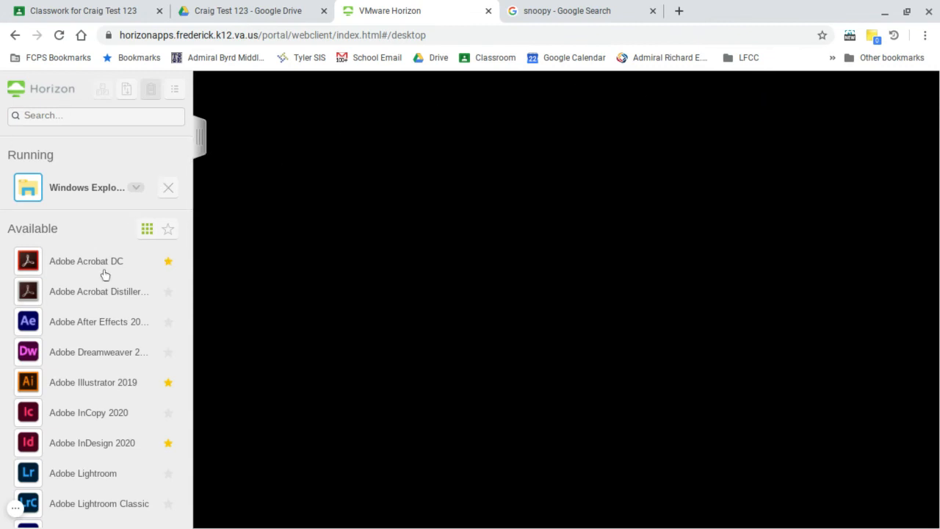
pyautogui.moveTo(187, 150)
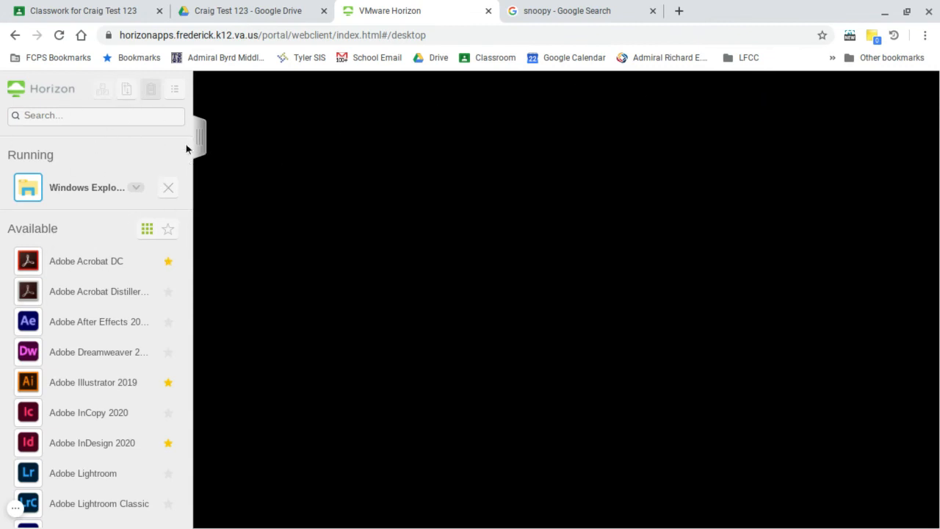
pyautogui.moveTo(156, 151)
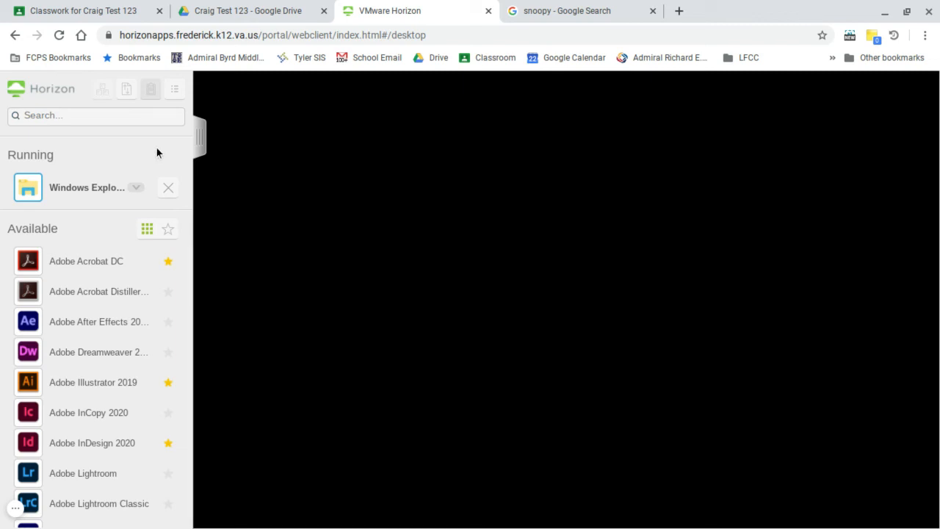
pyautogui.moveTo(175, 88)
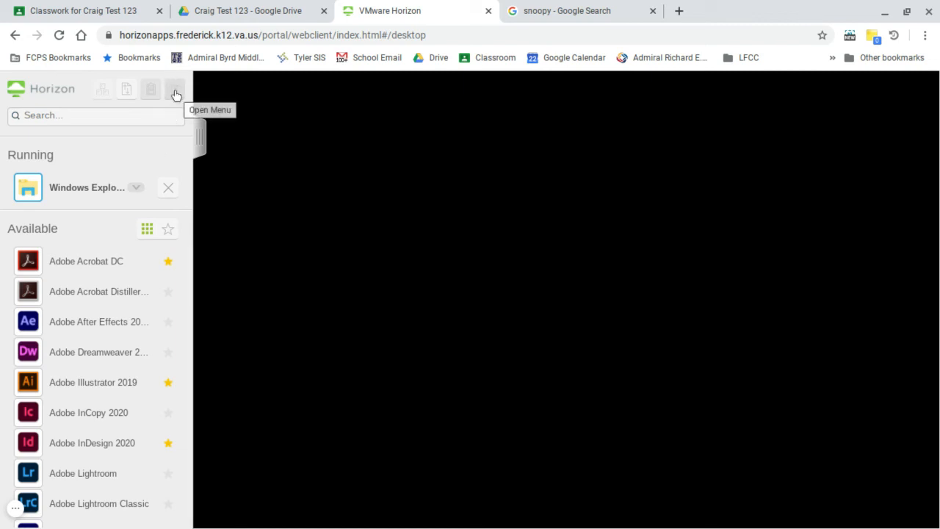
# - Choose Log Off from the Horizon session menu, bringing up the log-off confirmation
pyautogui.click(175, 89)
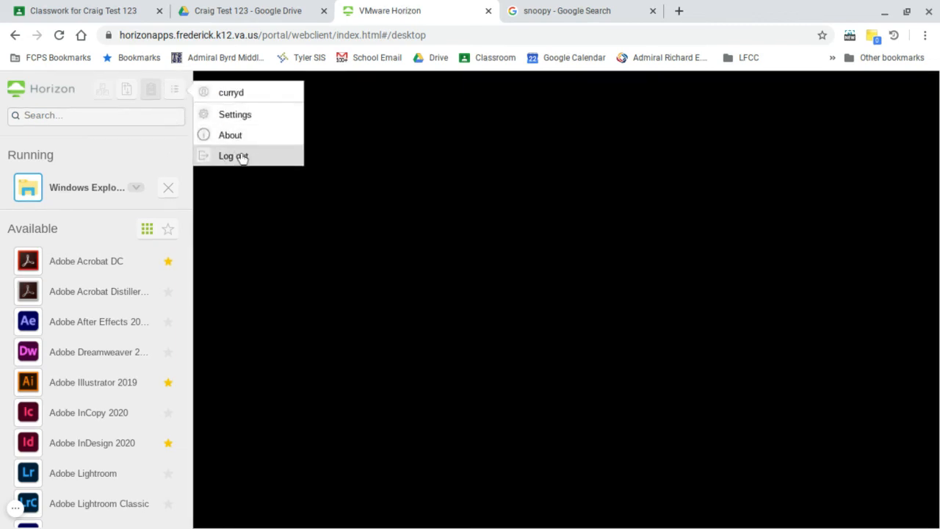
pyautogui.click(233, 156)
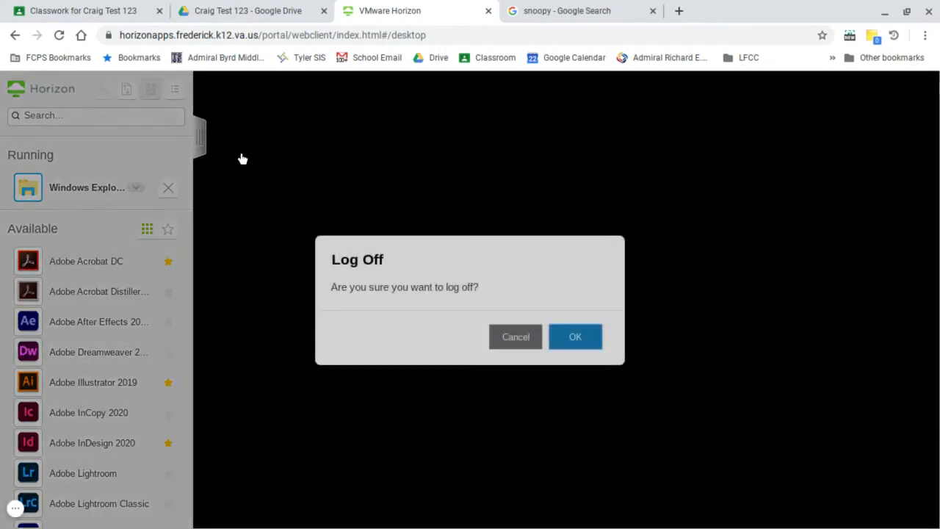
# - Confirm logging off the remote session and close the VMware Horizon portal tab
pyautogui.click(575, 336)
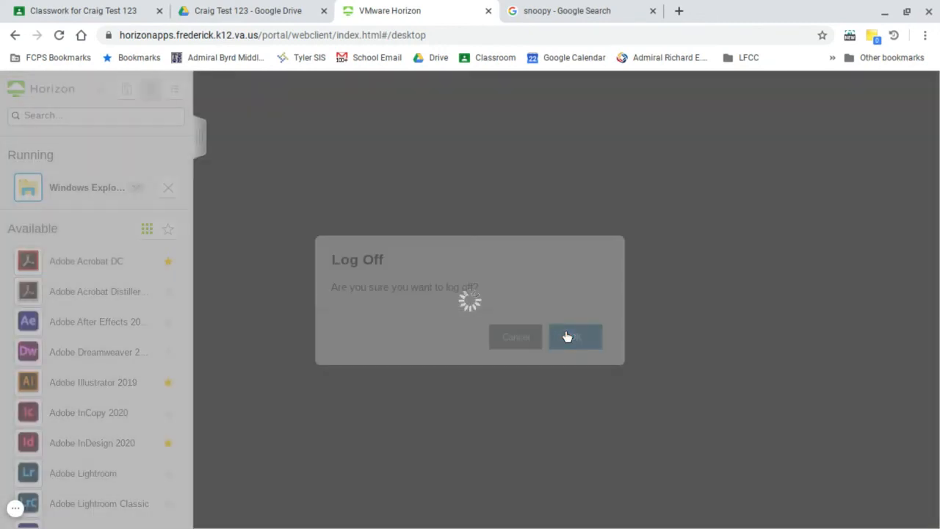
pyautogui.click(575, 336)
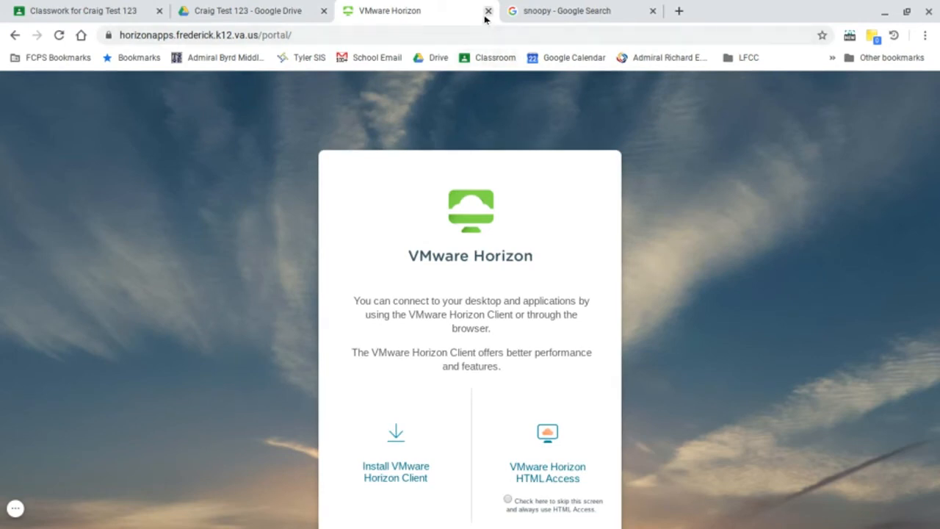
pyautogui.moveTo(485, 10)
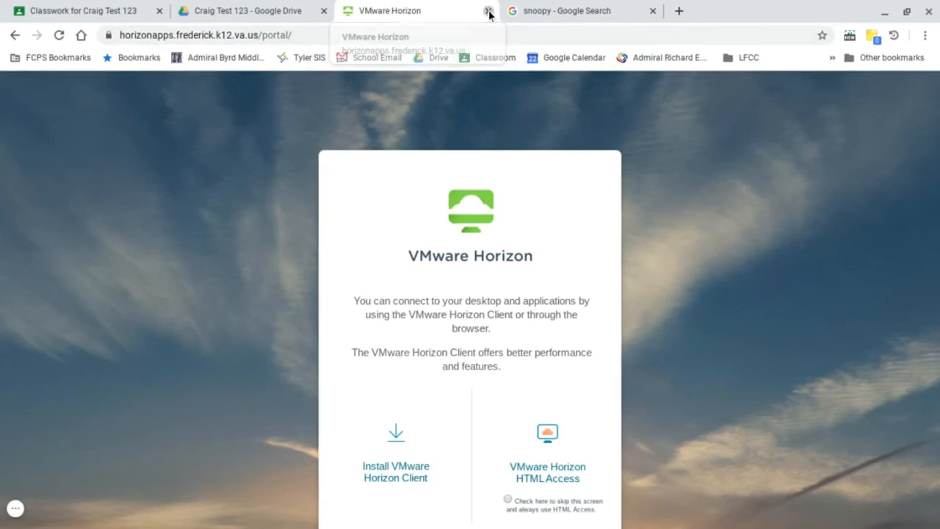
pyautogui.click(487, 10)
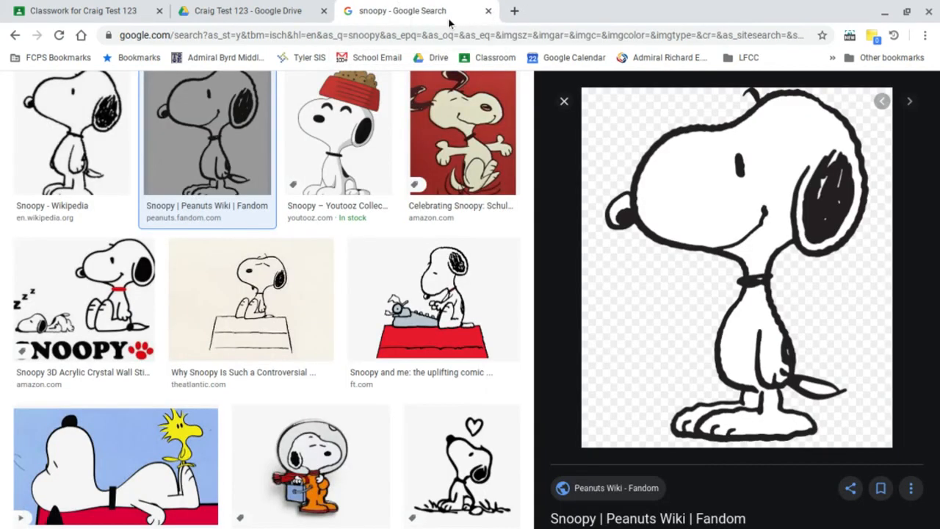
# - Close the Snoopy search tab and view the Basketball Game Backboard Design assignment in Classroom
pyautogui.click(487, 10)
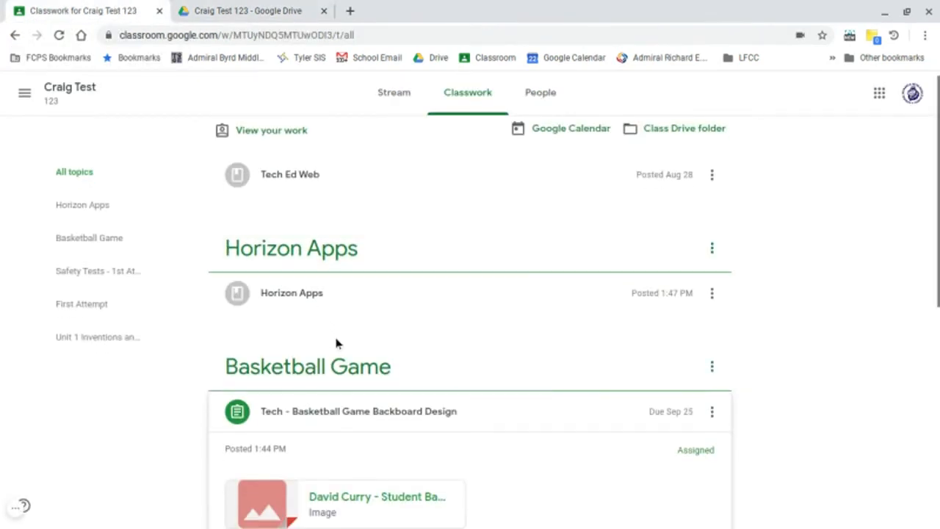
pyautogui.scroll(-3)
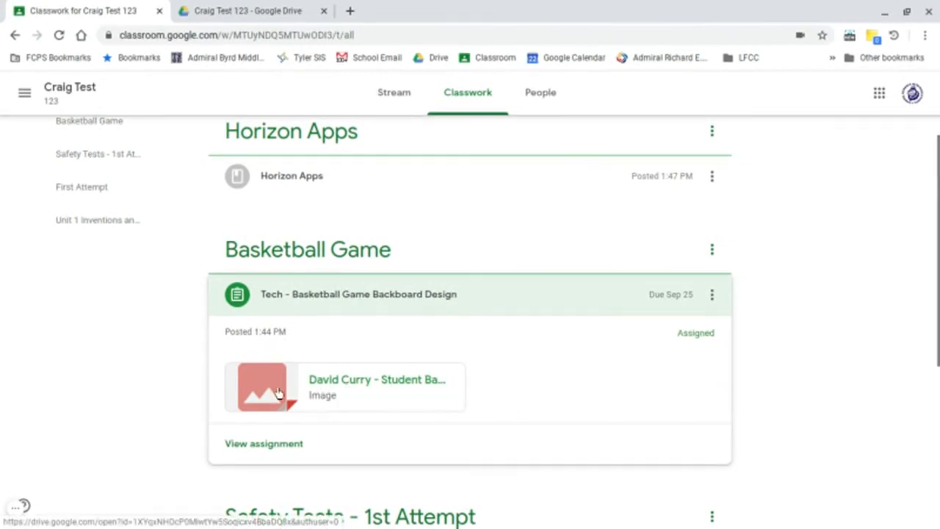
pyautogui.moveTo(274, 401)
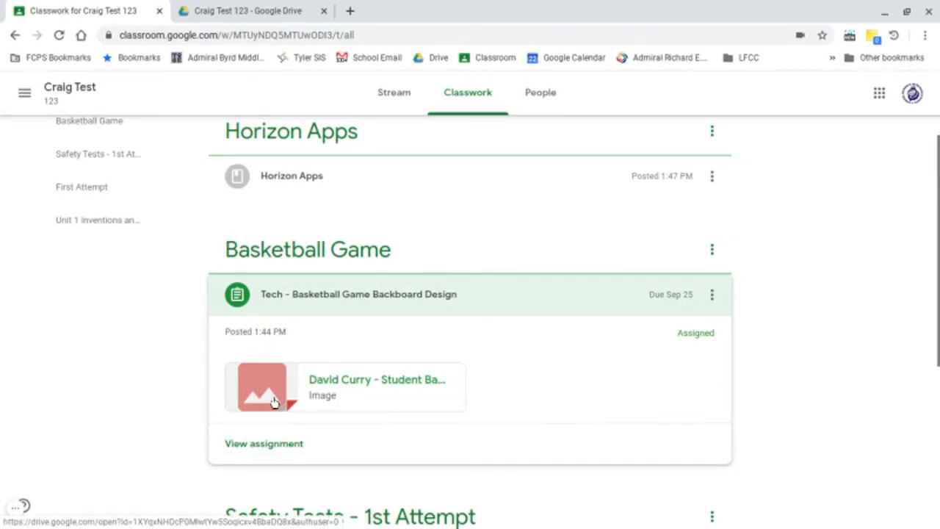
pyautogui.moveTo(304, 429)
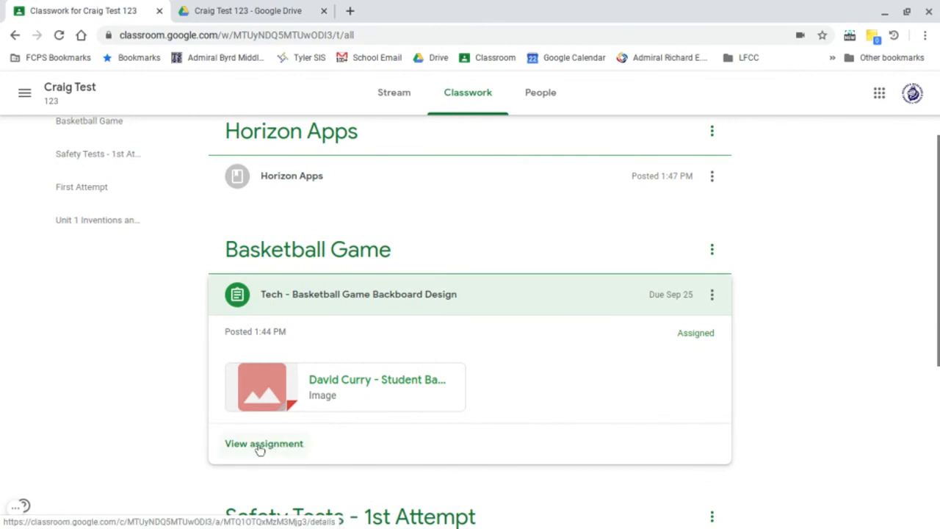
pyautogui.moveTo(283, 462)
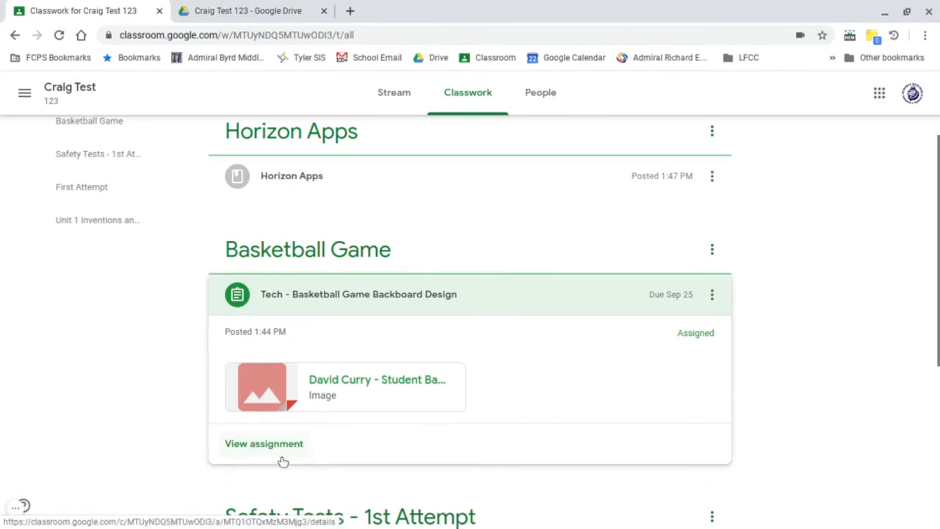
pyautogui.click(264, 444)
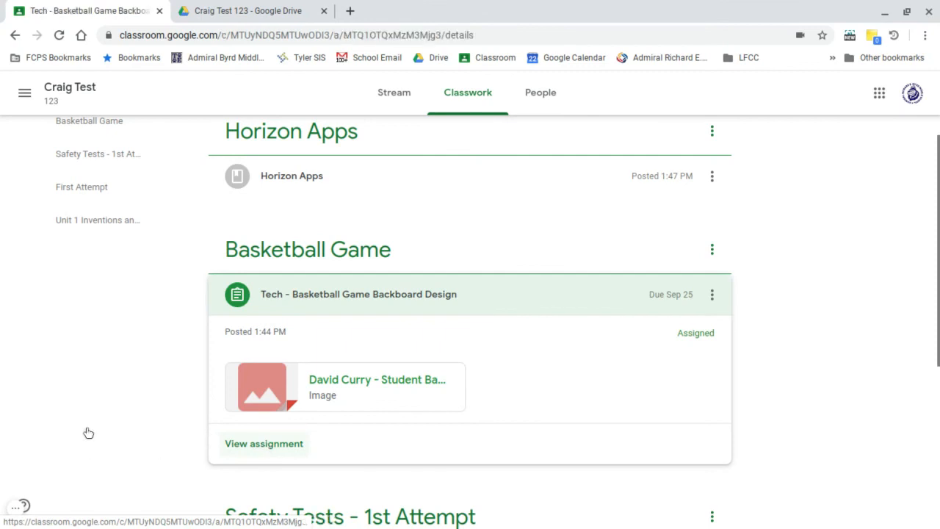
pyautogui.moveTo(275, 451)
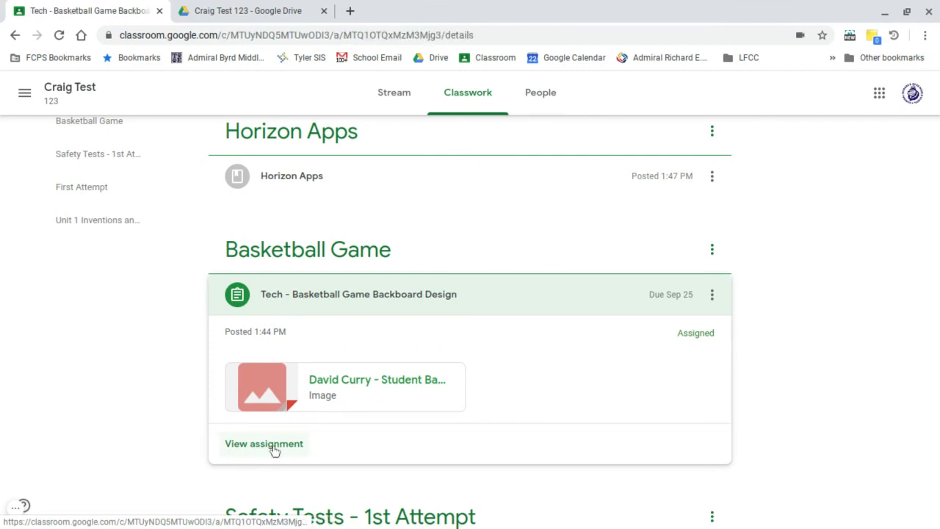
pyautogui.click(265, 444)
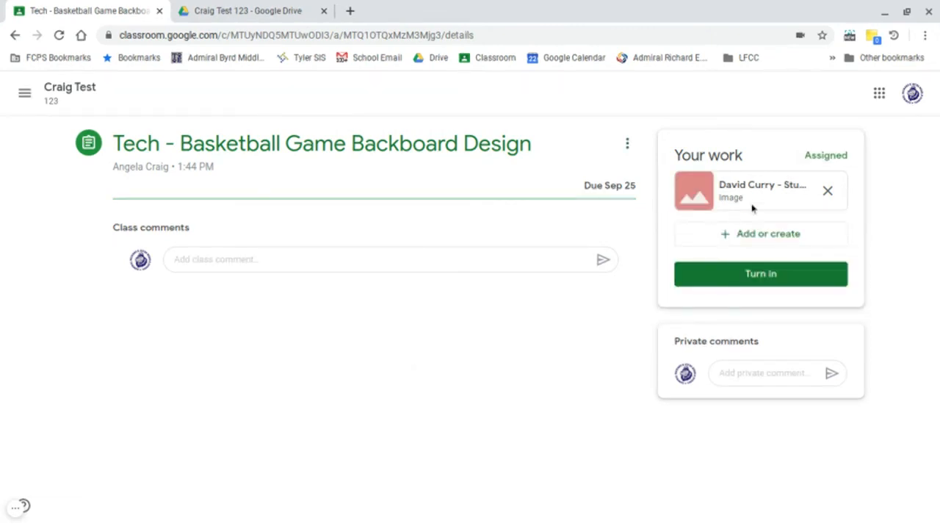
pyautogui.moveTo(694, 191)
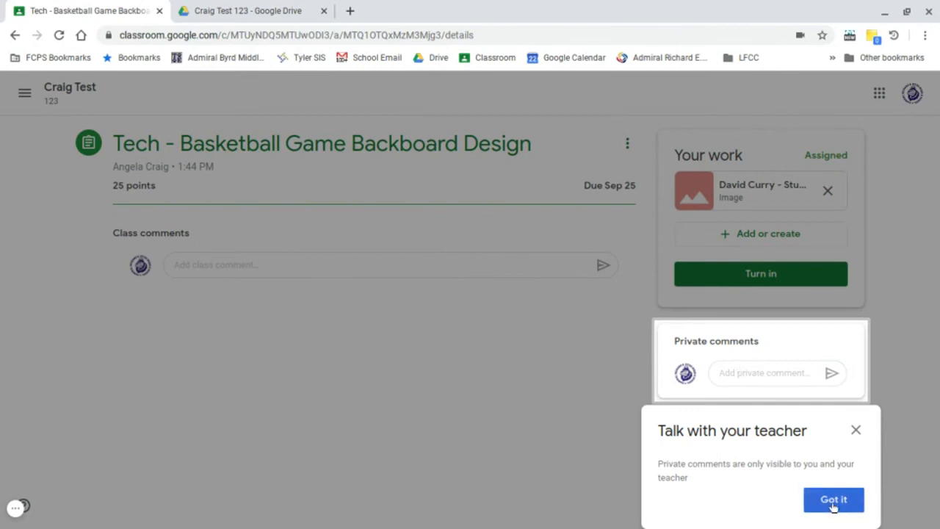
pyautogui.click(835, 499)
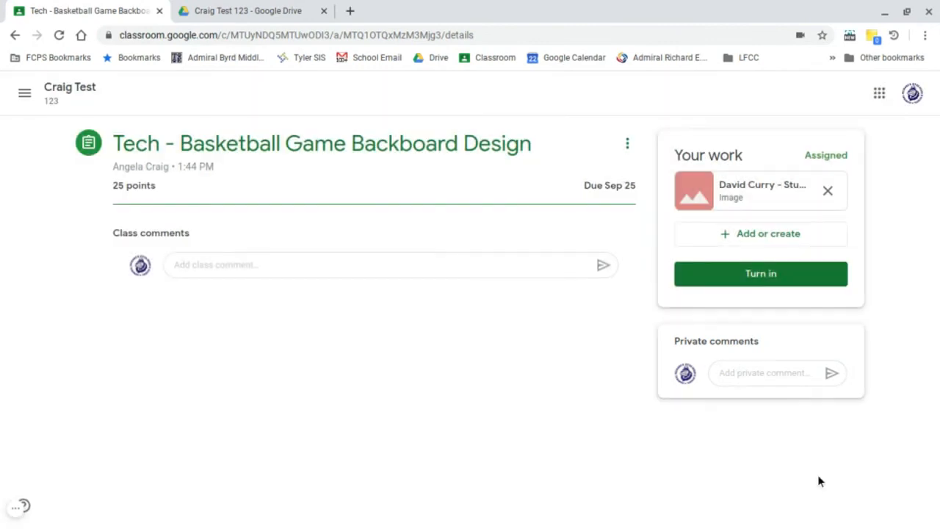
pyautogui.moveTo(720, 367)
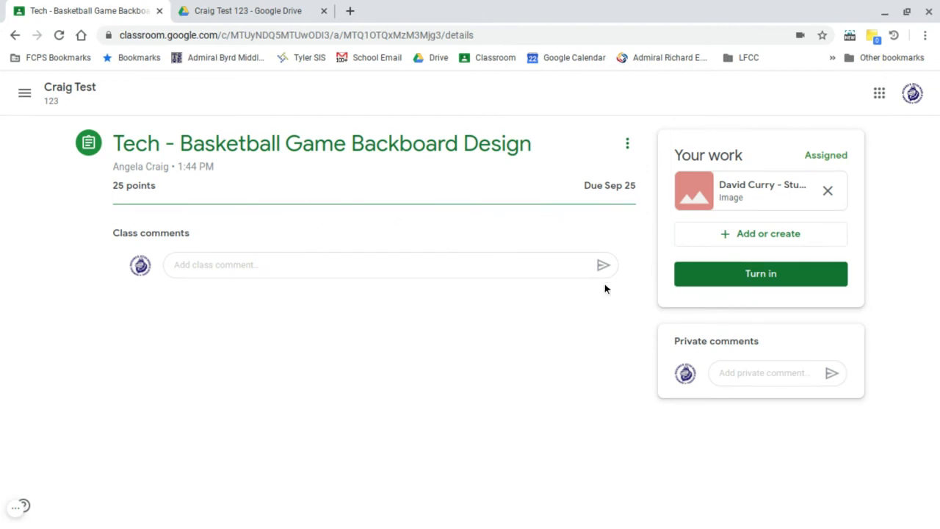
pyautogui.moveTo(743, 283)
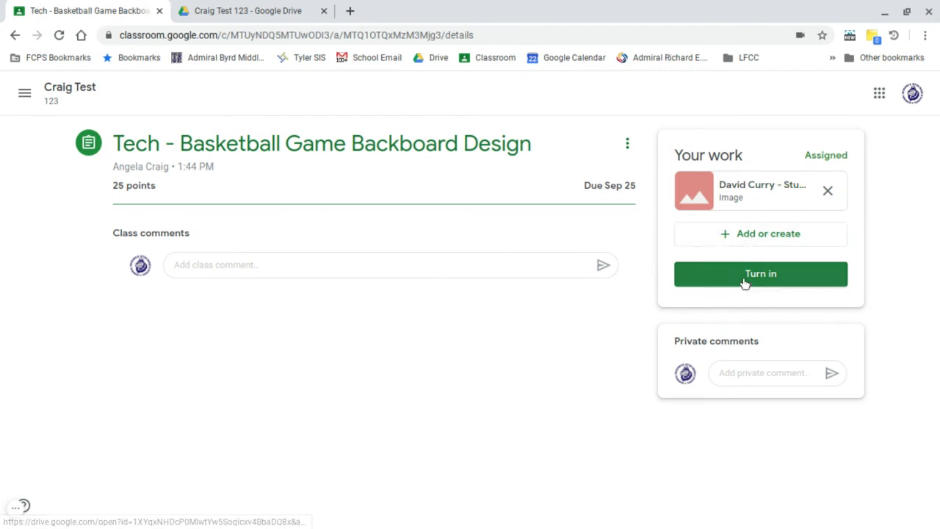
pyautogui.moveTo(723, 150)
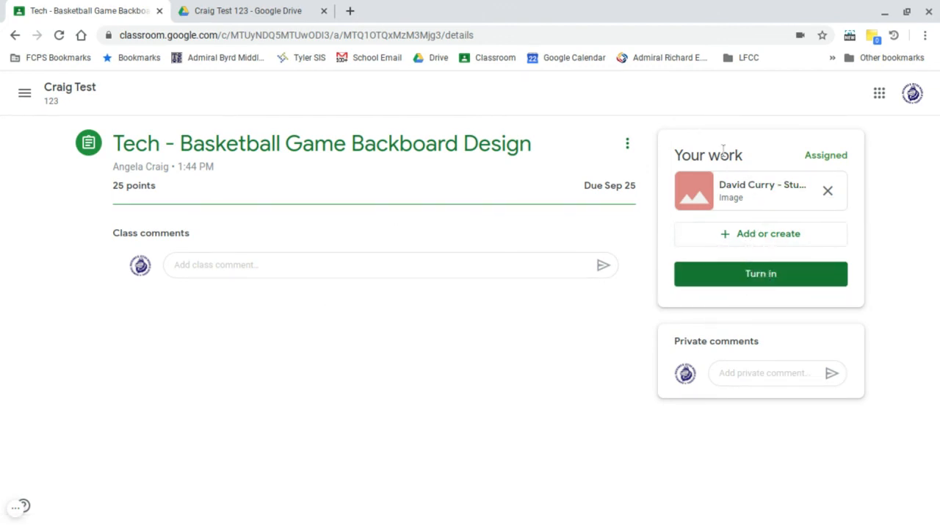
pyautogui.moveTo(713, 185)
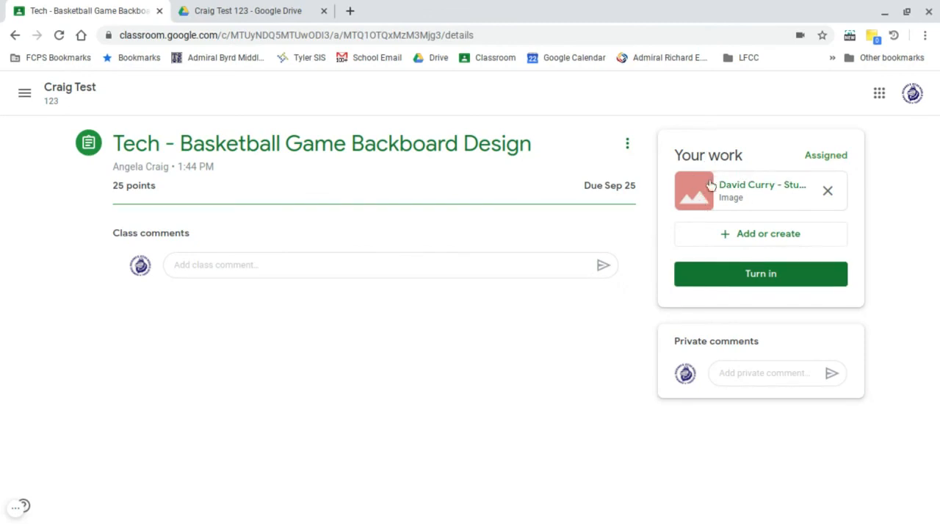
pyautogui.moveTo(747, 191)
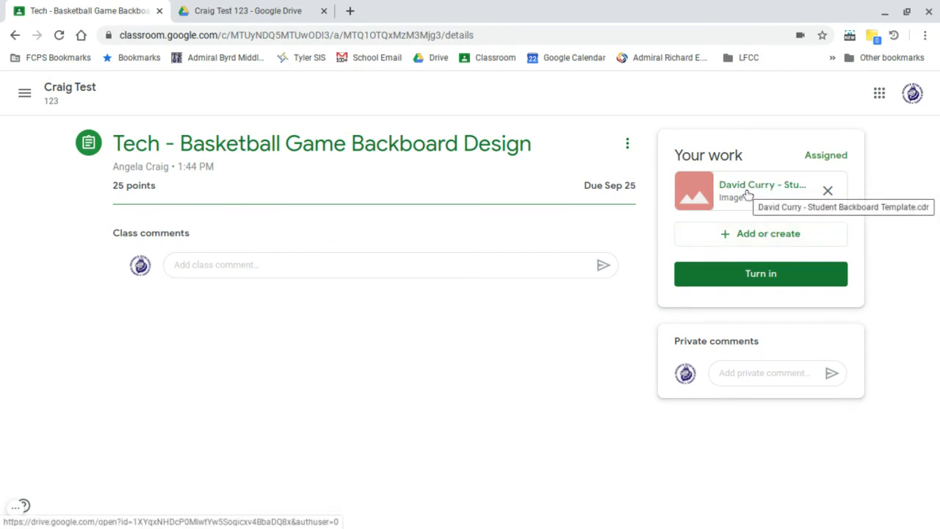
pyautogui.moveTo(776, 192)
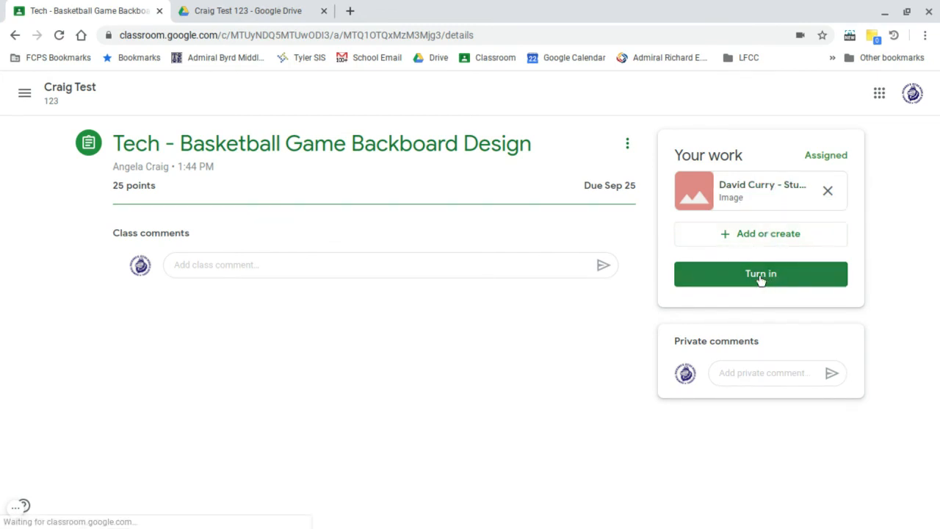
pyautogui.click(761, 273)
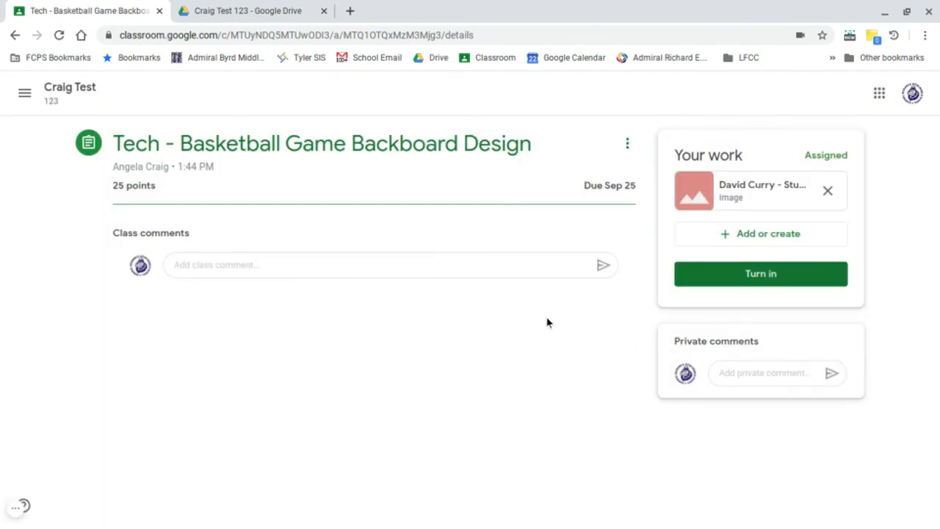
pyautogui.moveTo(543, 309)
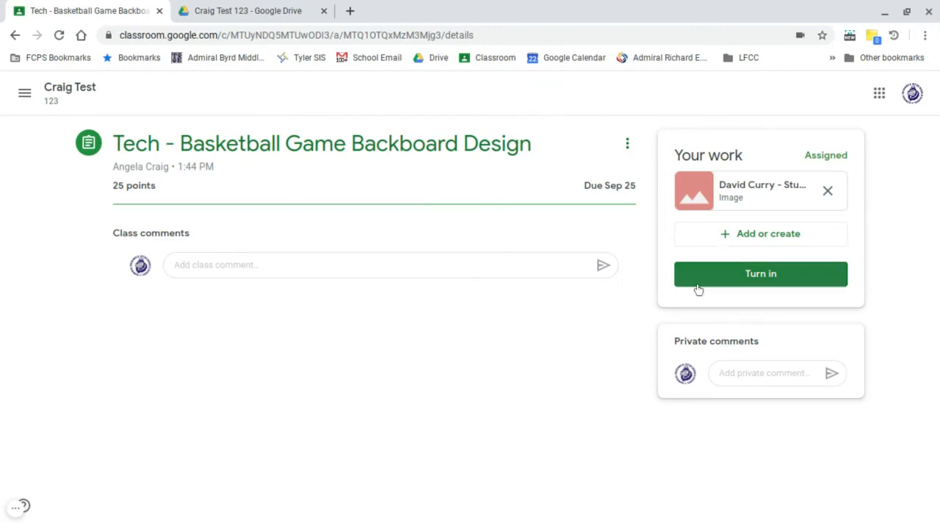
pyautogui.moveTo(567, 337)
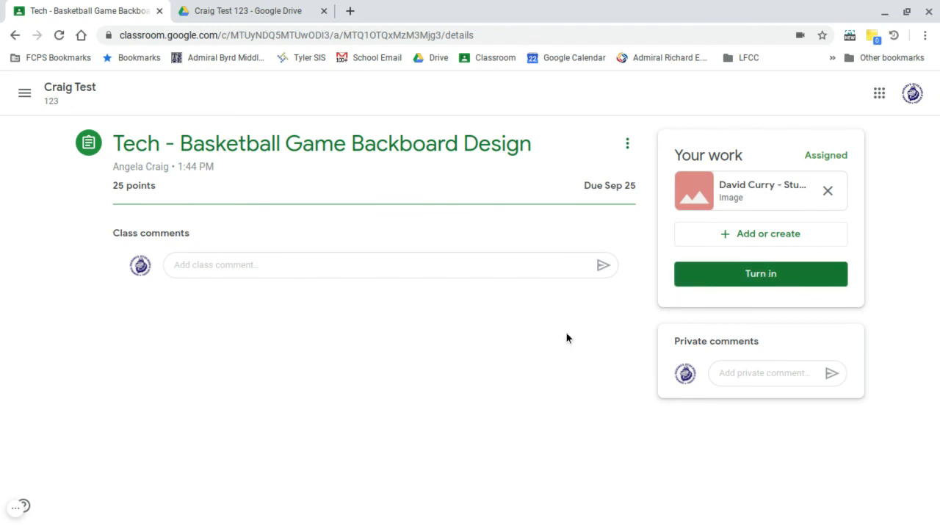
pyautogui.moveTo(753, 283)
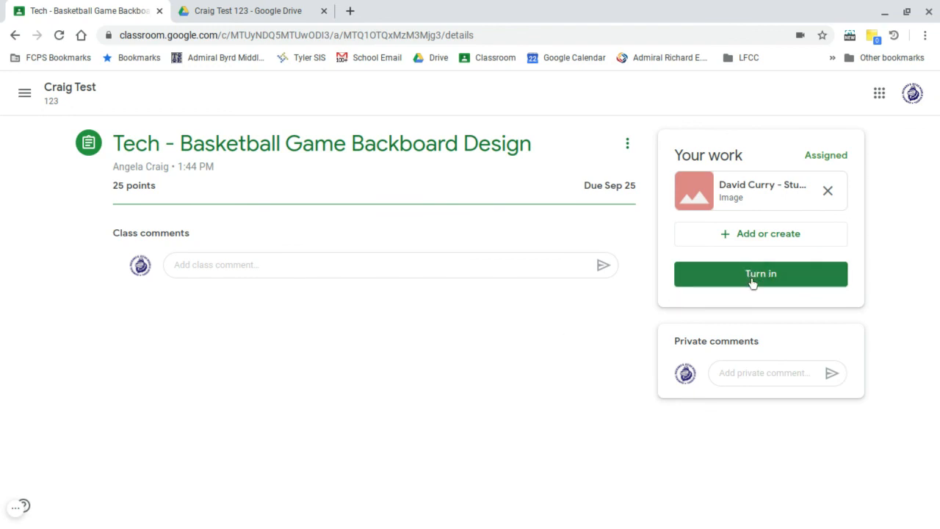
pyautogui.click(761, 273)
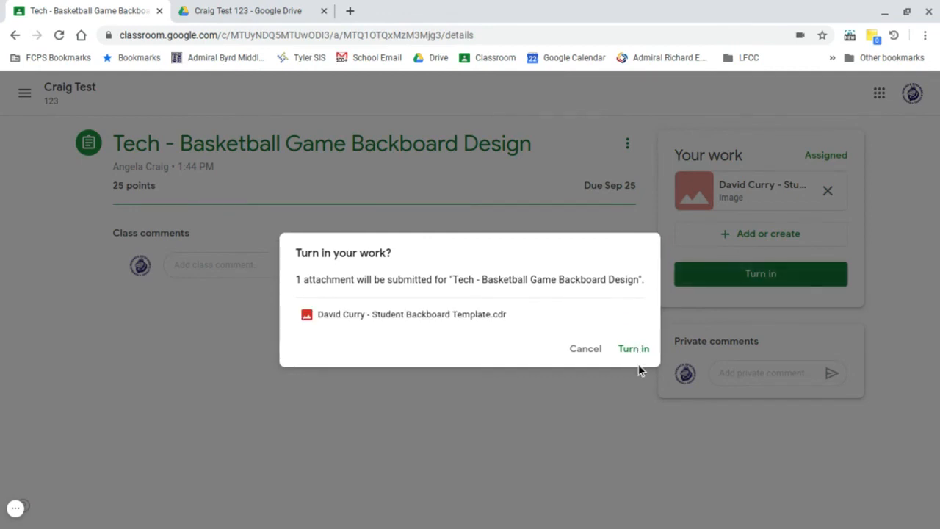
# - Confirm turning in the backboard template attachment for the assignment
pyautogui.click(584, 348)
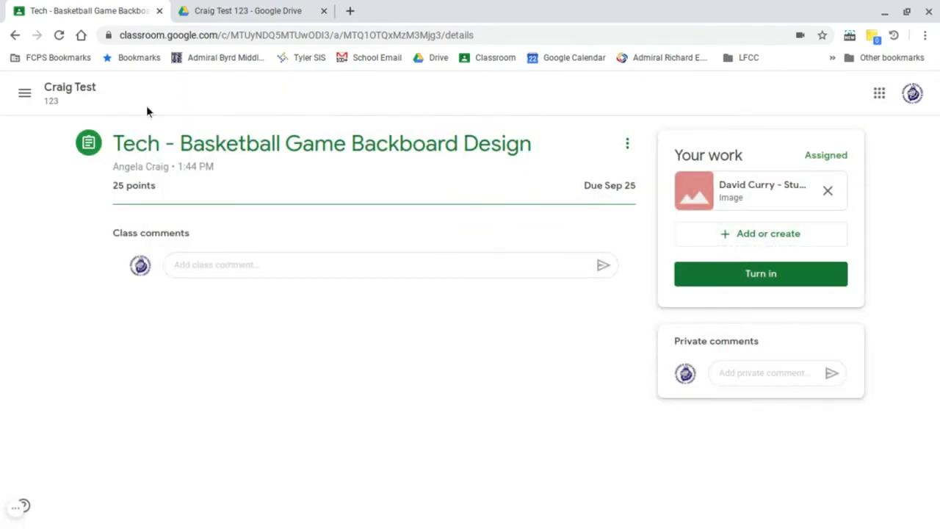
pyautogui.moveTo(16, 509)
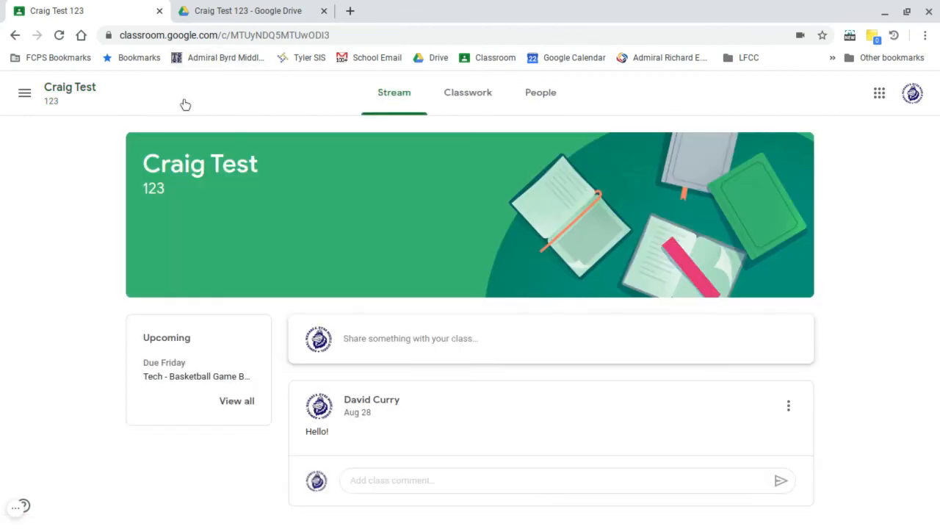
pyautogui.moveTo(468, 91)
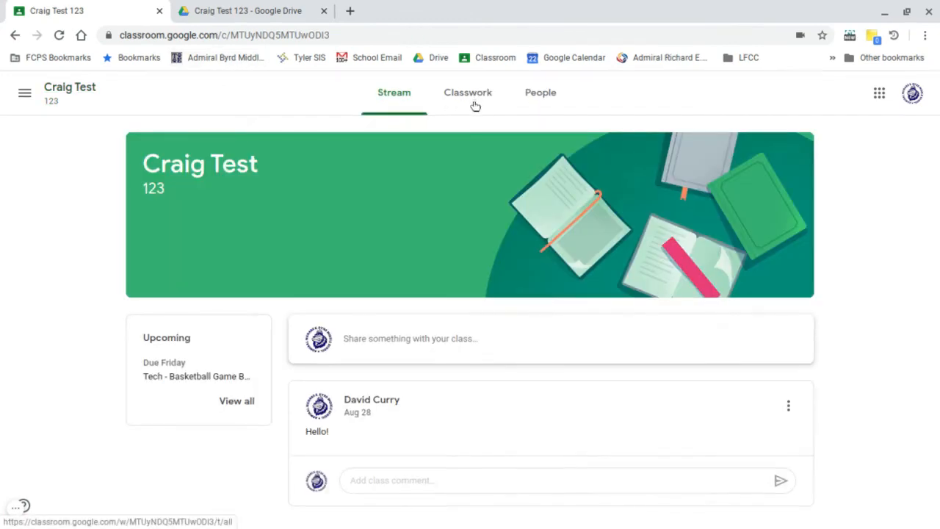
# - Show the Classwork list and scroll to the Basketball Game Backboard Design assignment
pyautogui.click(467, 91)
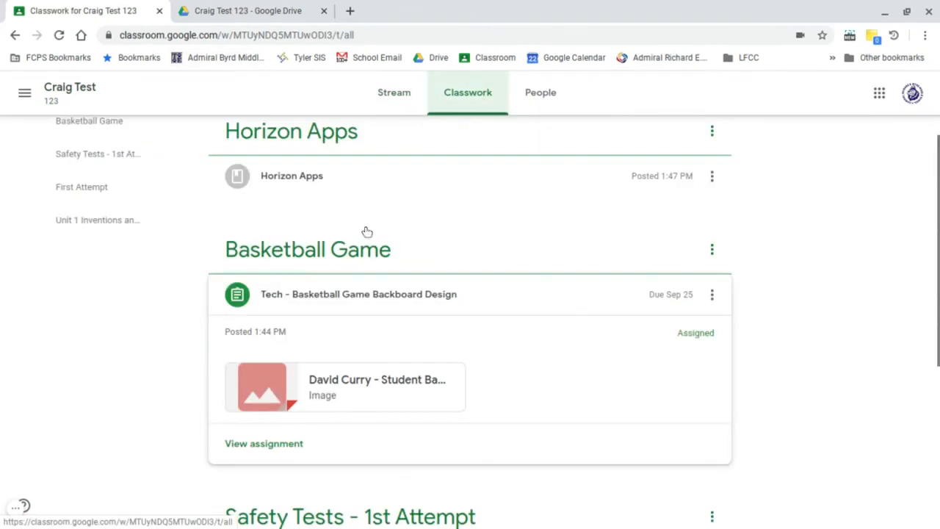
pyautogui.moveTo(693, 338)
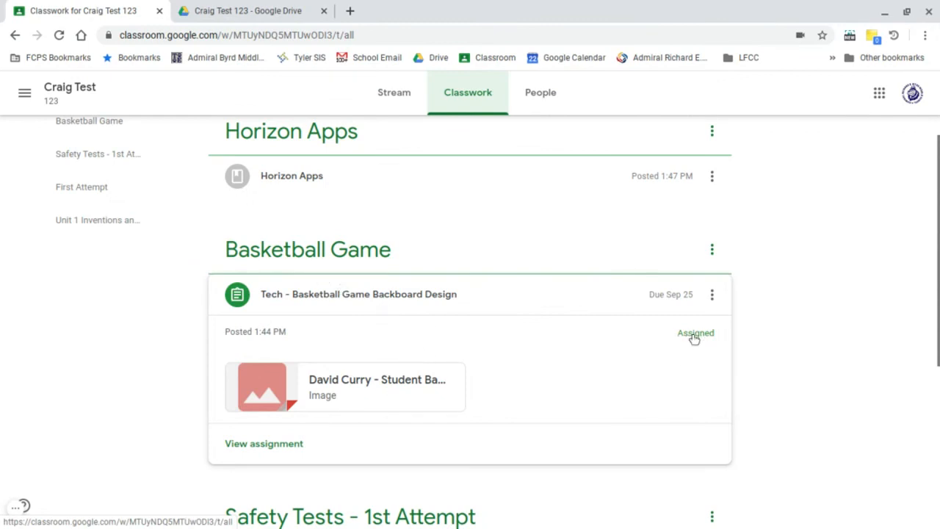
pyautogui.moveTo(374, 365)
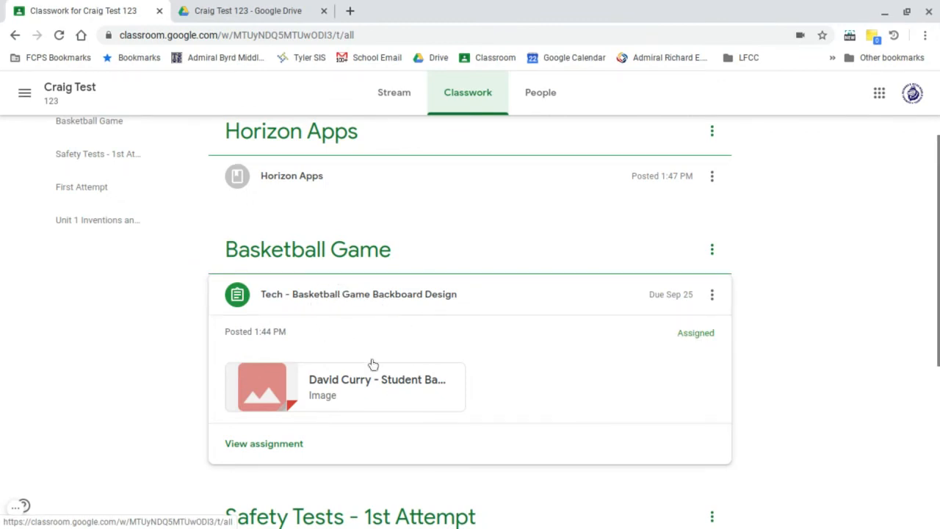
pyautogui.scroll(-3)
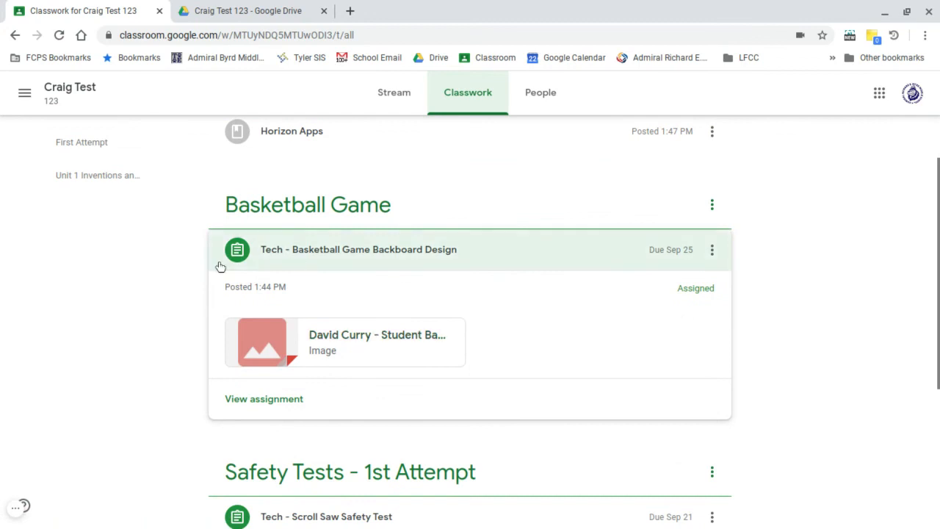
pyautogui.moveTo(250, 247)
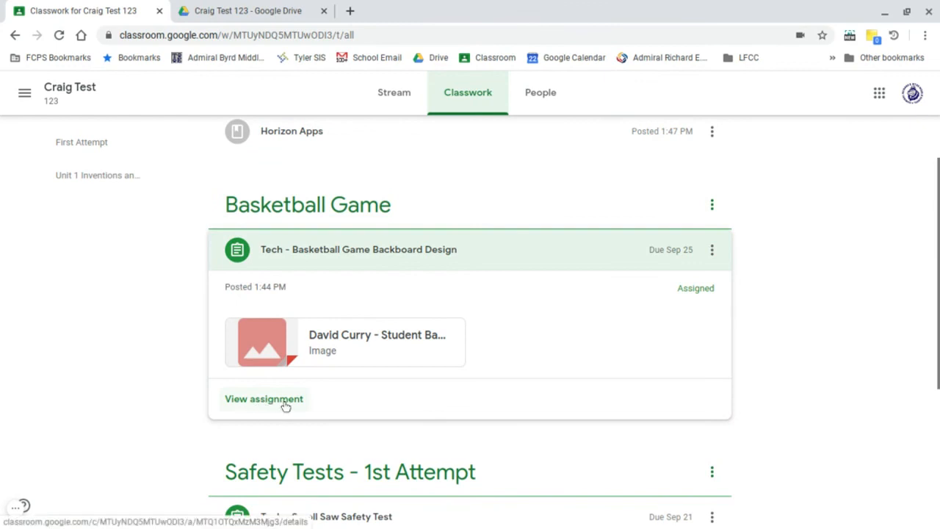
pyautogui.moveTo(247, 406)
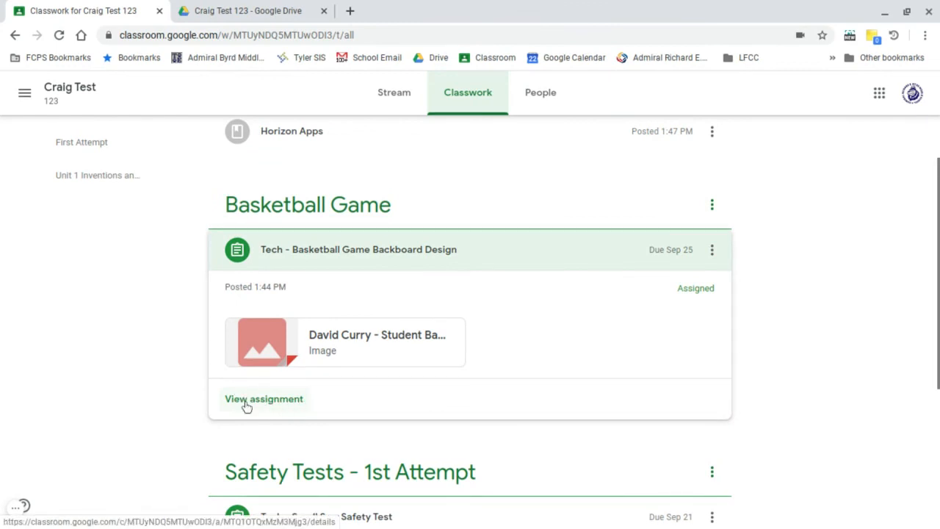
pyautogui.moveTo(442, 423)
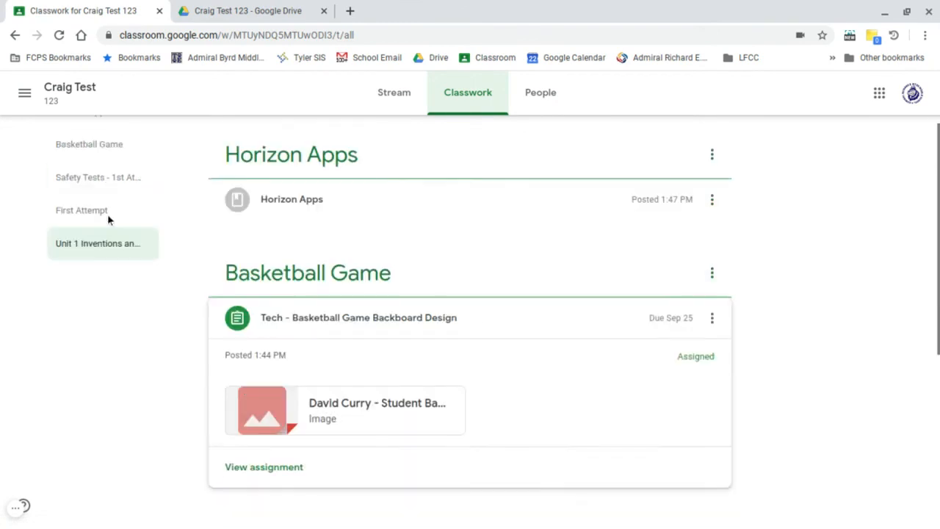
pyautogui.scroll(3)
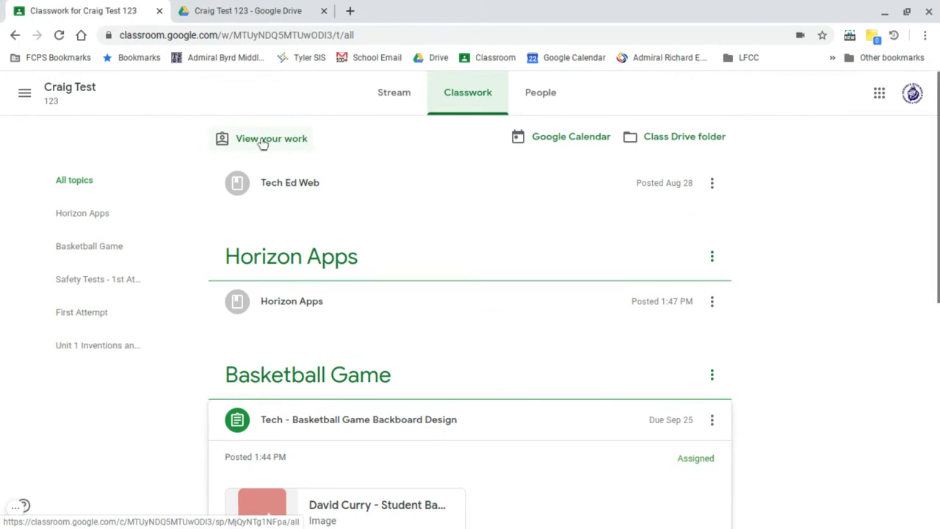
pyautogui.scroll(-3)
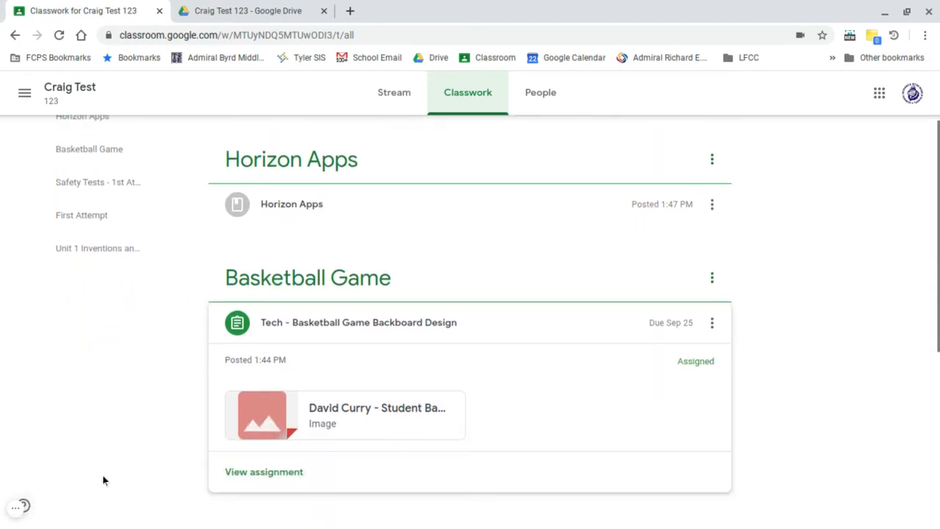
pyautogui.moveTo(110, 456)
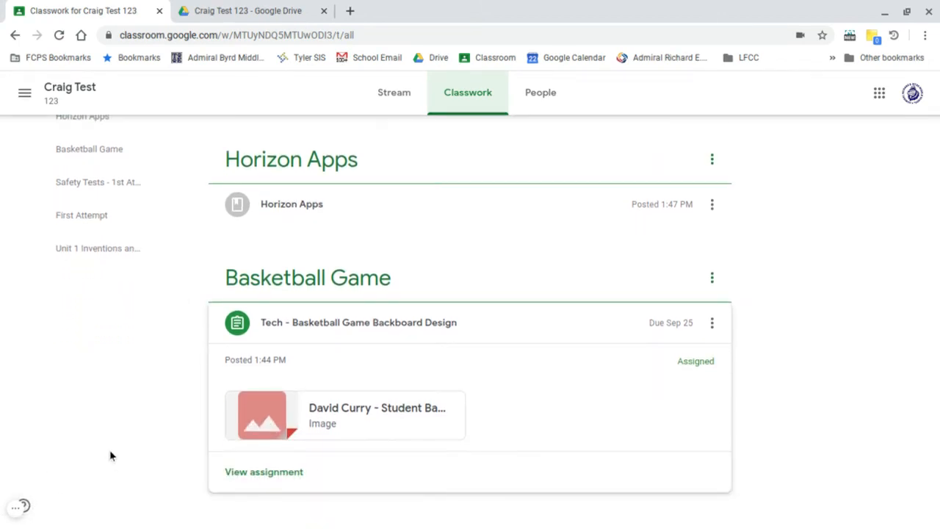
pyautogui.moveTo(106, 458)
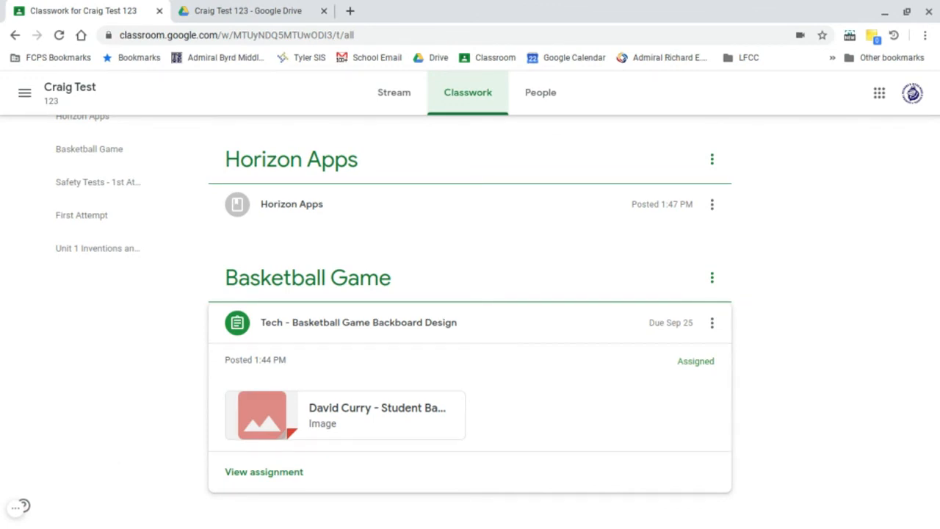
pyautogui.moveTo(94, 473)
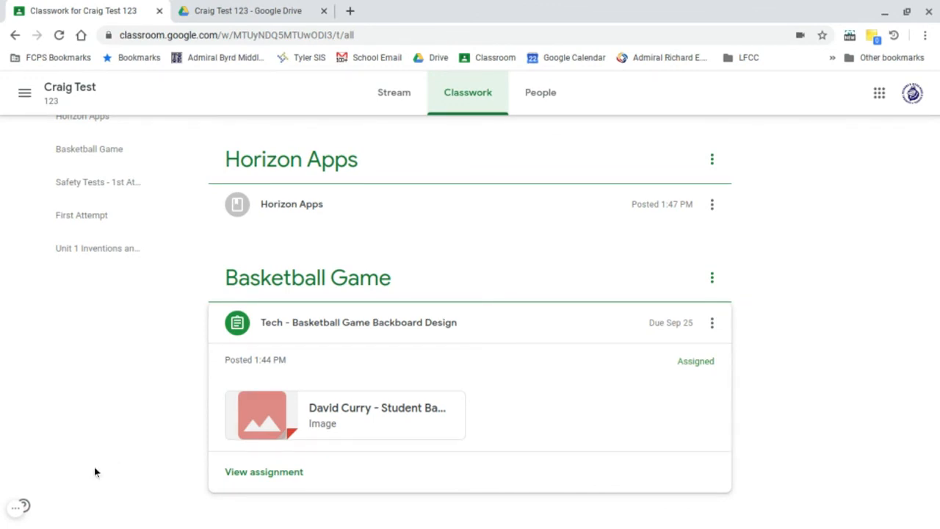